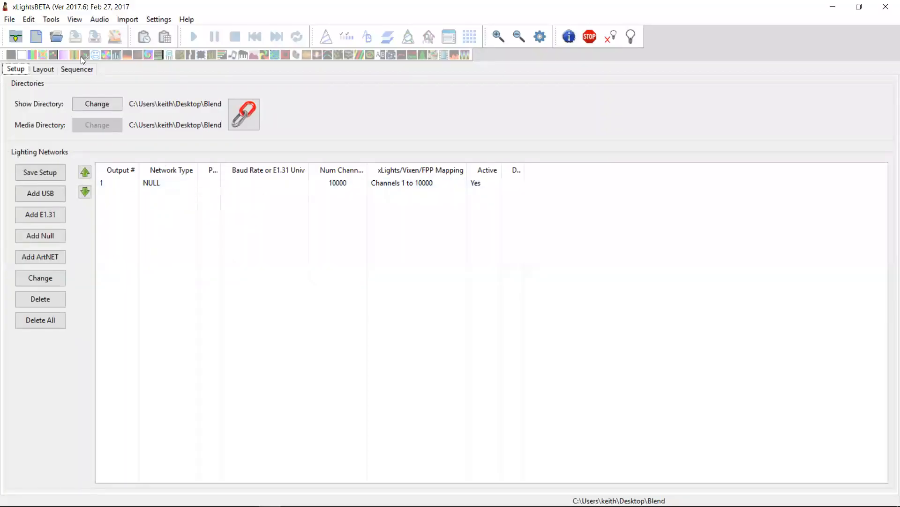
# Add a unicast E1.31 output to 192.168.0.23 starting at universe 1 with 5 universes.
pyautogui.click(76, 69)
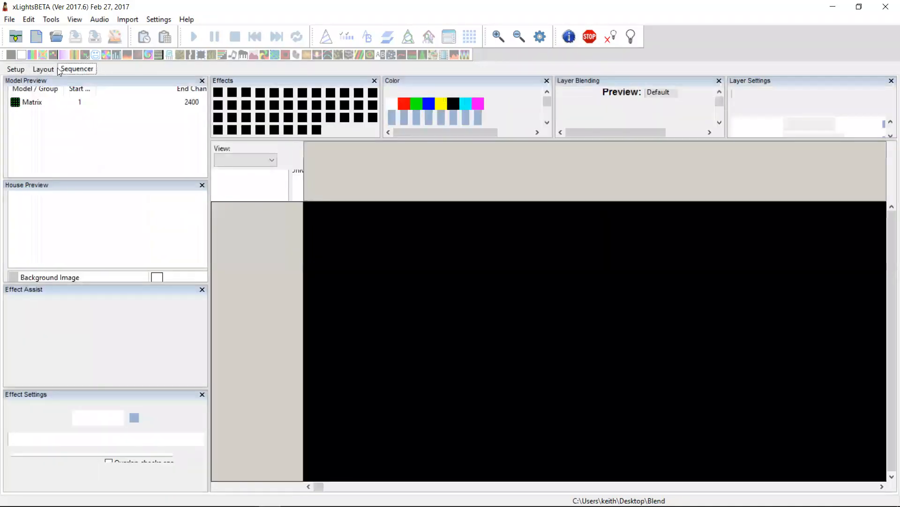
pyautogui.click(16, 69)
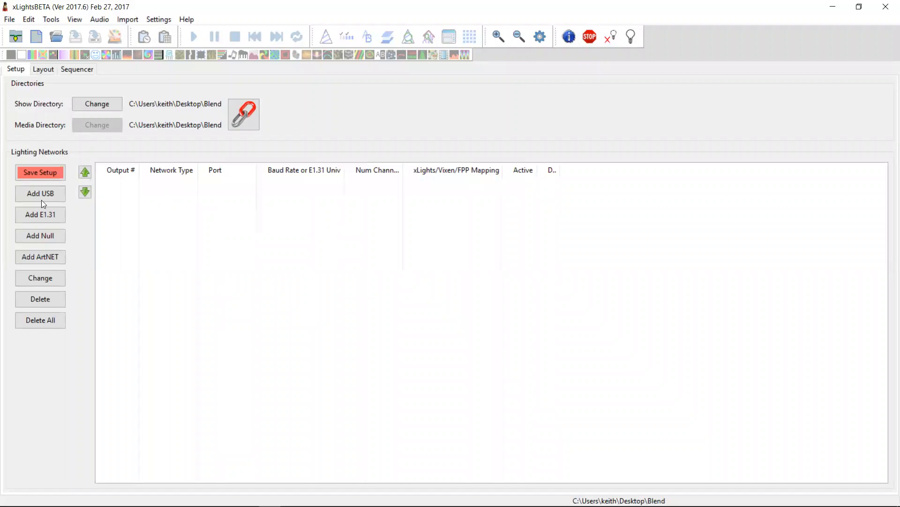
pyautogui.click(40, 214)
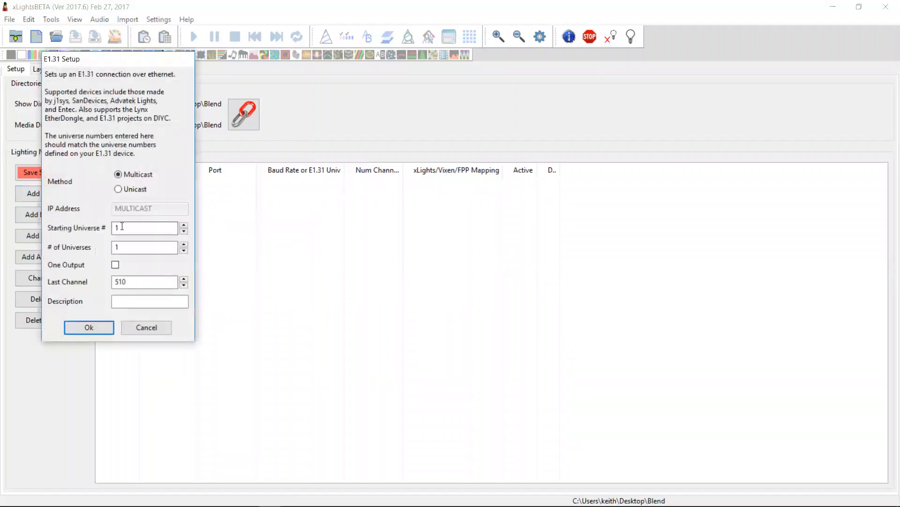
pyautogui.click(118, 189)
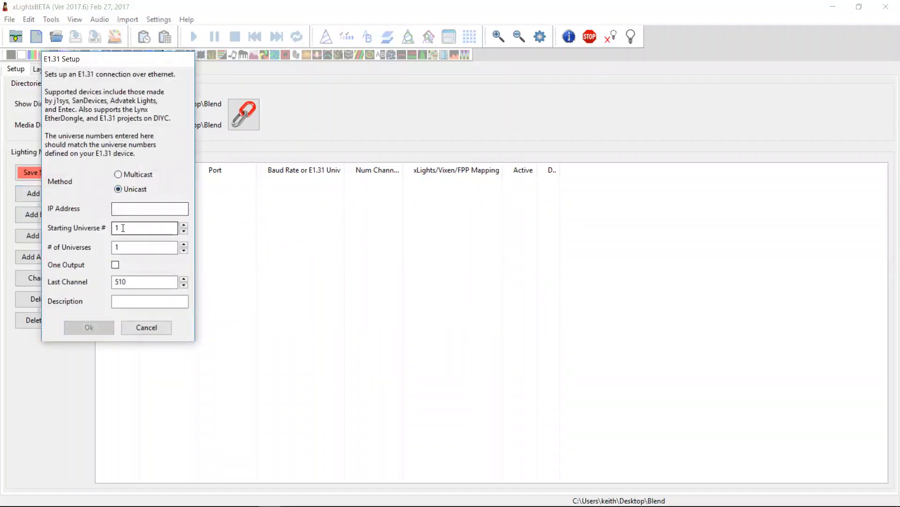
pyautogui.write('192')
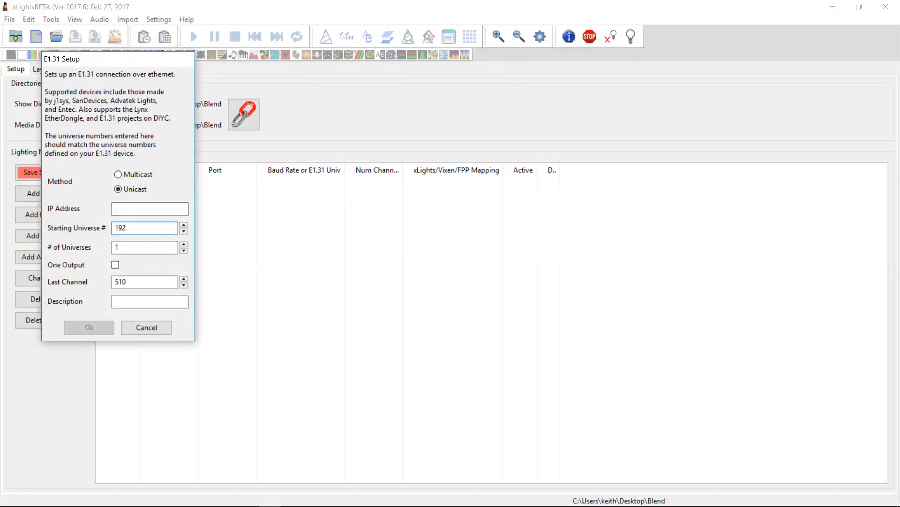
pyautogui.click(145, 227)
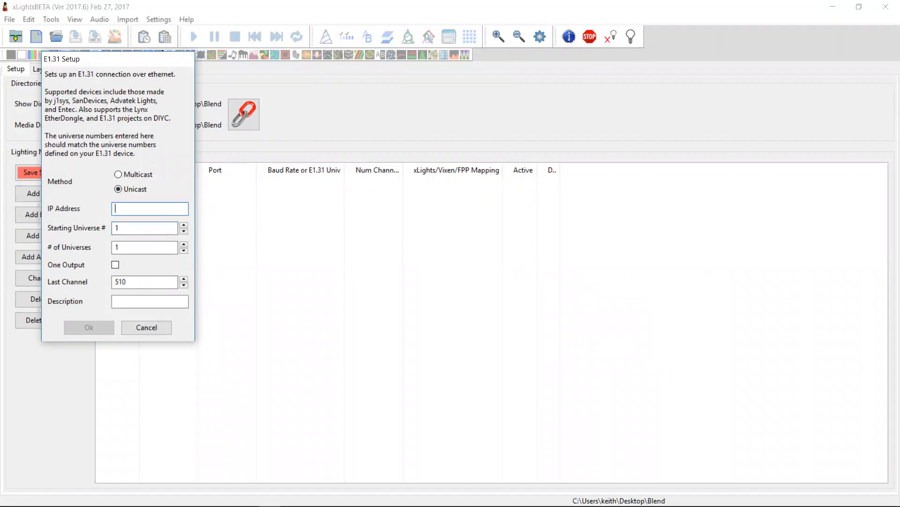
pyautogui.write('192.168.0.23')
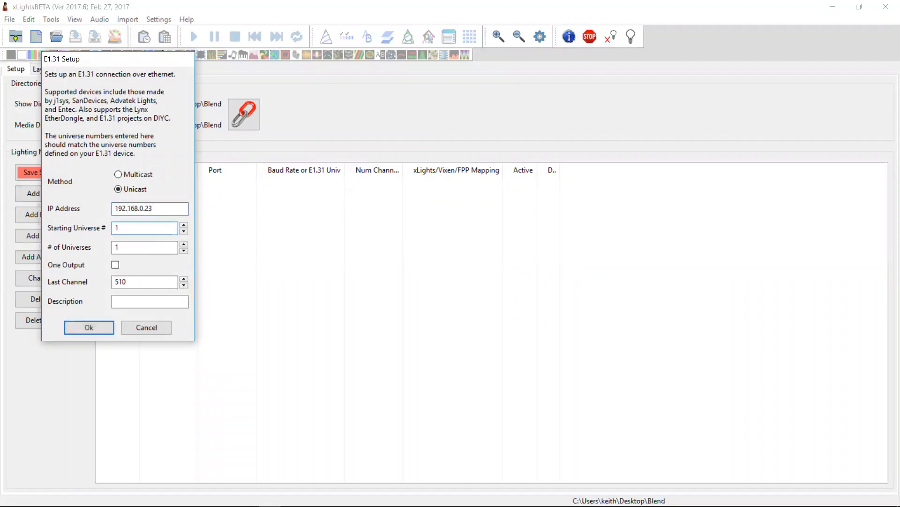
pyautogui.click(144, 246)
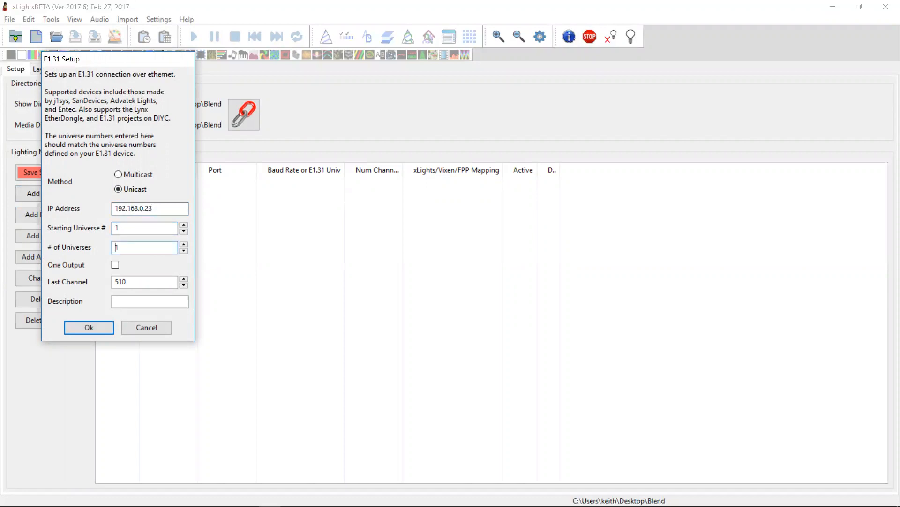
pyautogui.write('5')
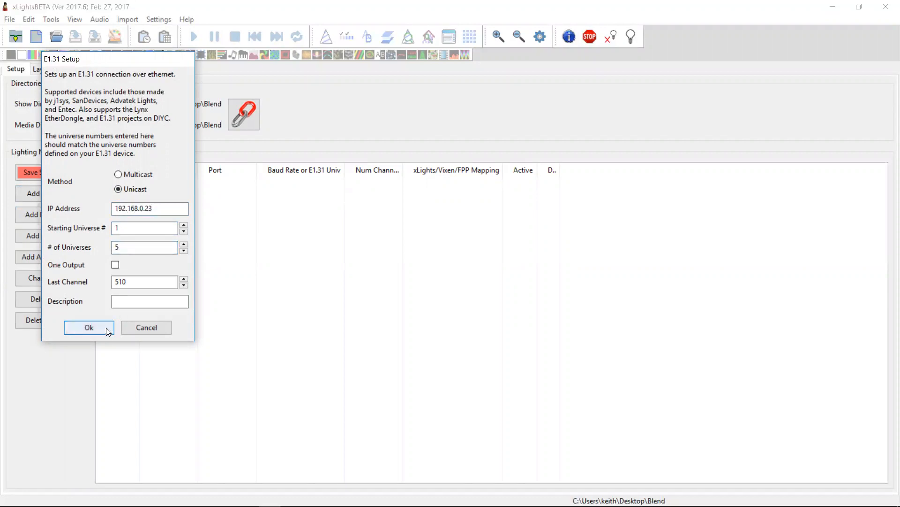
pyautogui.click(89, 328)
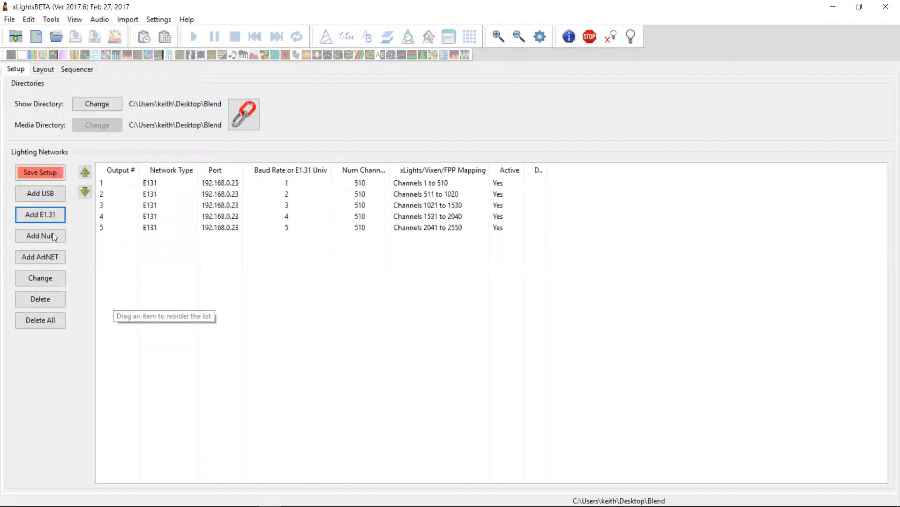
# Add a multicast E1.31 group starting at universe 10 with 5 universes of 512 channels.
pyautogui.click(39, 214)
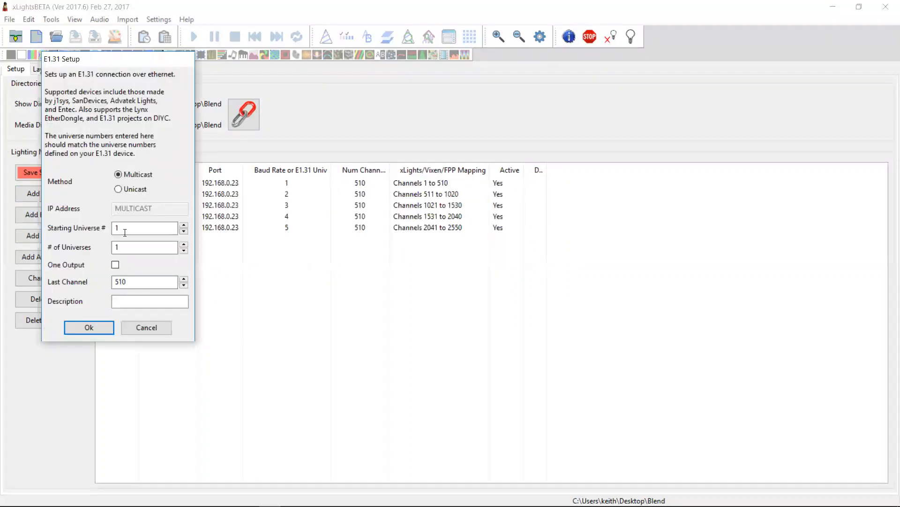
pyautogui.click(145, 227)
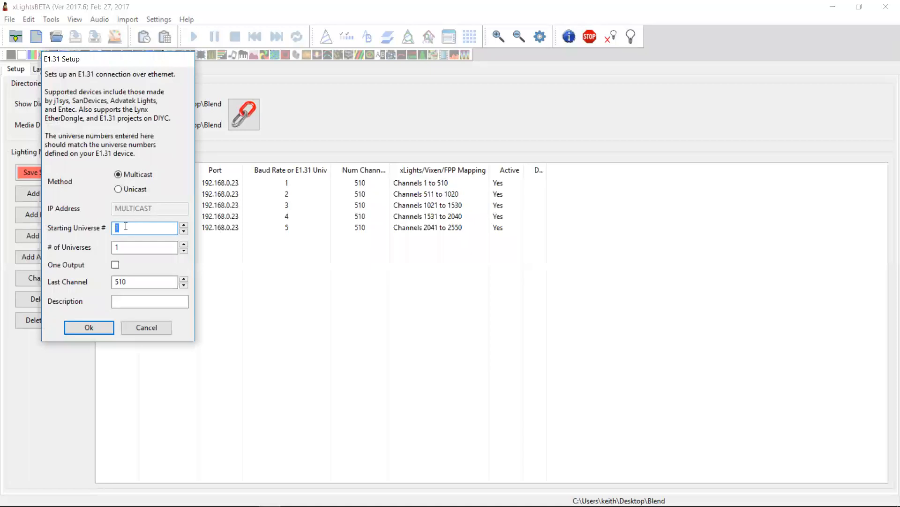
pyautogui.write('10')
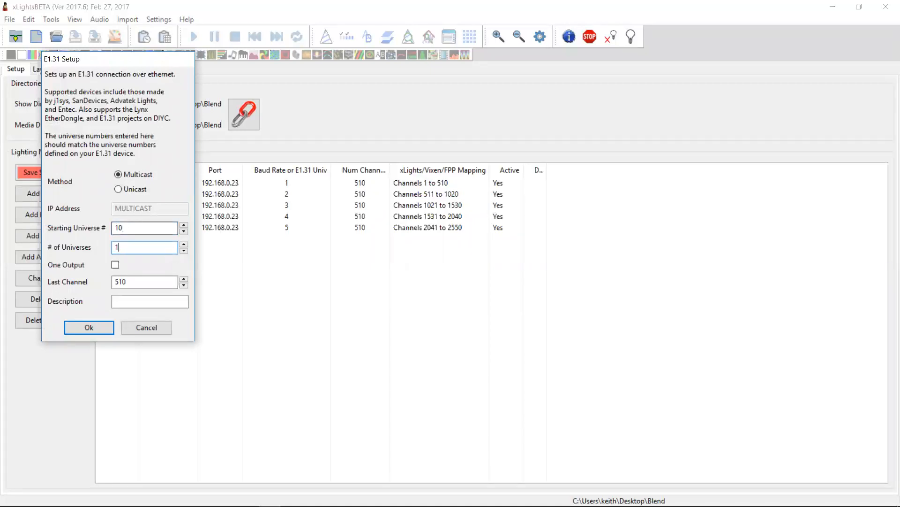
pyautogui.write('5')
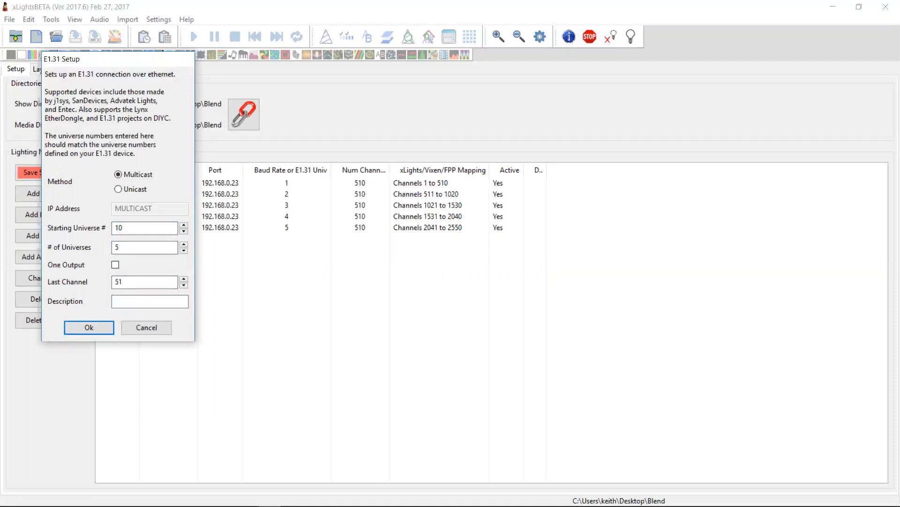
pyautogui.click(88, 327)
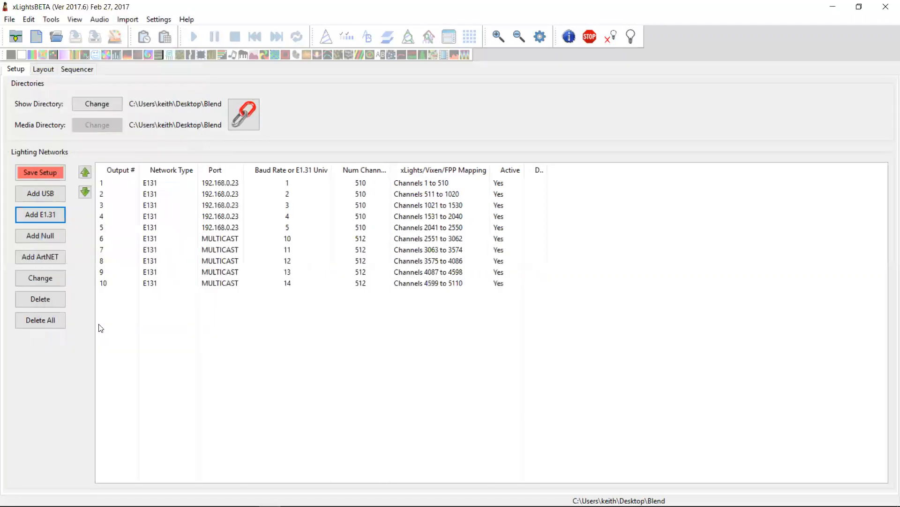
pyautogui.moveTo(98, 327)
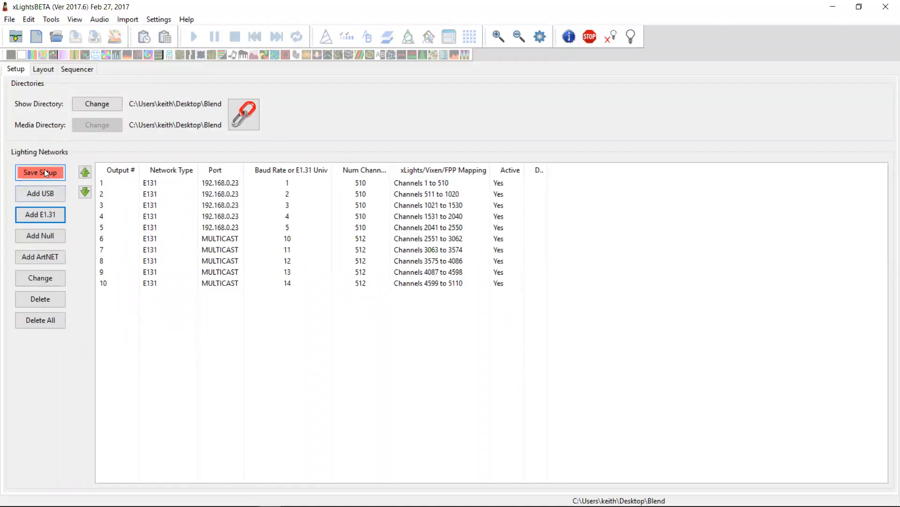
# Save the network setup and switch over to the Falcon Player web page.
pyautogui.click(43, 68)
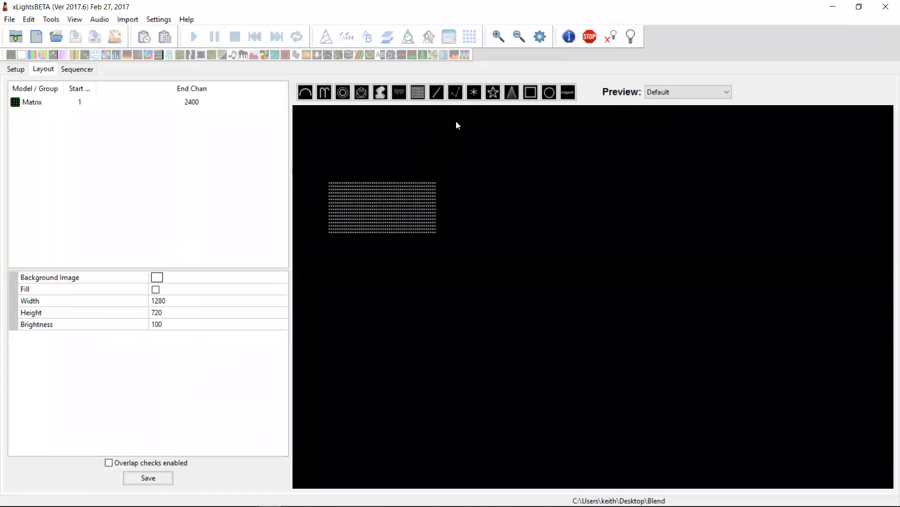
pyautogui.moveTo(100, 124)
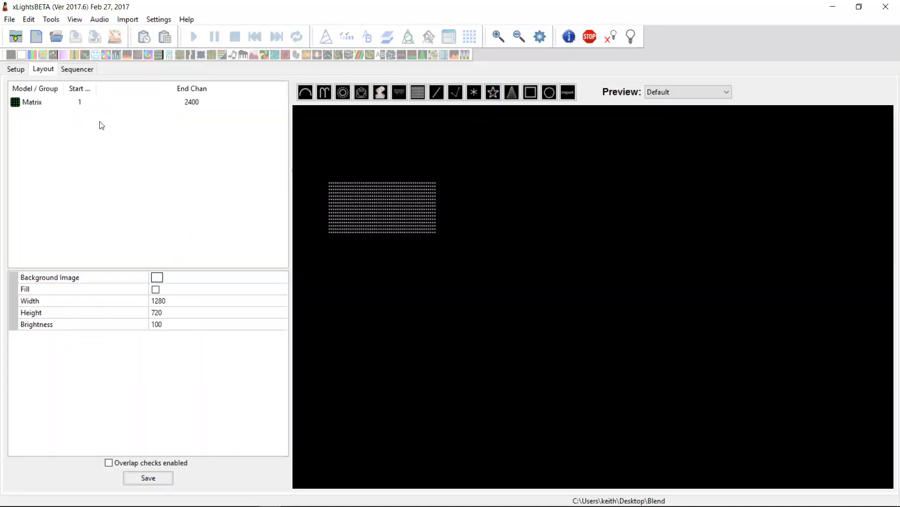
pyautogui.click(16, 69)
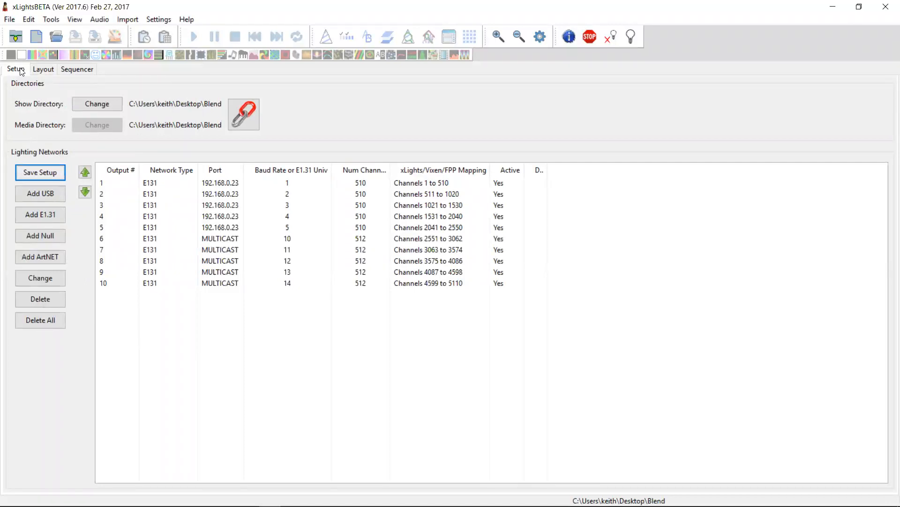
pyautogui.press('alt+tab')
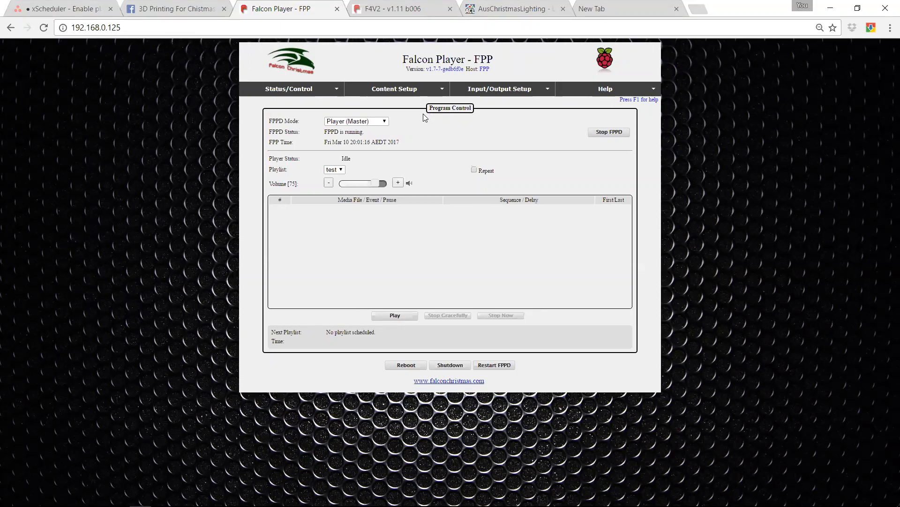
pyautogui.moveTo(354, 132)
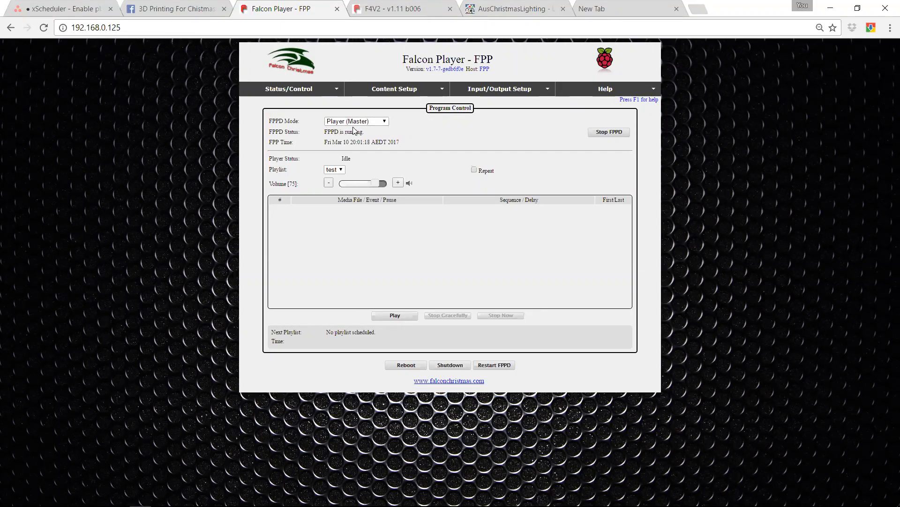
# Set FPPD Mode to Player (Standalone), then stop and restart the FPP daemon.
pyautogui.click(356, 121)
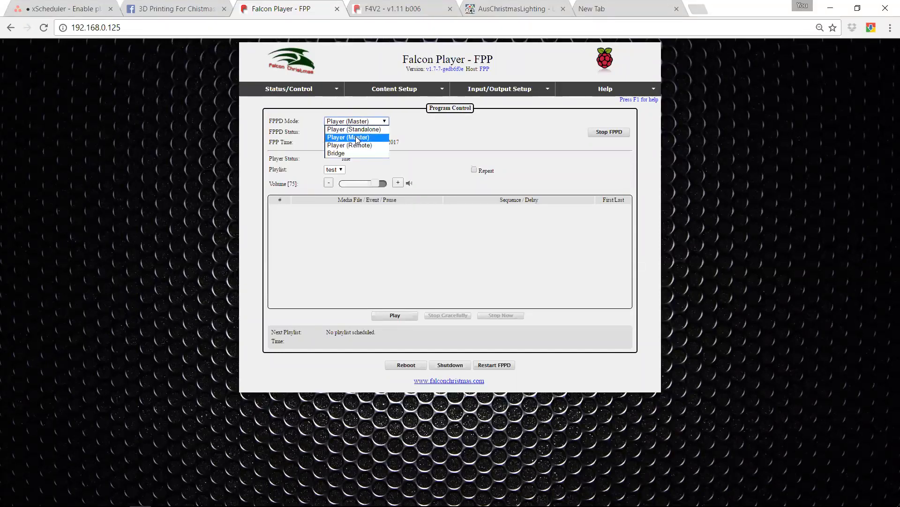
pyautogui.moveTo(354, 144)
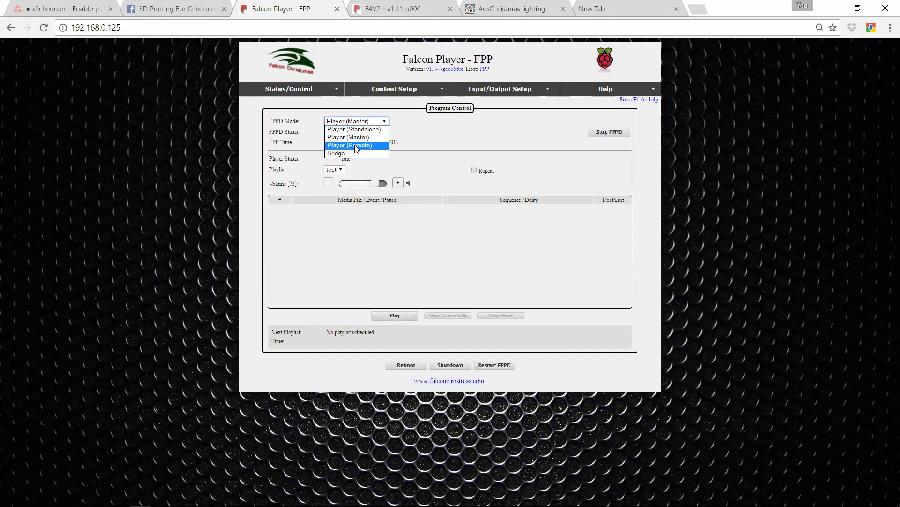
pyautogui.moveTo(336, 153)
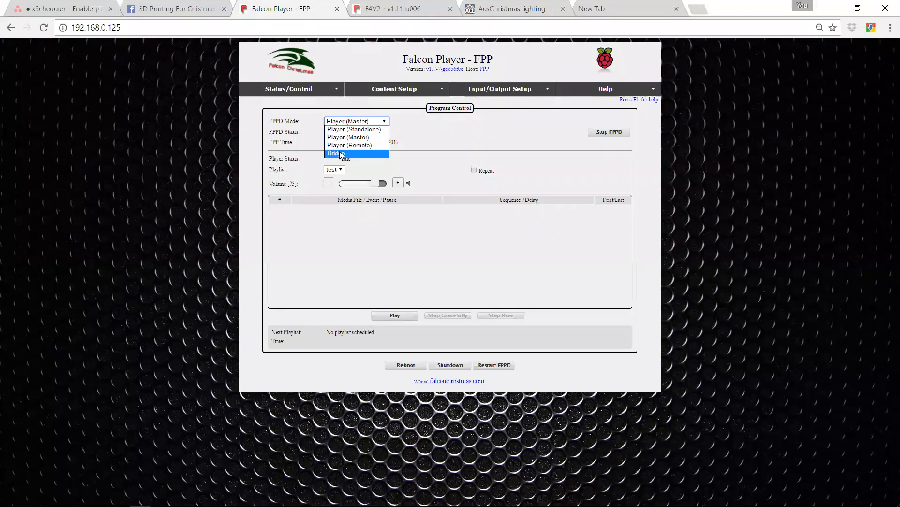
pyautogui.moveTo(349, 144)
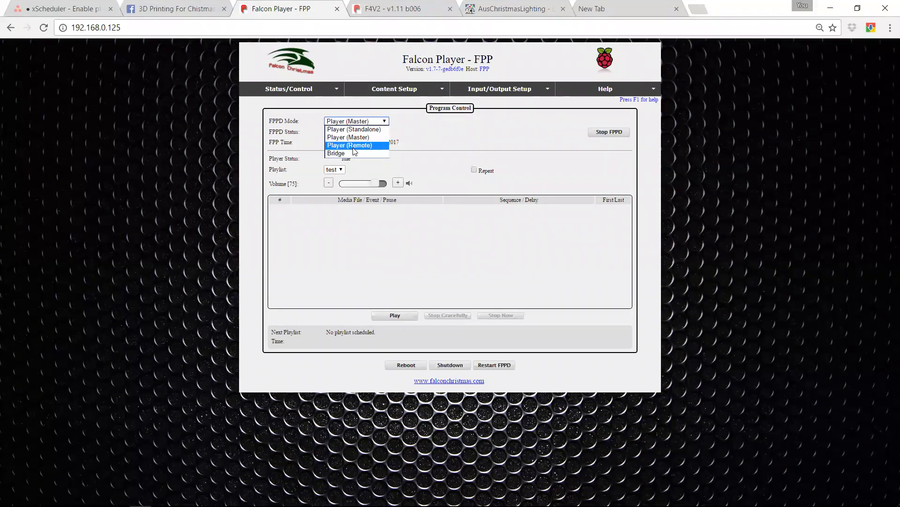
pyautogui.moveTo(349, 137)
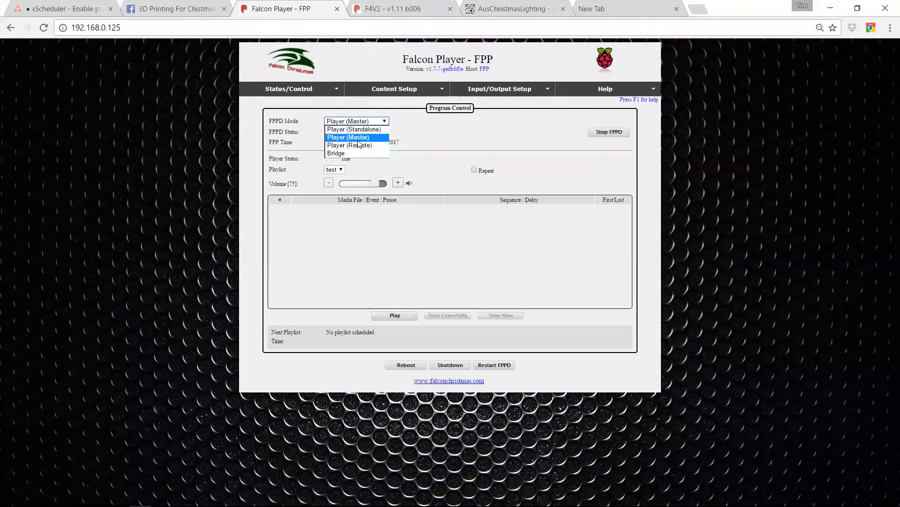
pyautogui.moveTo(354, 129)
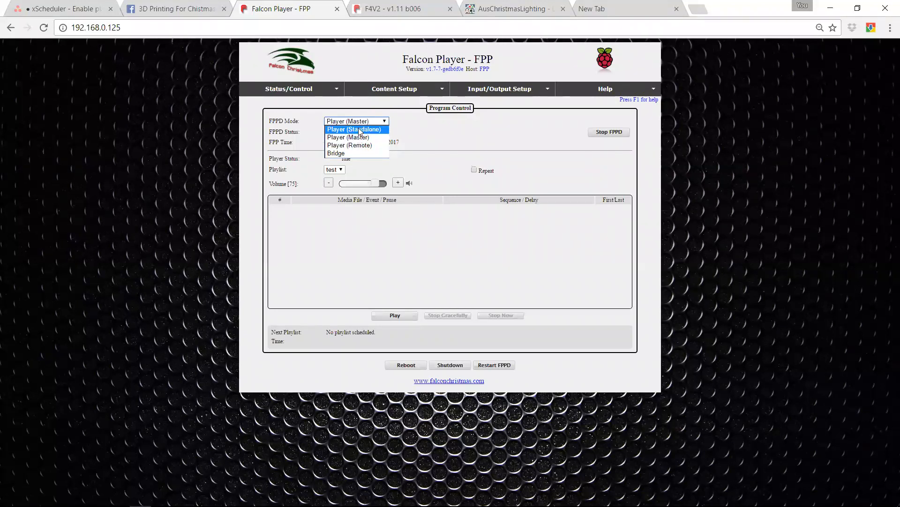
pyautogui.click(354, 129)
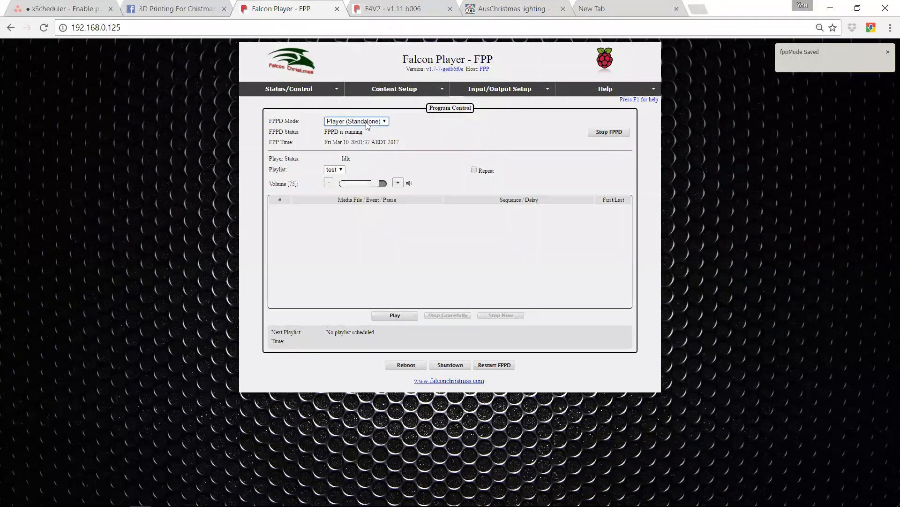
pyautogui.click(493, 365)
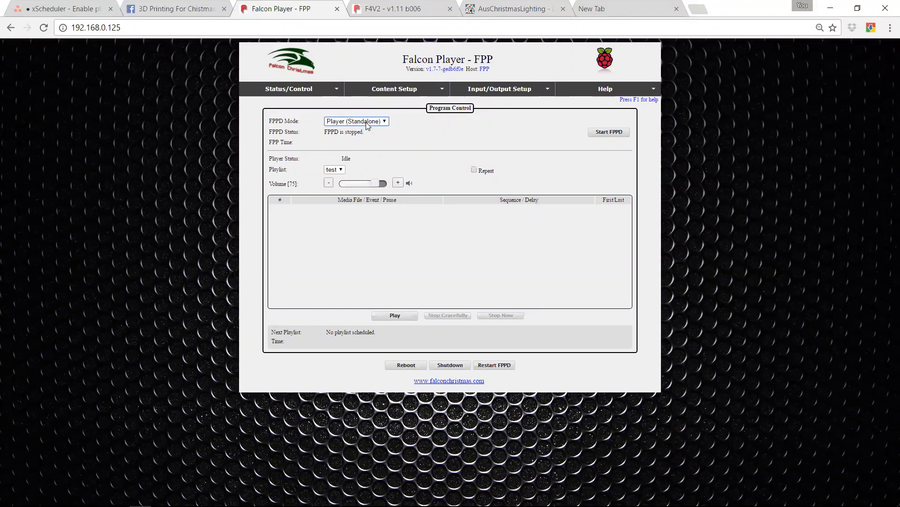
pyautogui.click(609, 131)
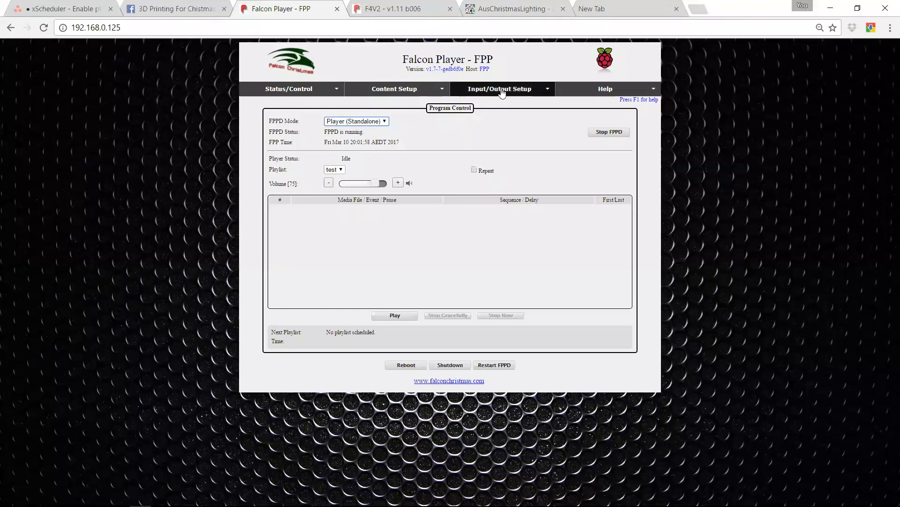
# Go to Input/Output Setup > Channel Outputs and apply the E1.31 universe count.
pyautogui.click(499, 88)
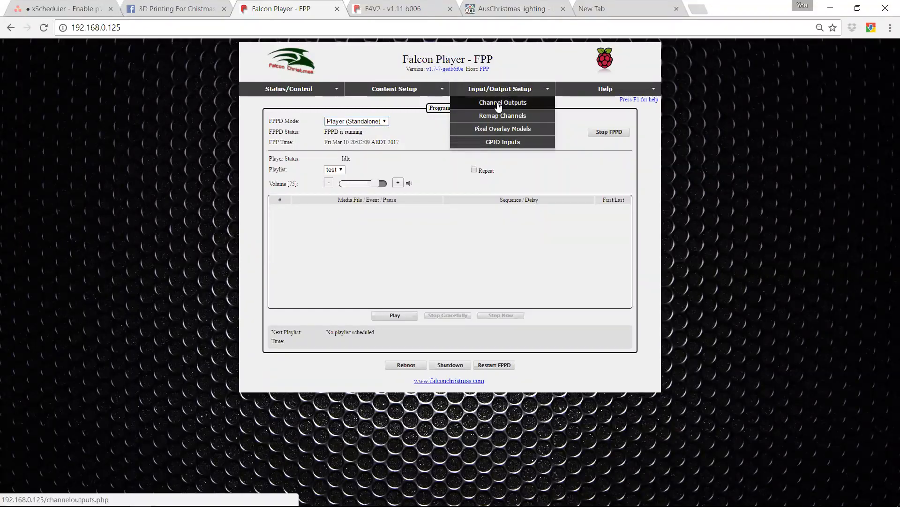
pyautogui.click(502, 102)
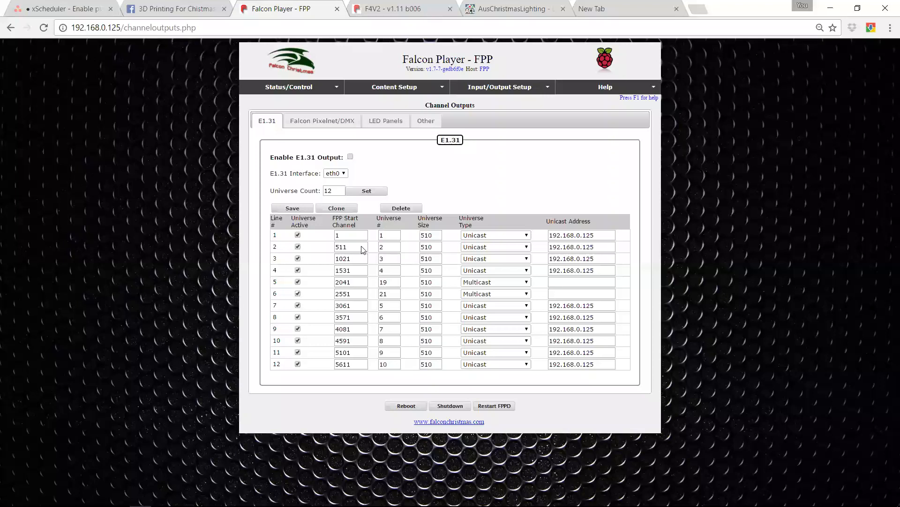
pyautogui.moveTo(458, 328)
pyautogui.write('1')
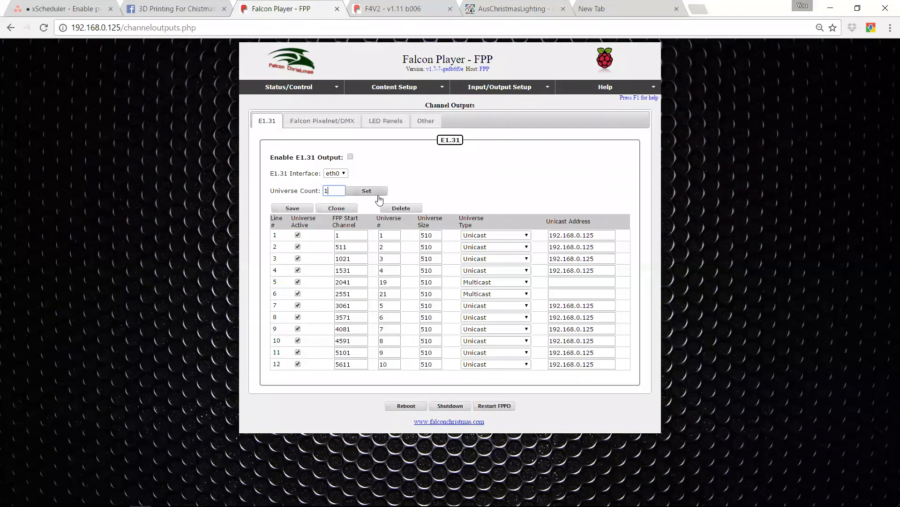
pyautogui.click(367, 191)
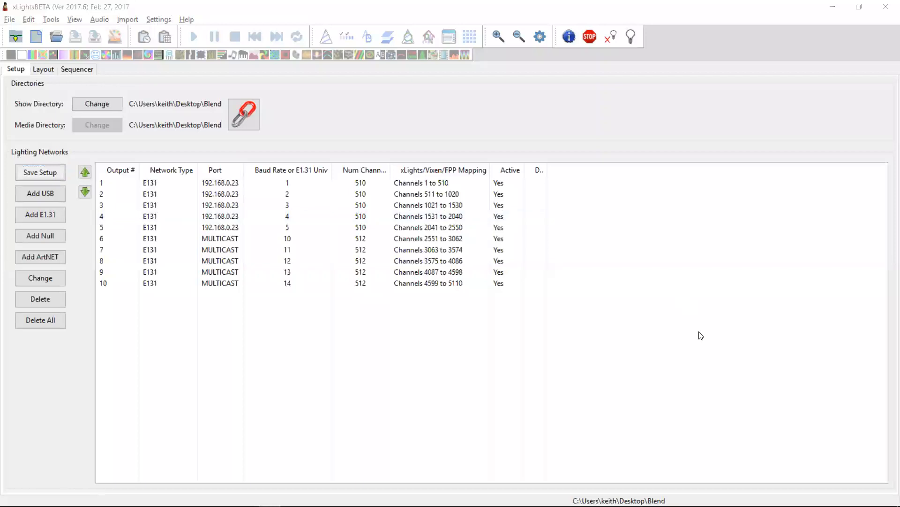
pyautogui.moveTo(491, 294)
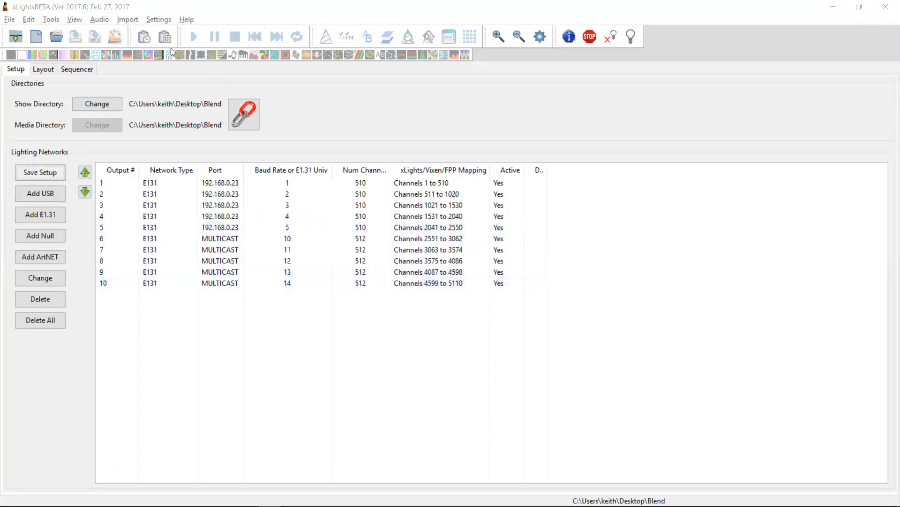
# Launch Tools > FPP Connect and verify IP 192.168.0.125, user fpp and the password.
pyautogui.click(50, 19)
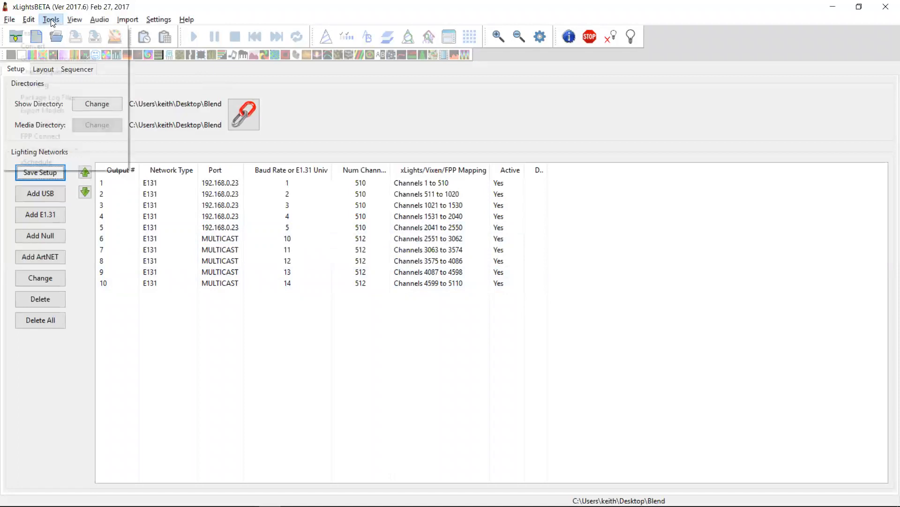
pyautogui.click(51, 19)
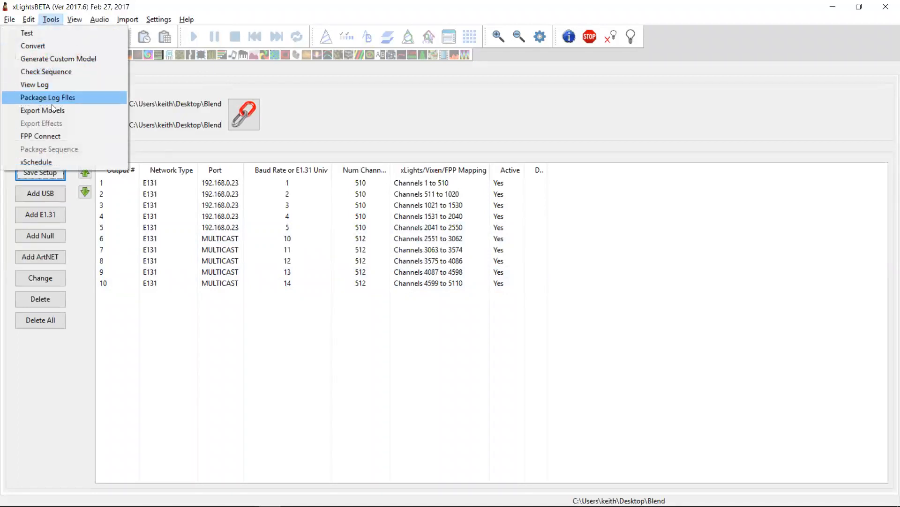
pyautogui.moveTo(40, 136)
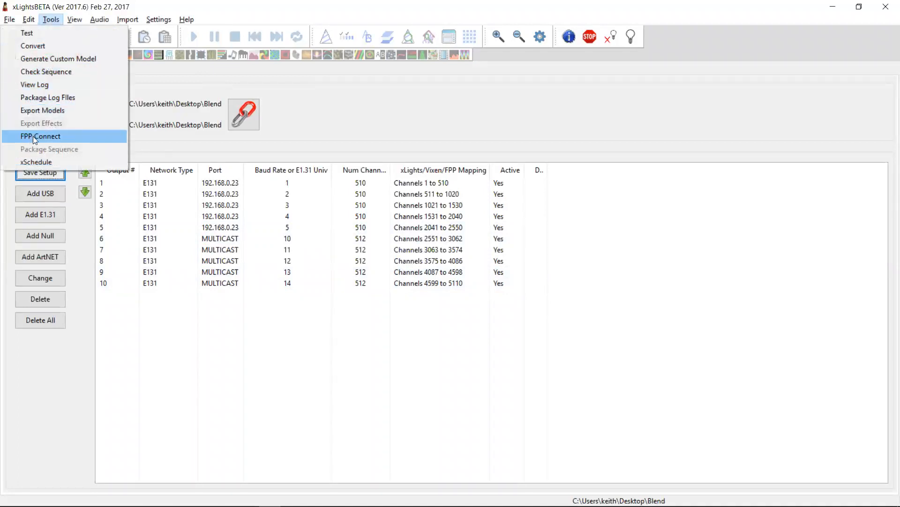
pyautogui.click(40, 136)
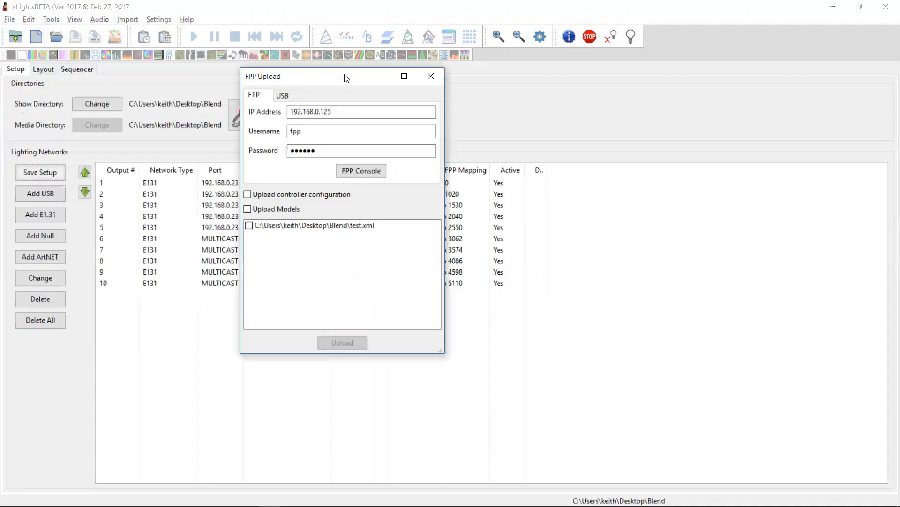
pyautogui.click(360, 111)
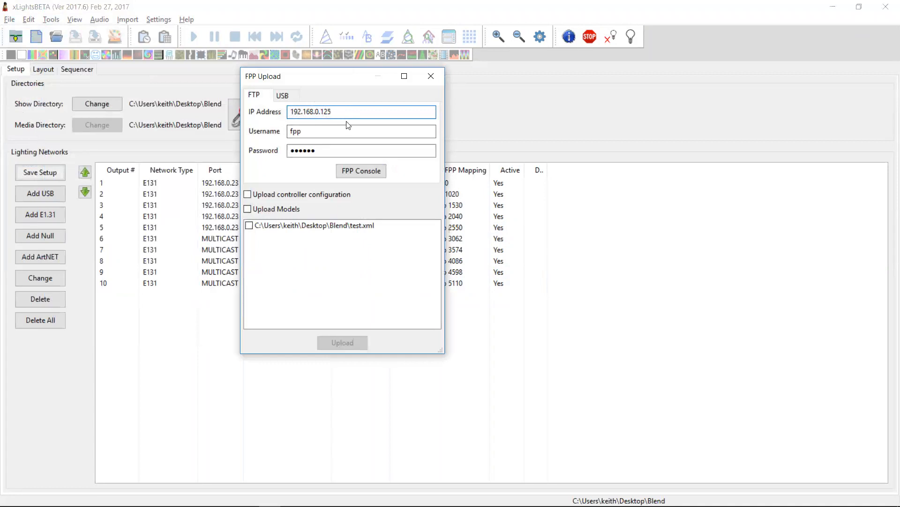
pyautogui.click(361, 132)
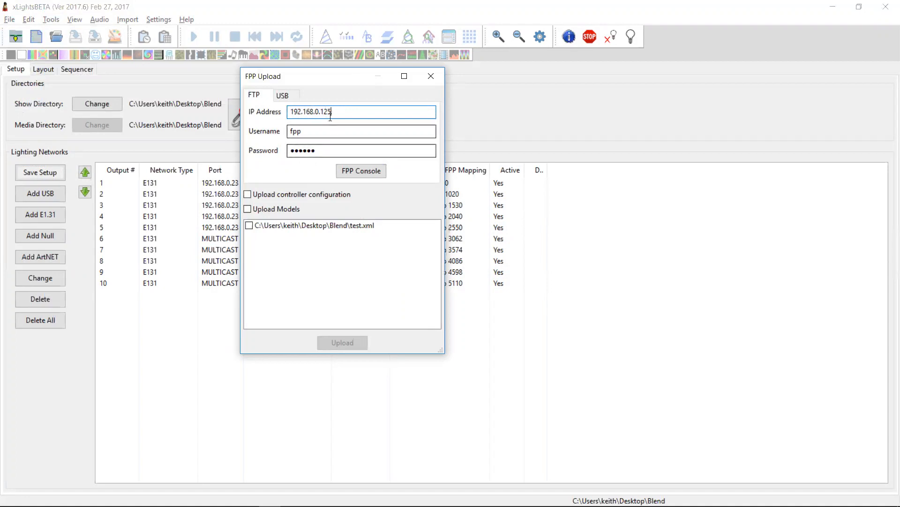
pyautogui.click(360, 171)
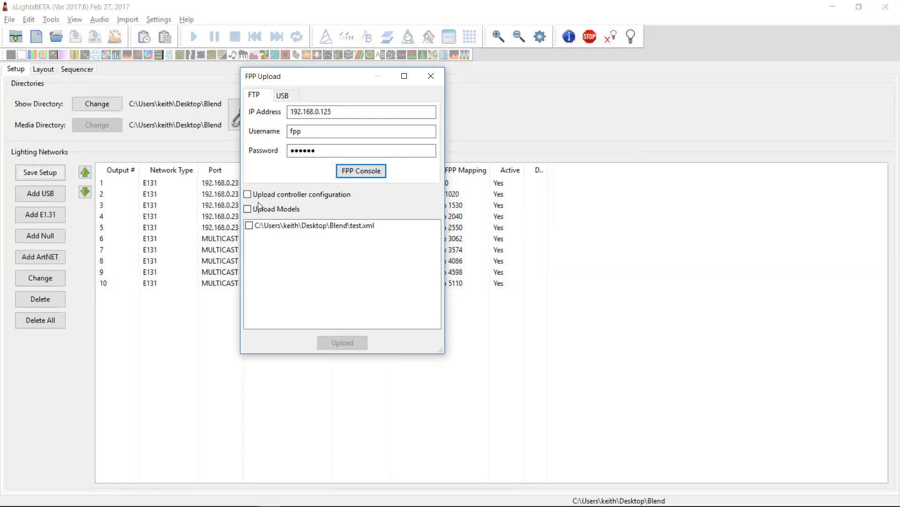
pyautogui.moveTo(273, 198)
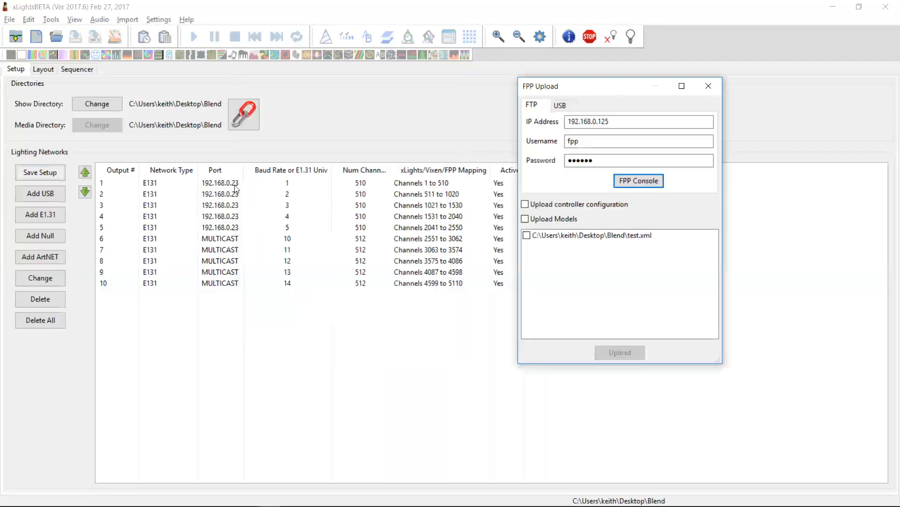
pyautogui.moveTo(242, 226)
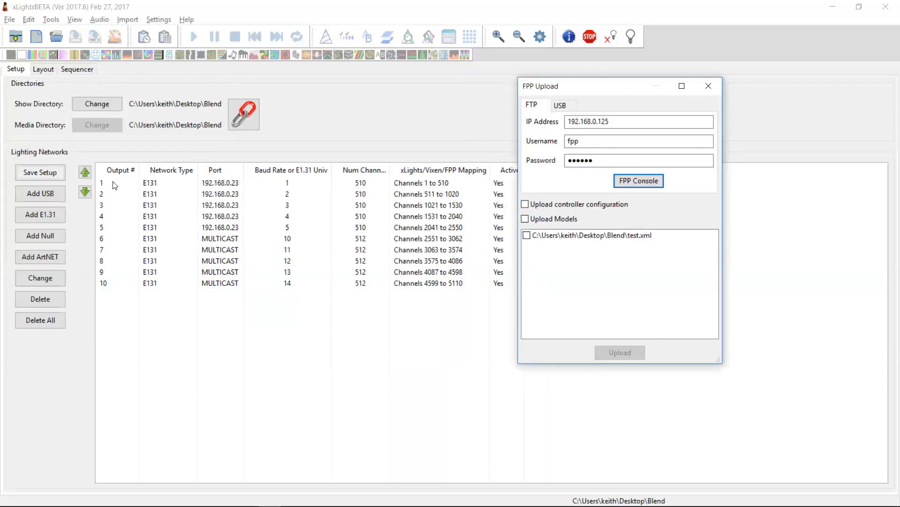
pyautogui.moveTo(46, 73)
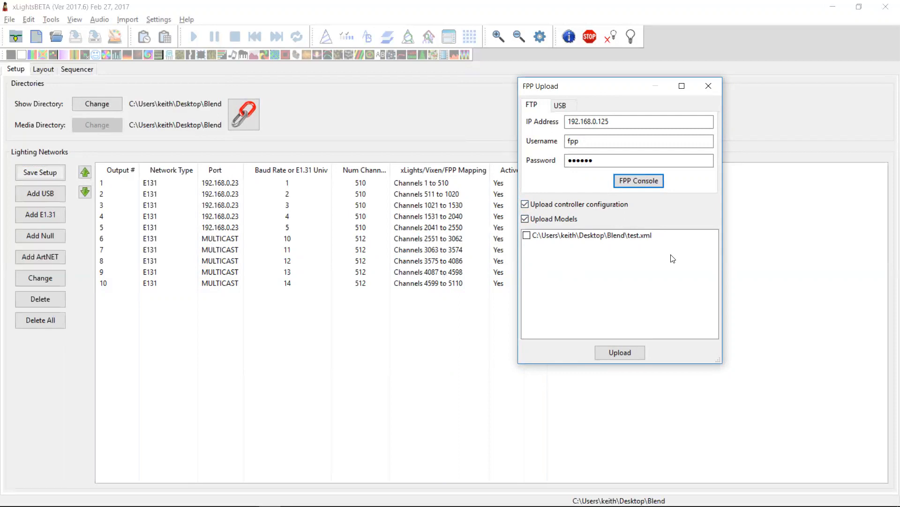
pyautogui.moveTo(667, 328)
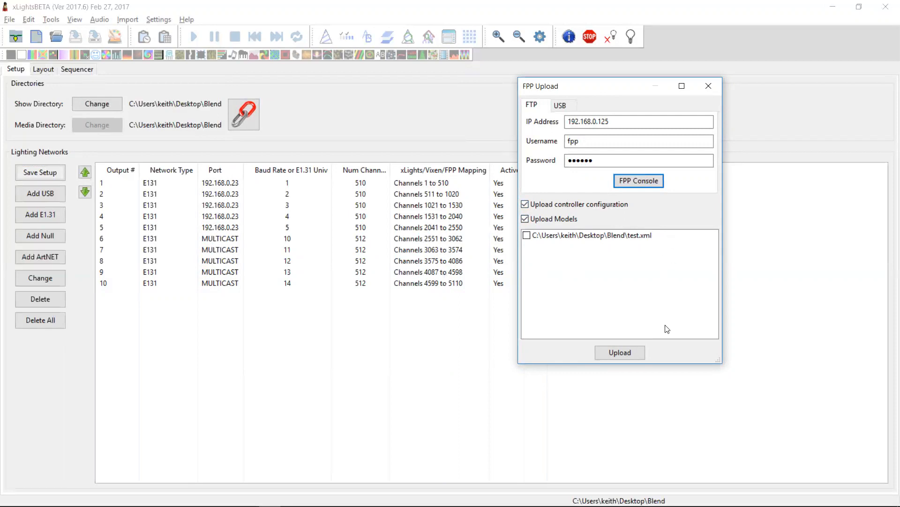
pyautogui.moveTo(676, 251)
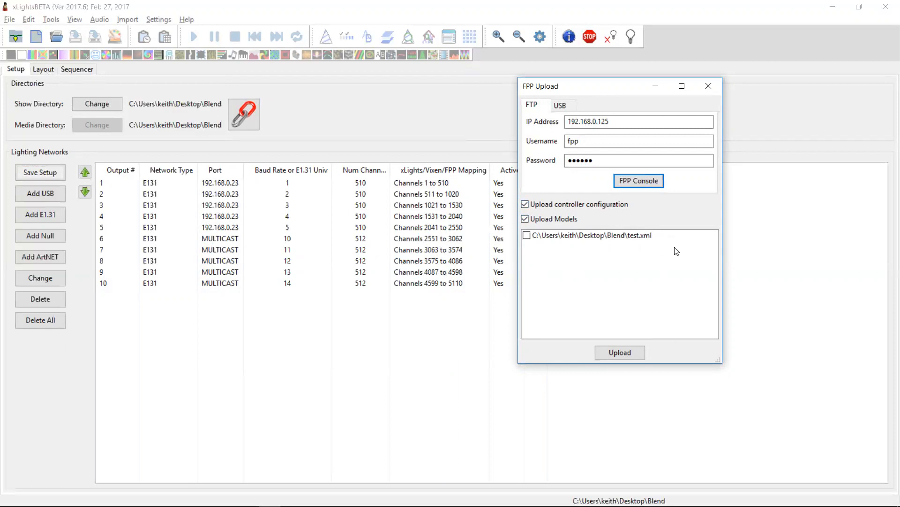
# Tick the test.xml sequence in the FPP Upload file list.
pyautogui.click(526, 234)
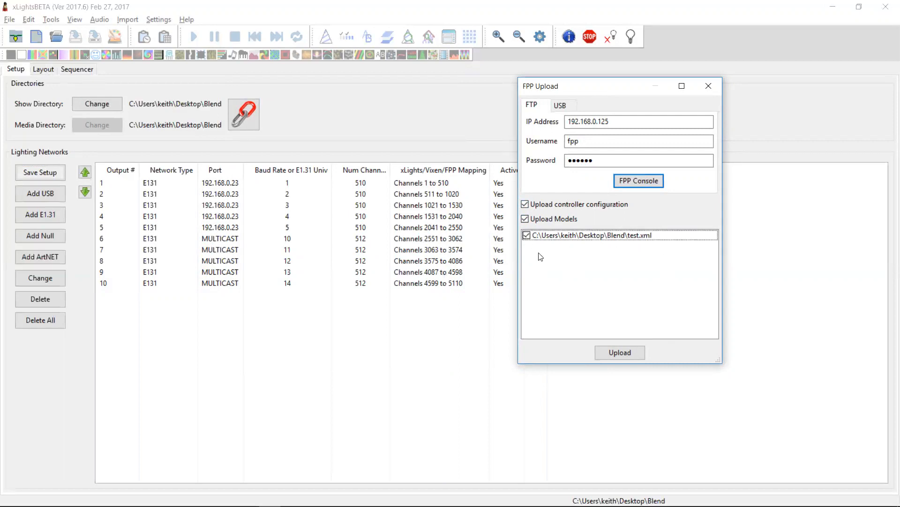
pyautogui.moveTo(583, 265)
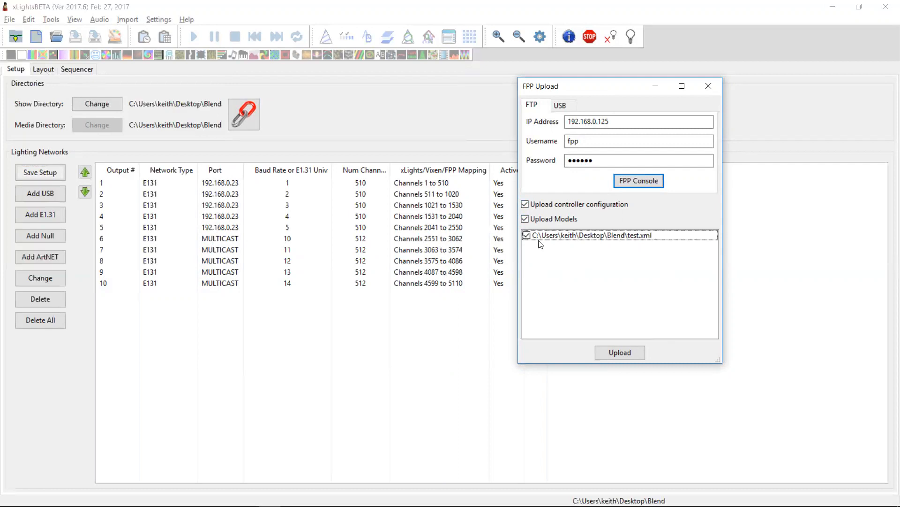
pyautogui.moveTo(635, 256)
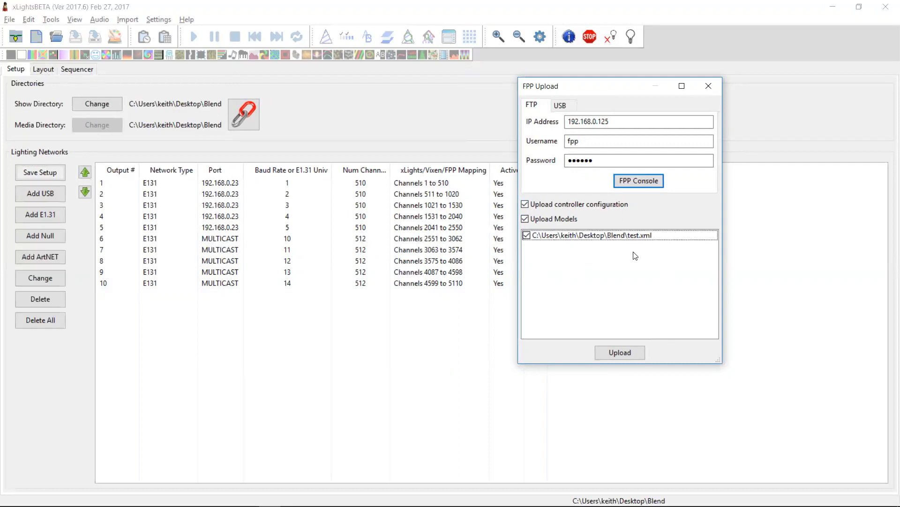
pyautogui.moveTo(644, 242)
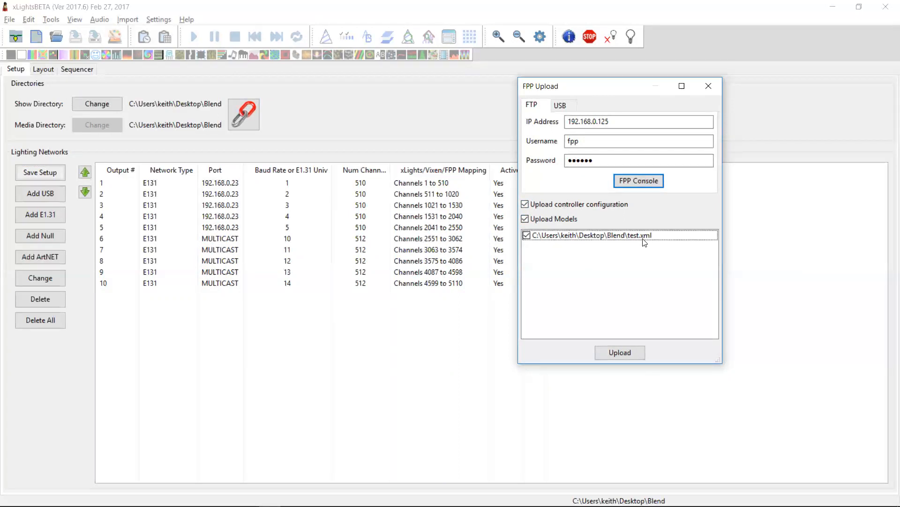
pyautogui.moveTo(690, 248)
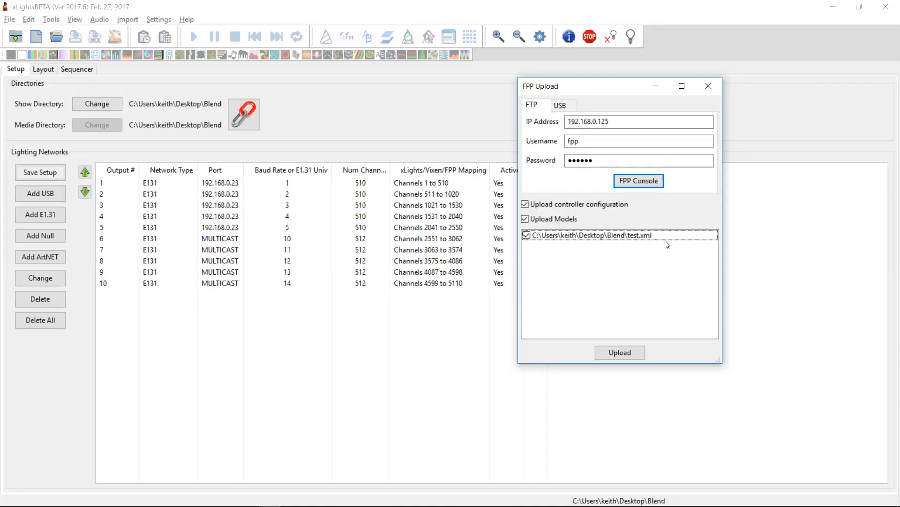
pyautogui.moveTo(652, 234)
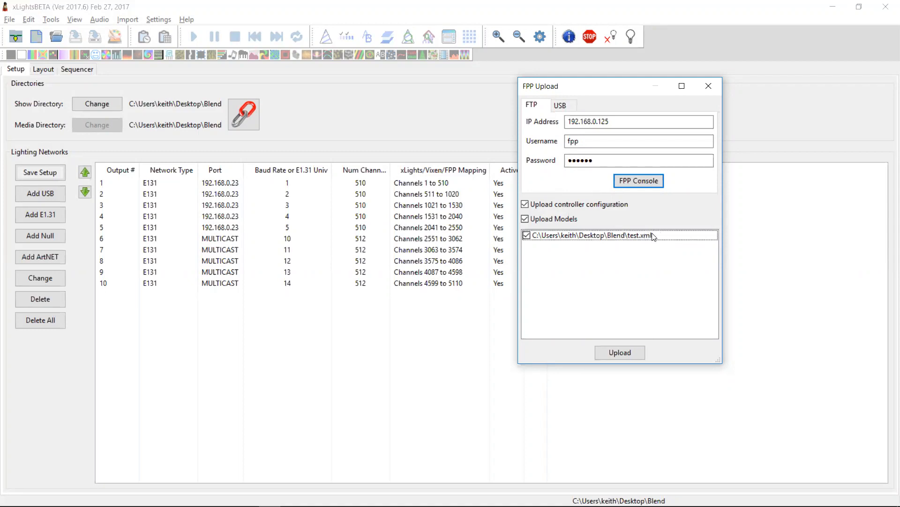
pyautogui.moveTo(668, 237)
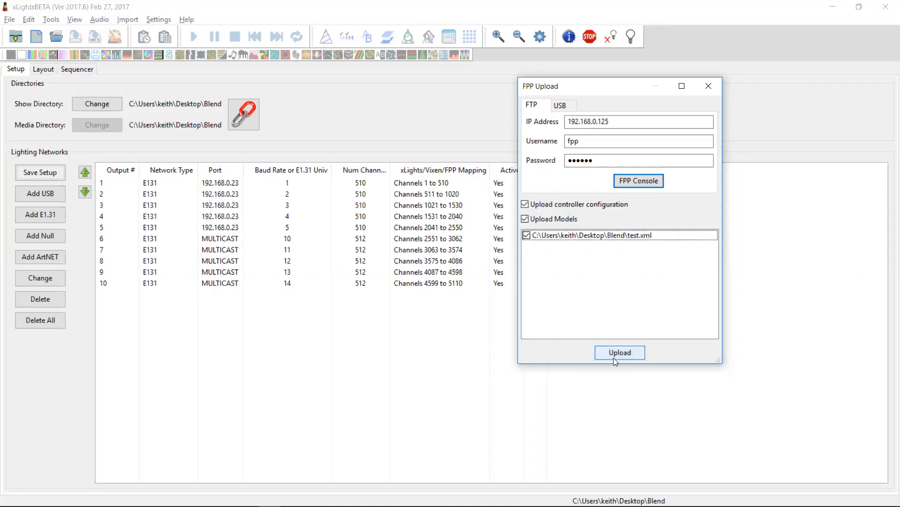
# Upload the configuration, models and test sequence to the player and finish the transfer.
pyautogui.click(620, 352)
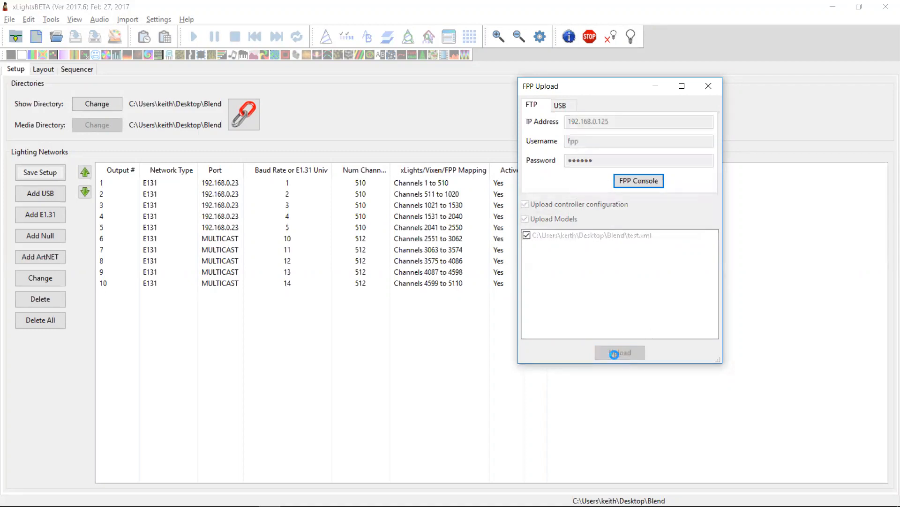
pyautogui.click(620, 352)
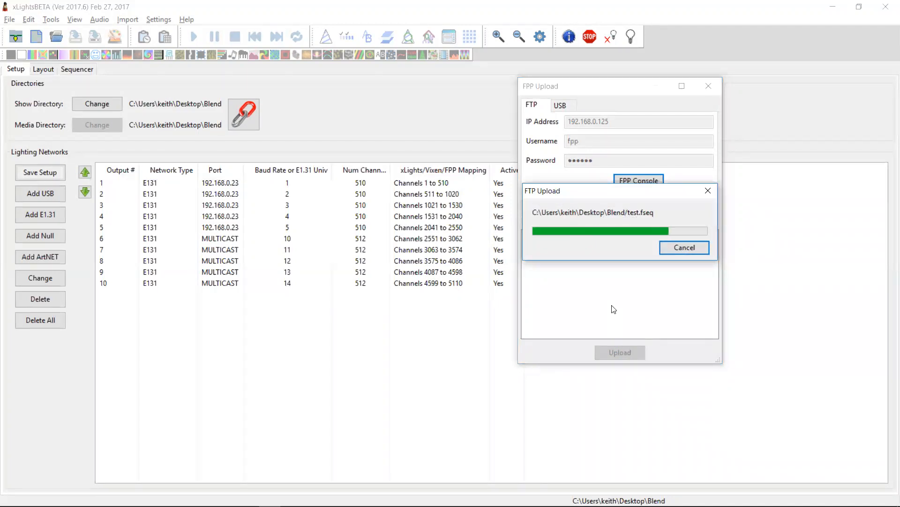
pyautogui.click(683, 247)
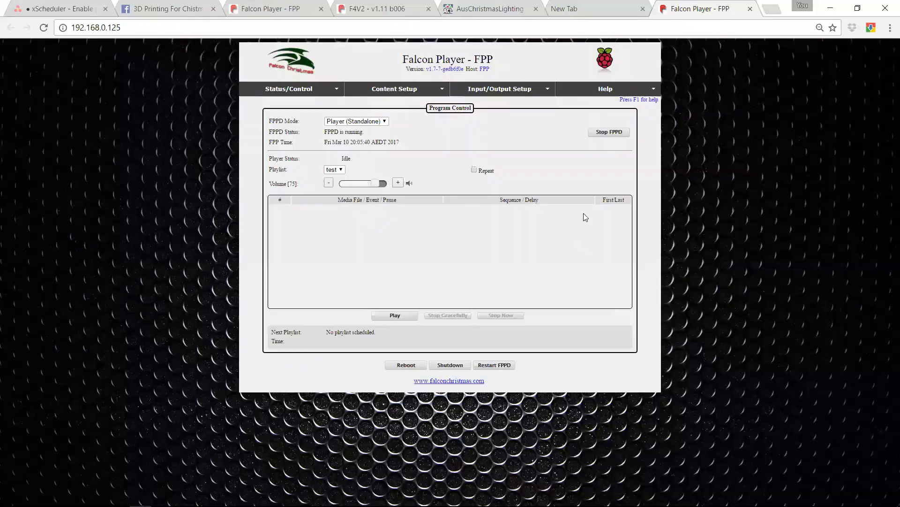
pyautogui.moveTo(132, 27)
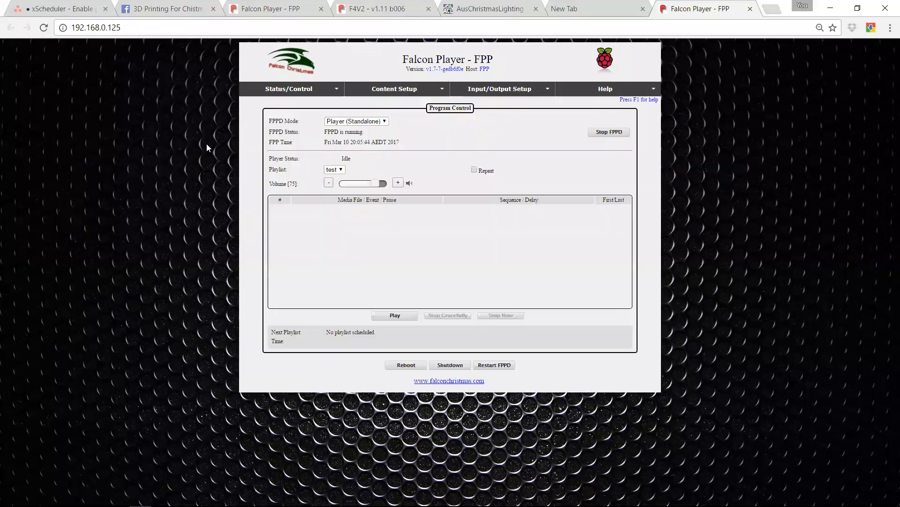
# Go to Input/Output Setup > Channel Outputs to see the ten uploaded E1.31 universes.
pyautogui.click(500, 89)
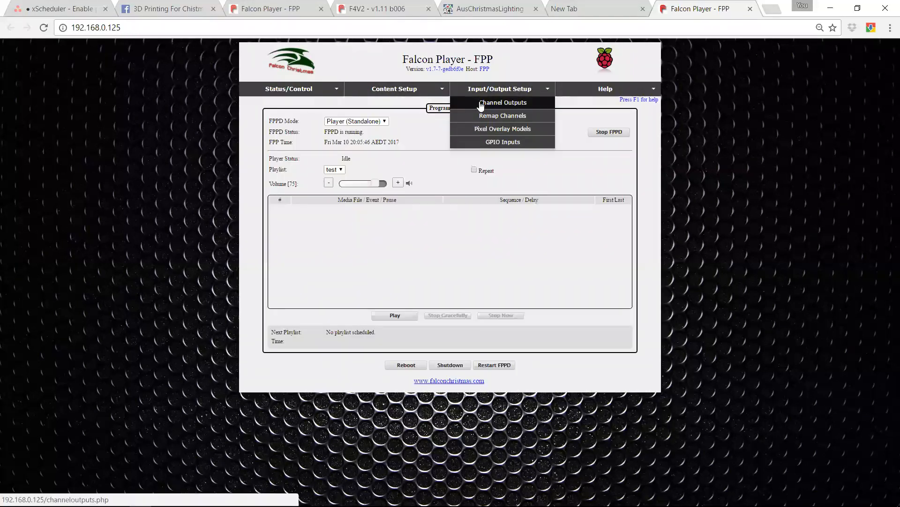
pyautogui.click(502, 102)
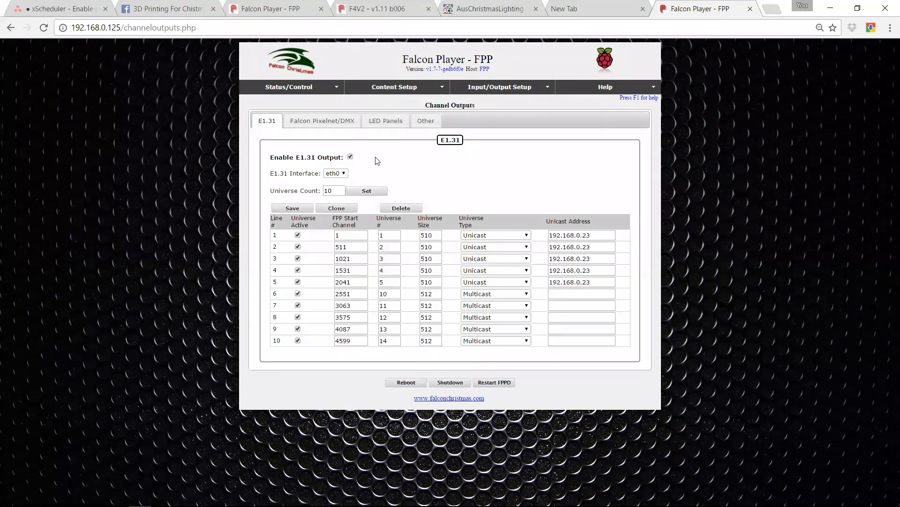
pyautogui.click(350, 157)
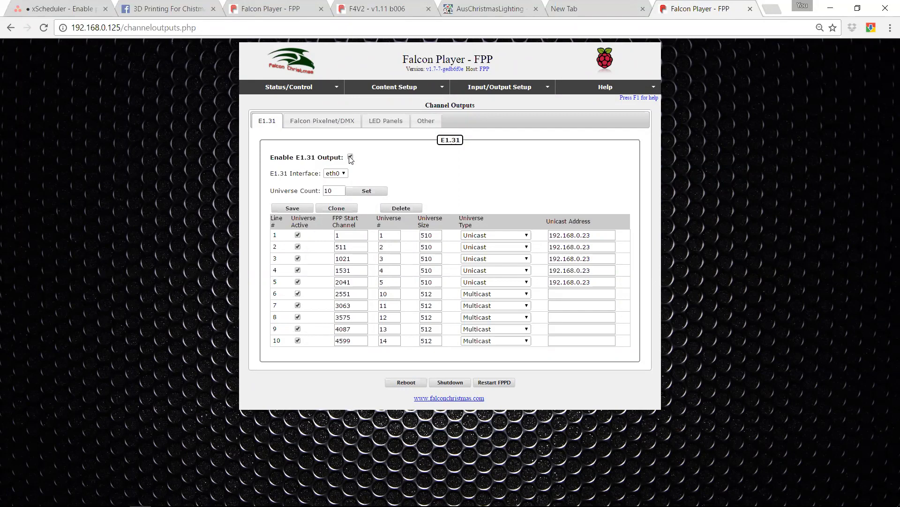
pyautogui.click(349, 157)
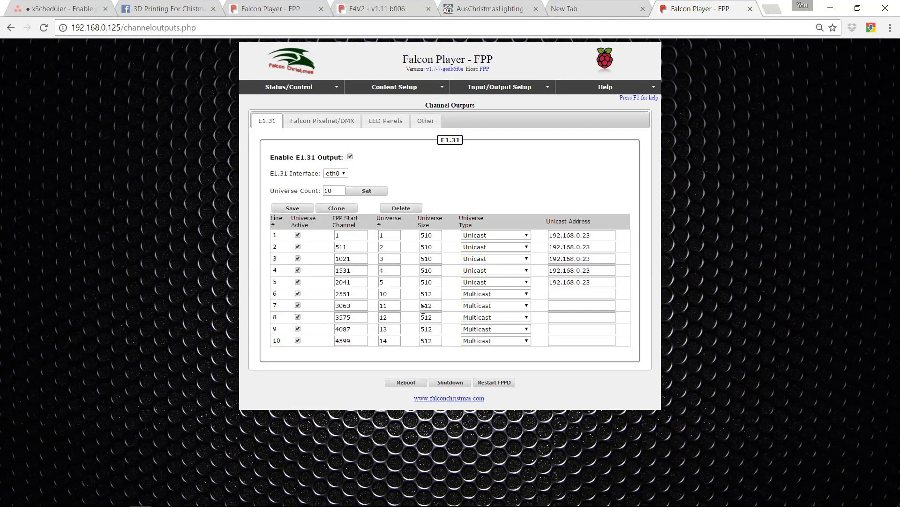
pyautogui.press('alt+tab')
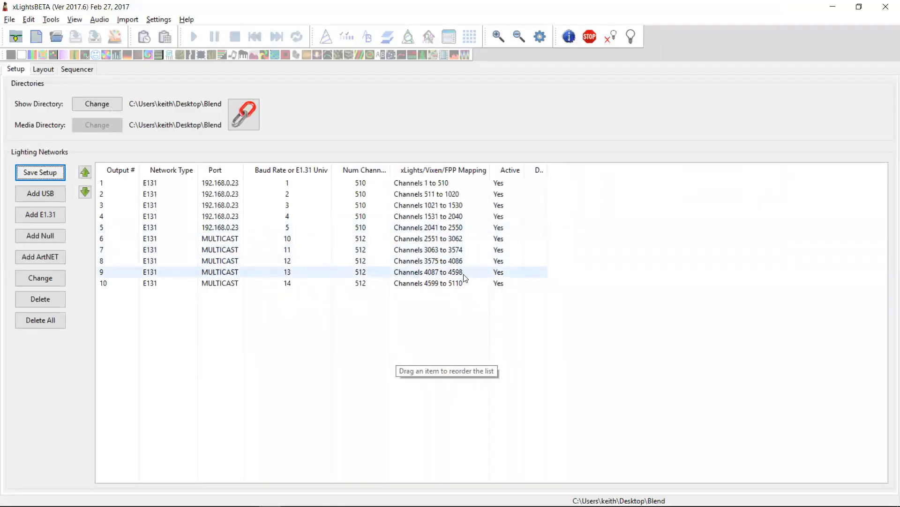
pyautogui.click(428, 282)
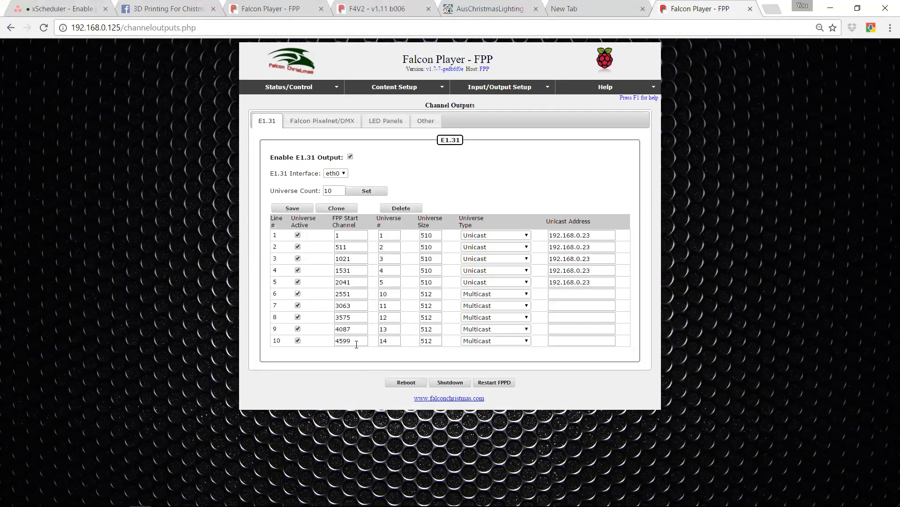
pyautogui.moveTo(395, 169)
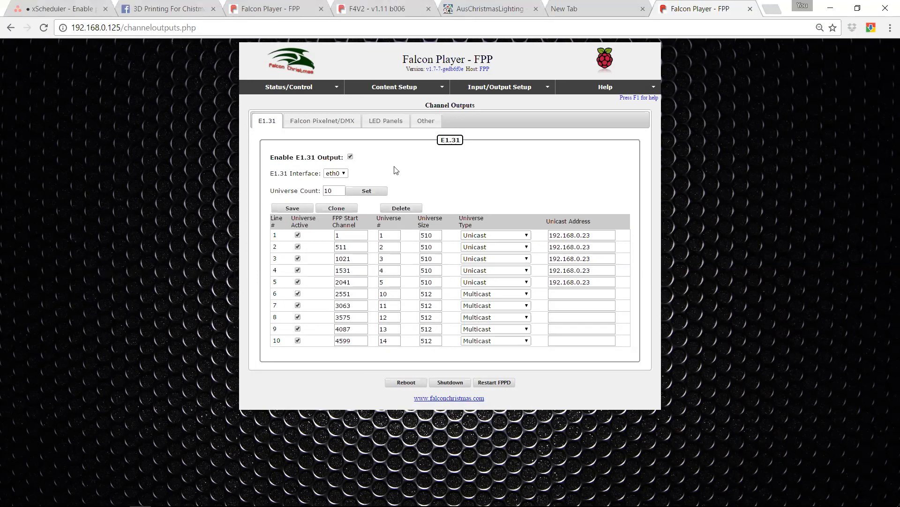
# Go to Content Setup > File Manager to list test.fseq and the other sequences.
pyautogui.click(394, 86)
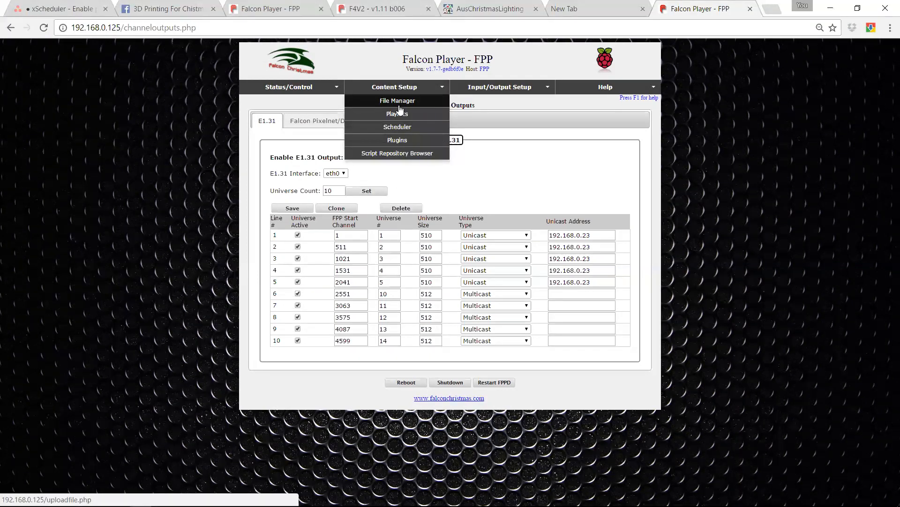
pyautogui.click(397, 100)
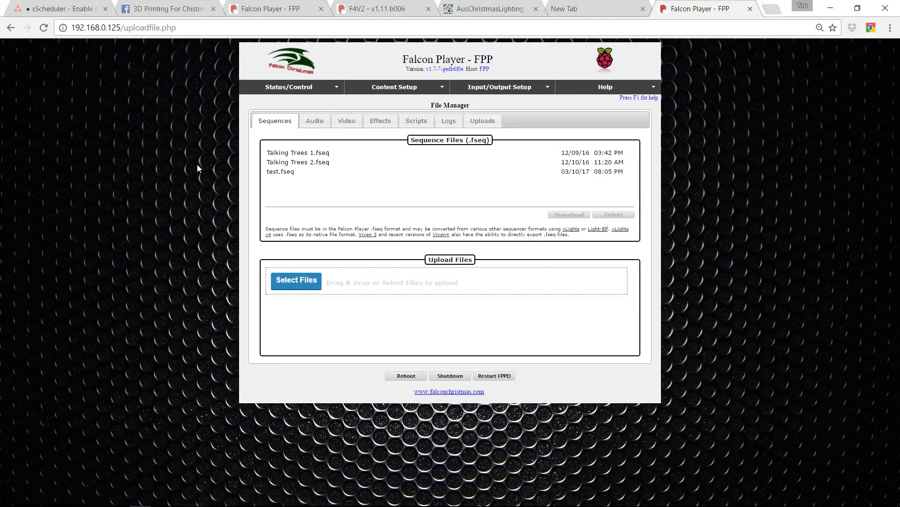
pyautogui.moveTo(298, 176)
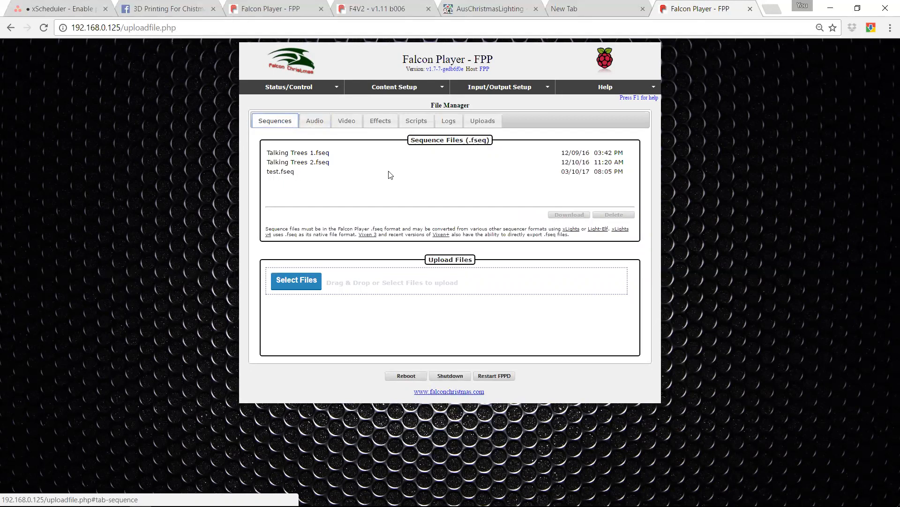
pyautogui.moveTo(436, 82)
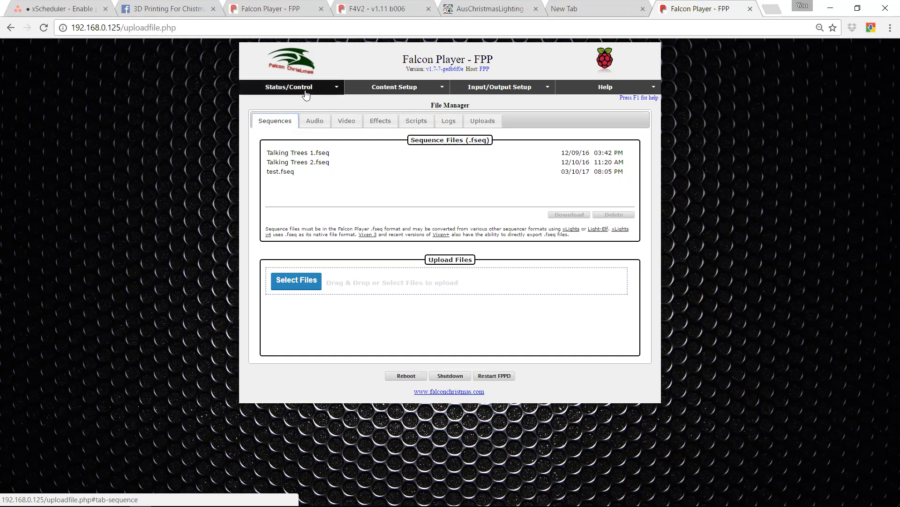
# On Status/Control > Status Page set FPPD Mode to Bridge for universes 1–5 and 10–14.
pyautogui.click(288, 86)
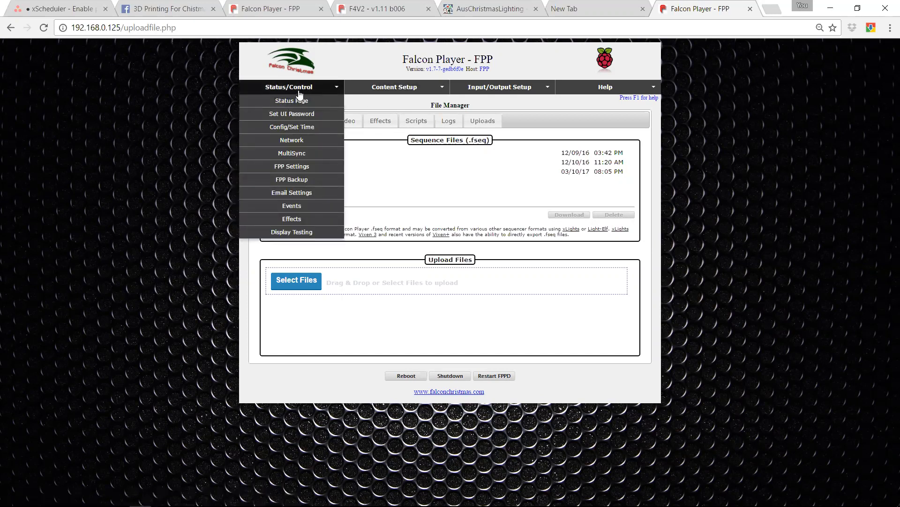
pyautogui.click(289, 86)
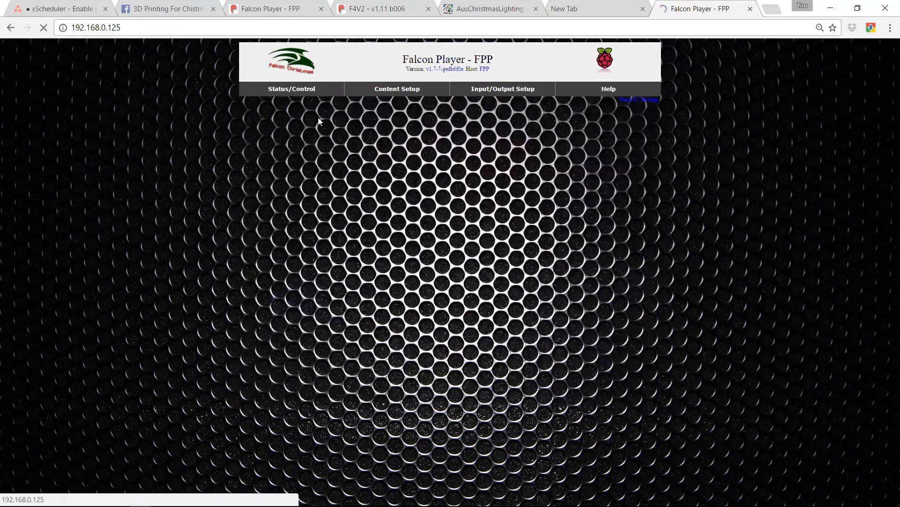
pyautogui.click(357, 121)
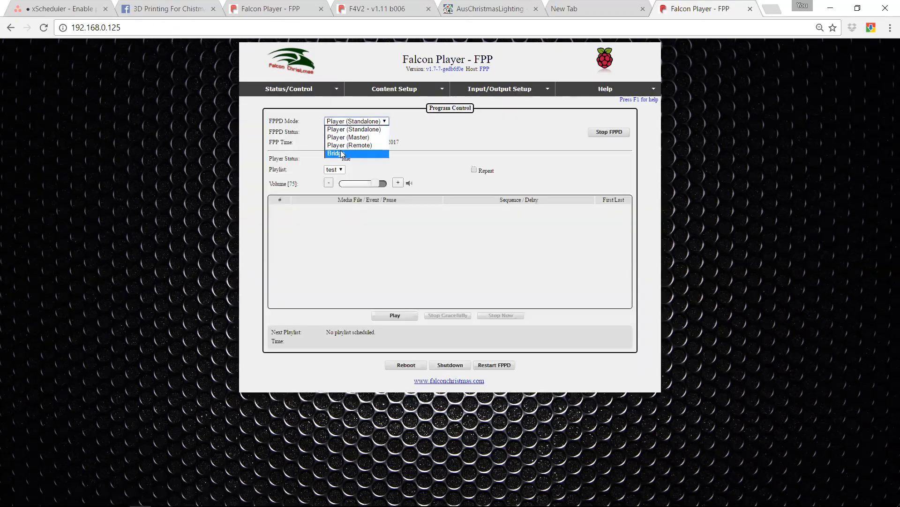
pyautogui.click(336, 153)
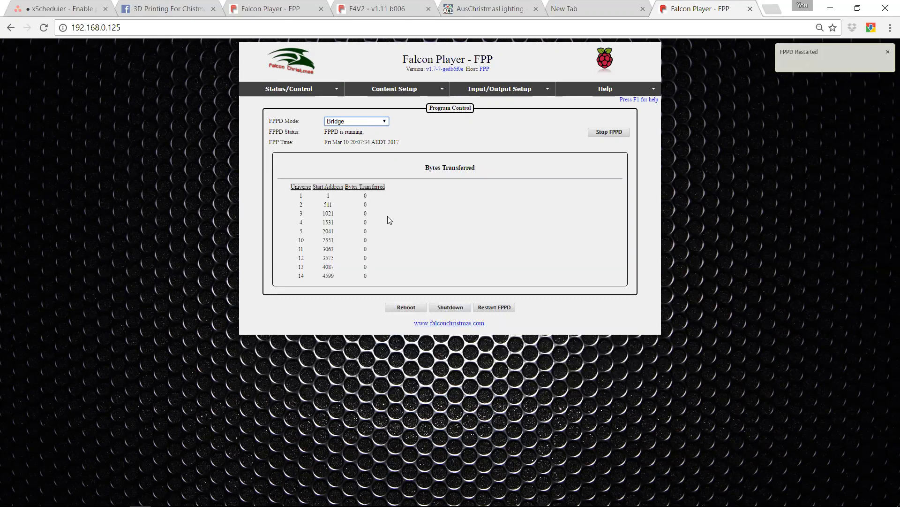
pyautogui.moveTo(476, 186)
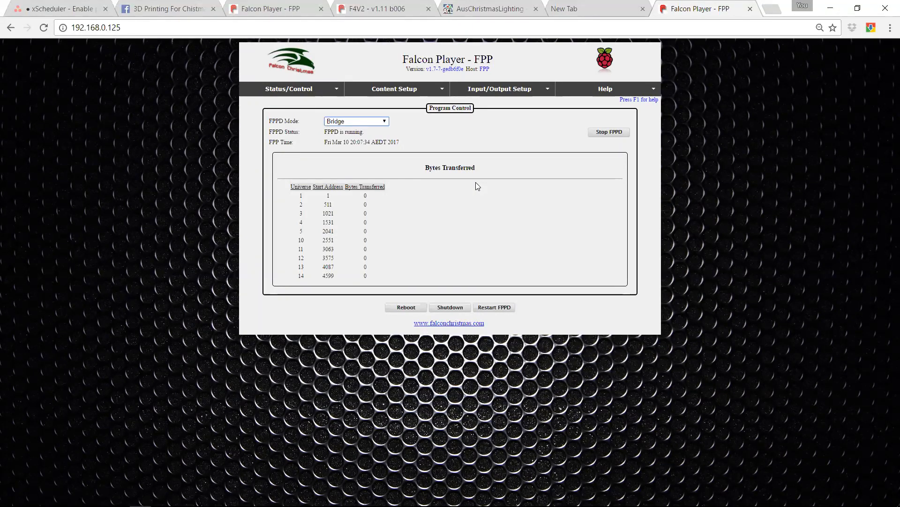
pyautogui.moveTo(499, 88)
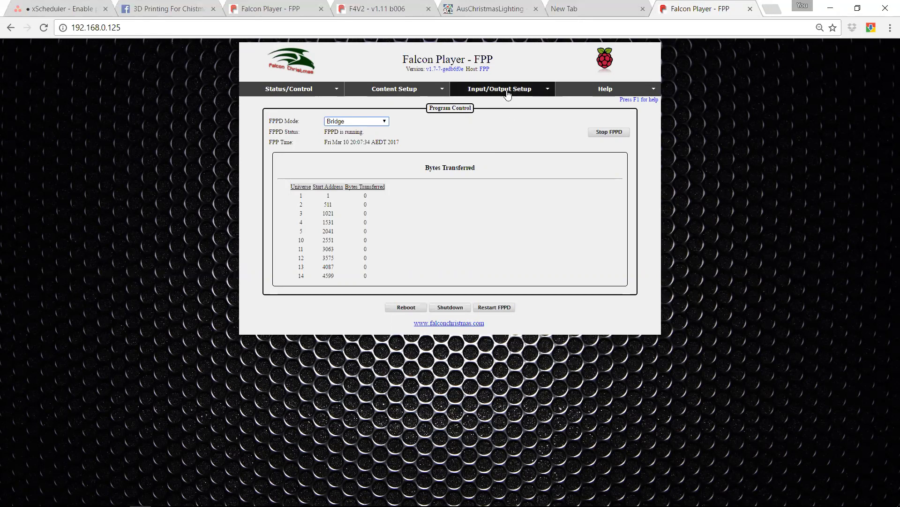
pyautogui.click(499, 89)
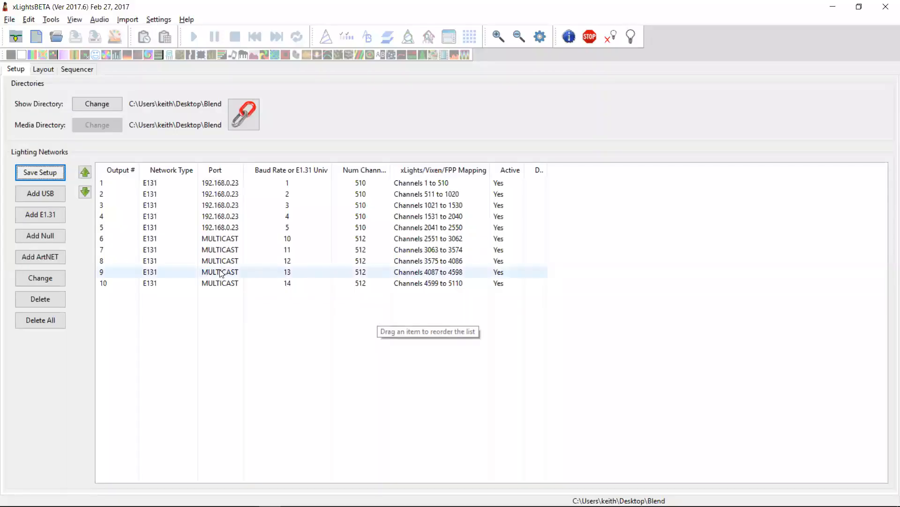
# Delete all networks and add ten unicast E1.31 universes, 1–10, at 192.168.0.34.
pyautogui.click(39, 319)
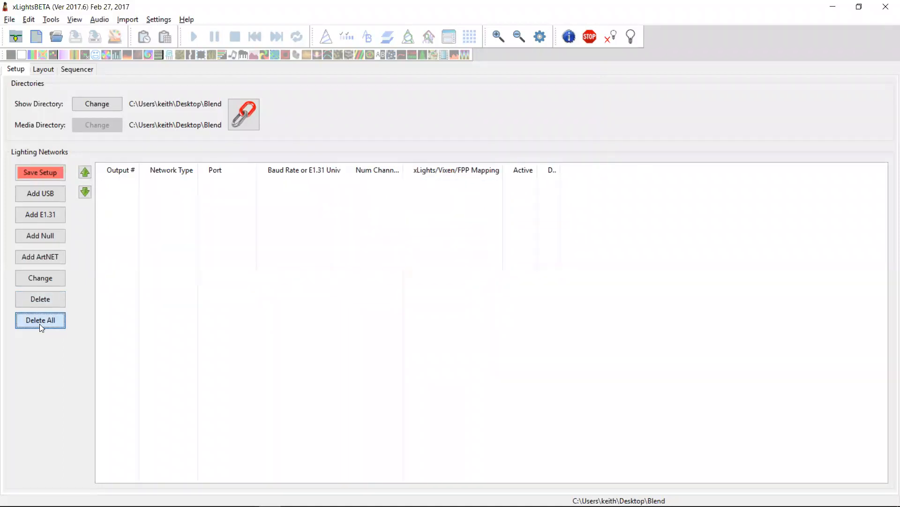
pyautogui.click(40, 213)
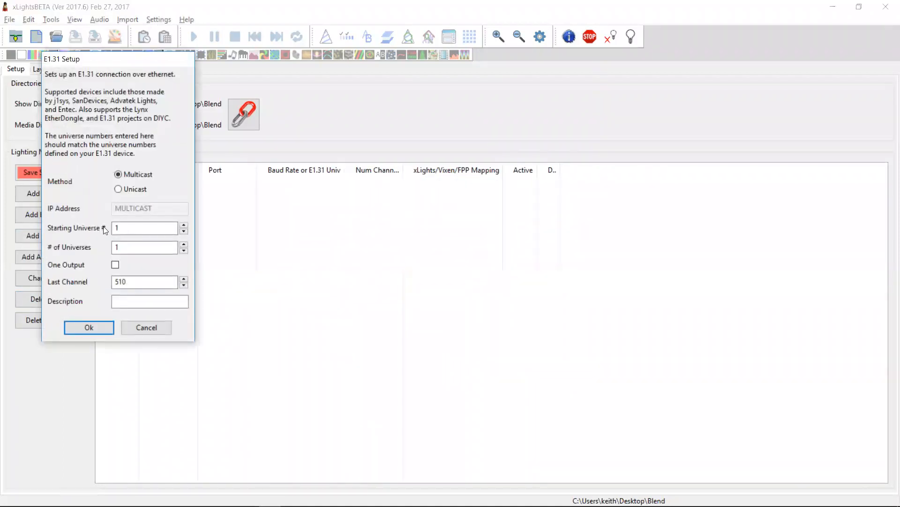
pyautogui.click(118, 188)
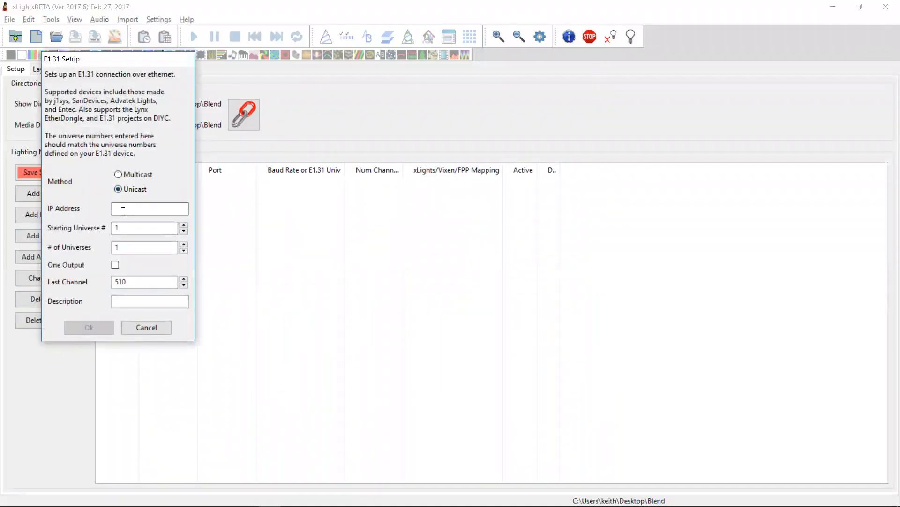
pyautogui.write('192.1')
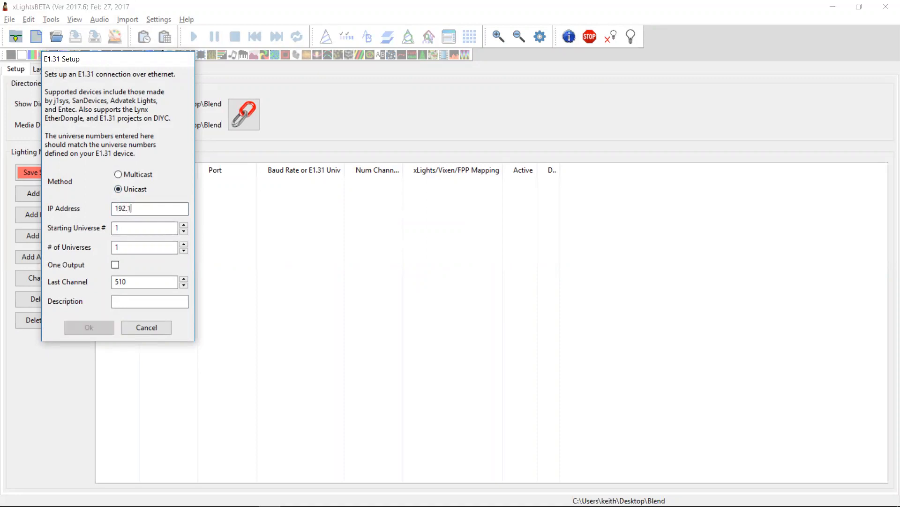
pyautogui.write('68.0.34')
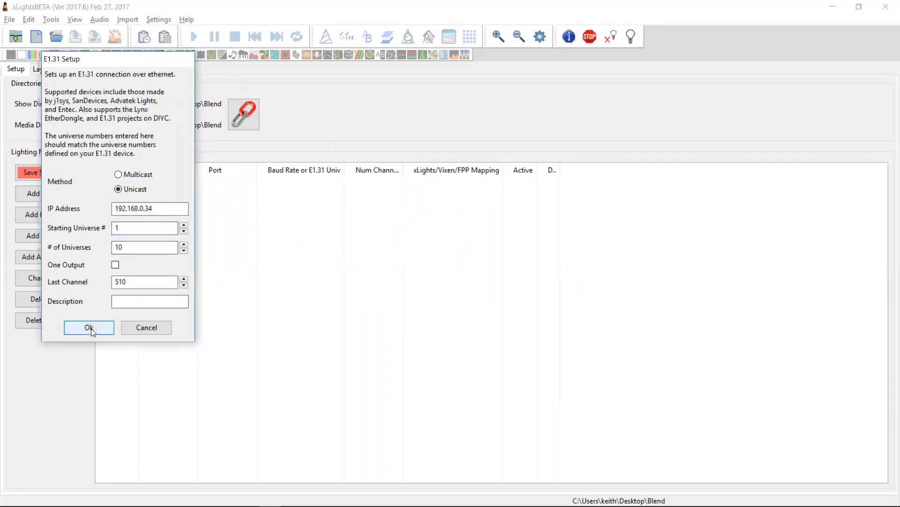
pyautogui.click(88, 328)
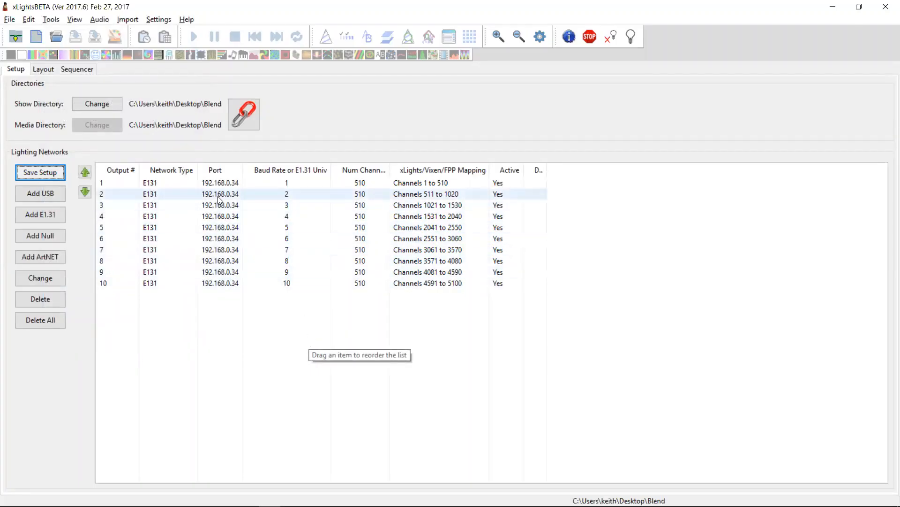
# Bulk-edit the IP address of all ten universes to 192.168.0.125.
pyautogui.rightClick(220, 193)
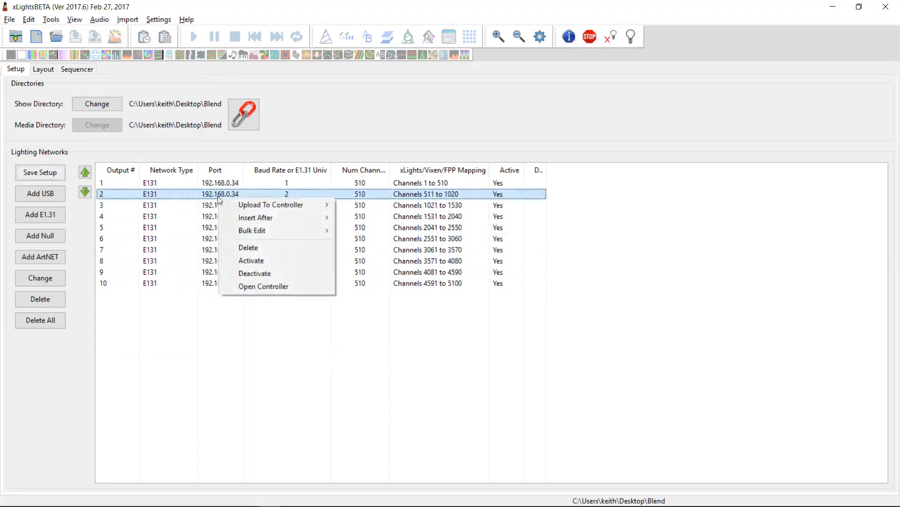
pyautogui.moveTo(270, 206)
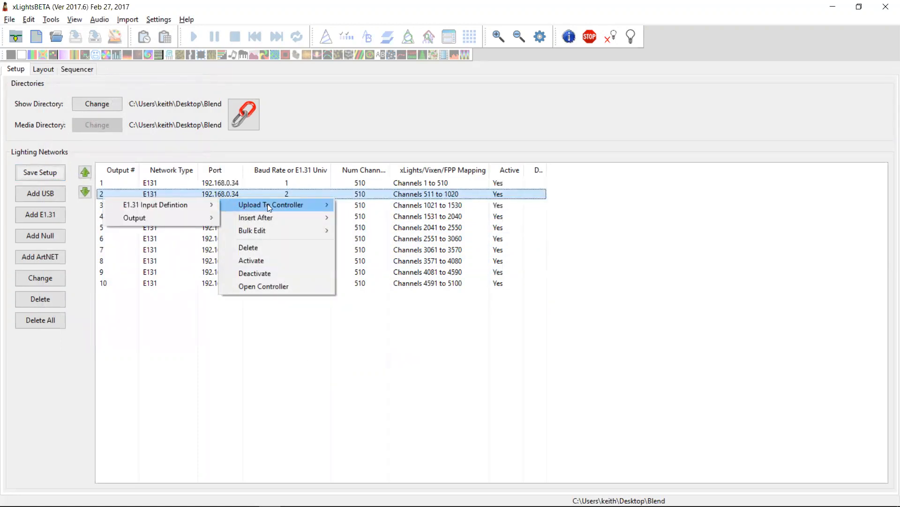
pyautogui.moveTo(155, 204)
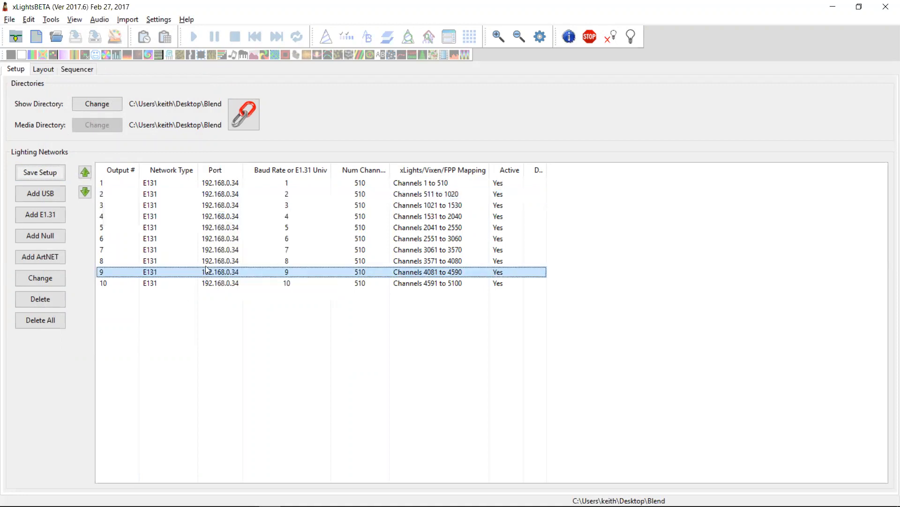
pyautogui.rightClick(219, 183)
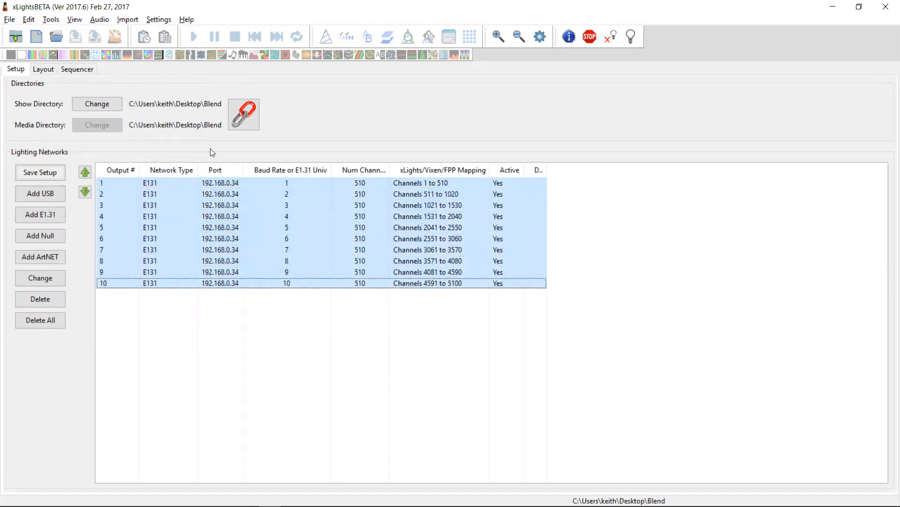
pyautogui.rightClick(221, 206)
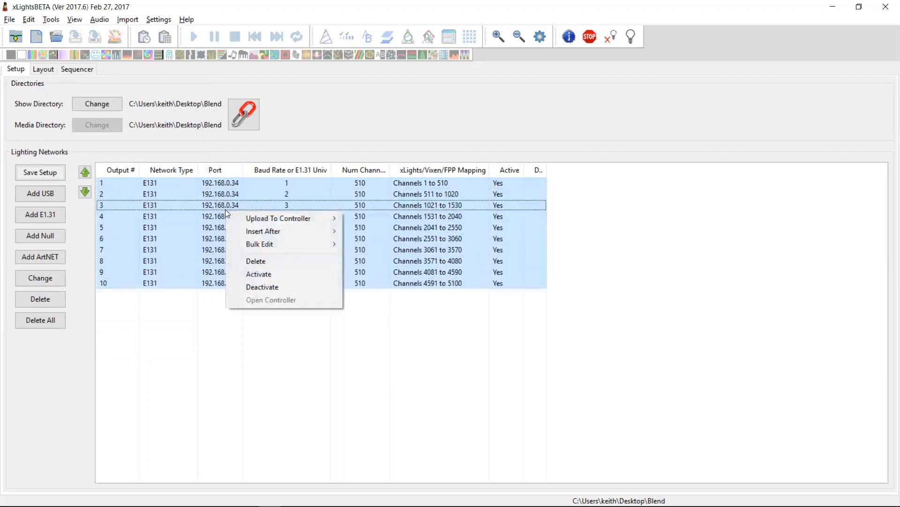
pyautogui.moveTo(260, 244)
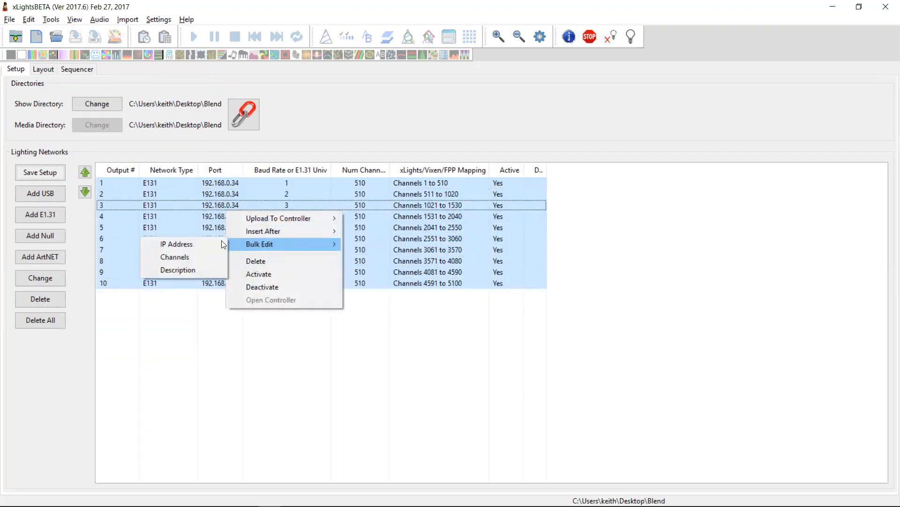
pyautogui.click(176, 244)
pyautogui.write('192.168.0.125')
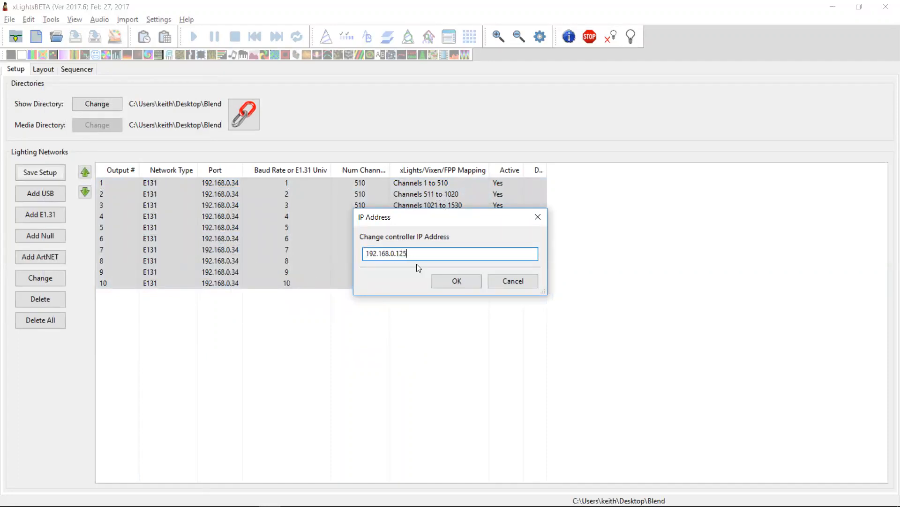
pyautogui.click(457, 280)
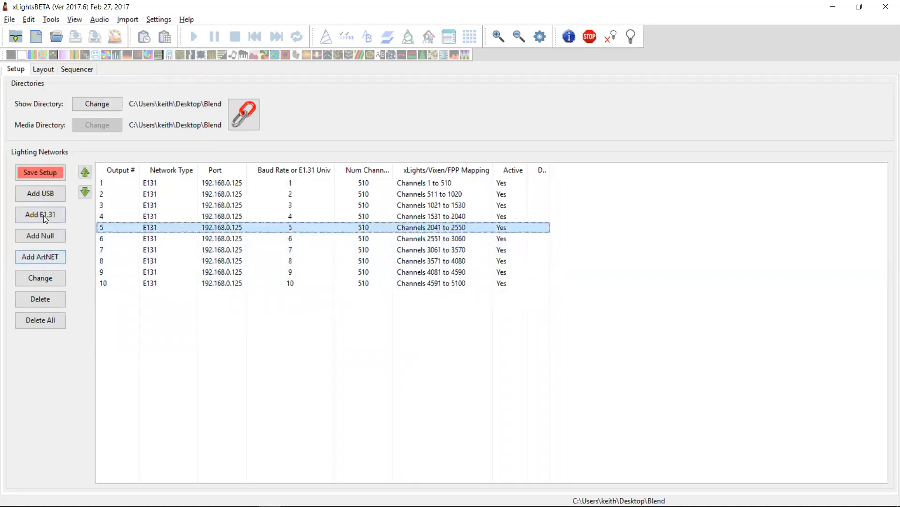
pyautogui.click(39, 214)
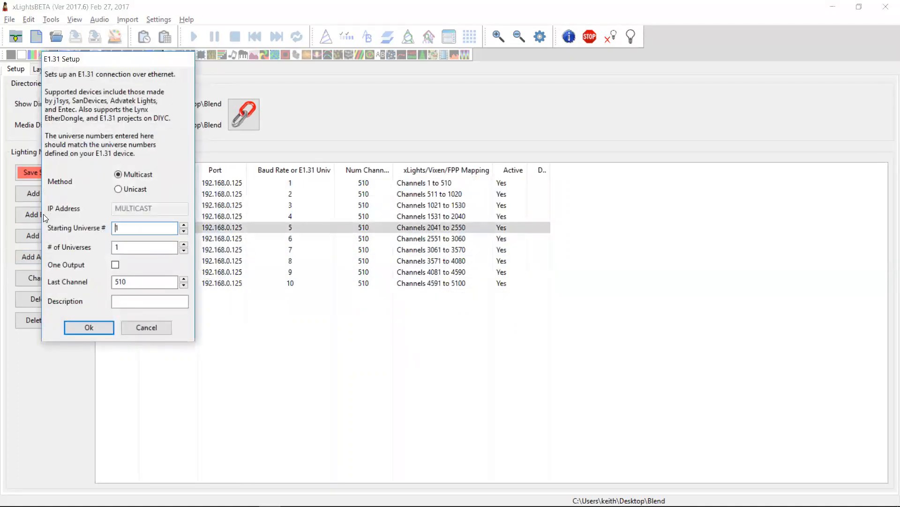
pyautogui.write('100')
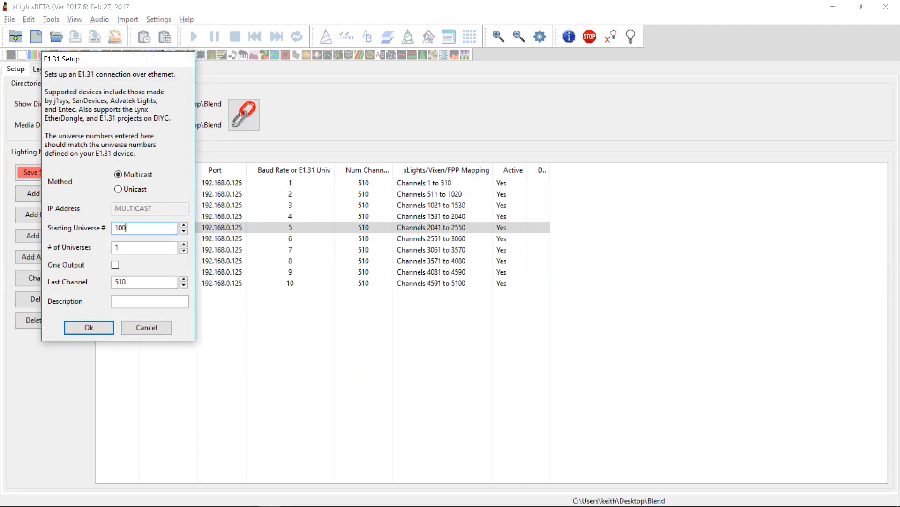
pyautogui.click(88, 328)
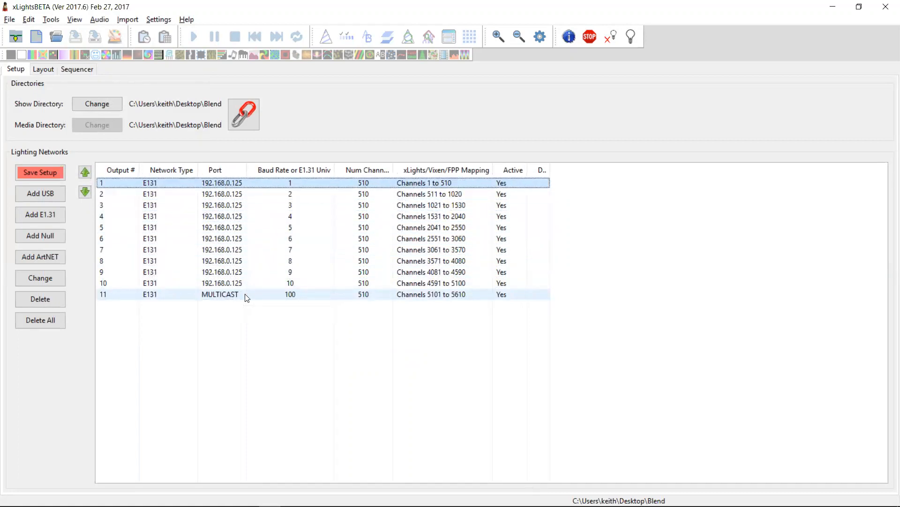
pyautogui.click(220, 294)
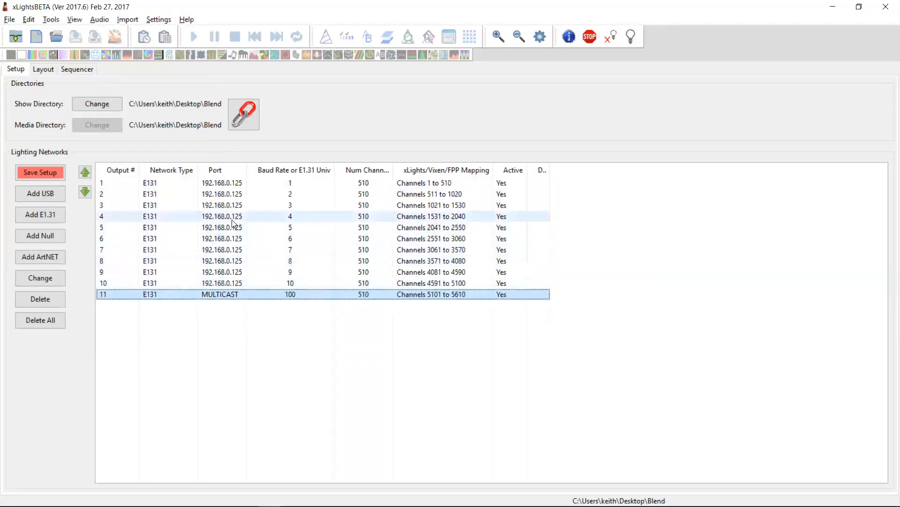
# Upload the E1.31 input definition to the player in FPP Bridge Mode and confirm.
pyautogui.rightClick(232, 216)
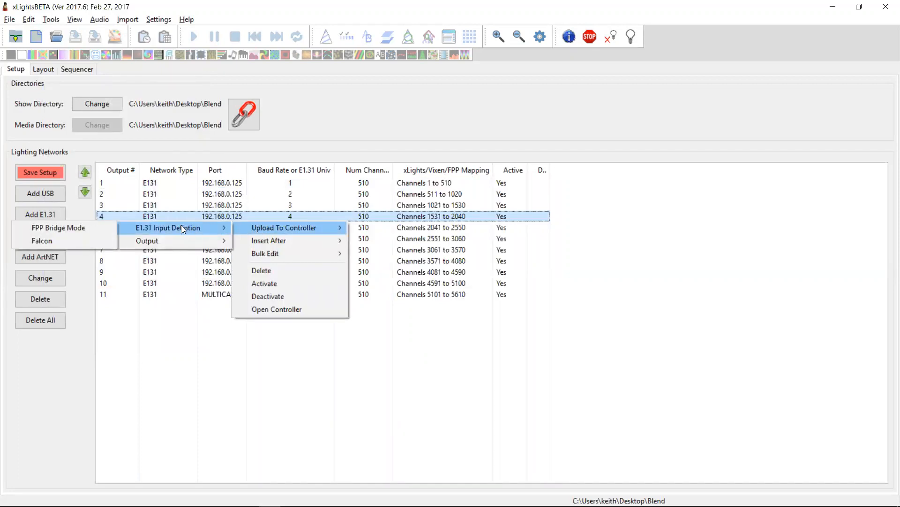
pyautogui.moveTo(165, 231)
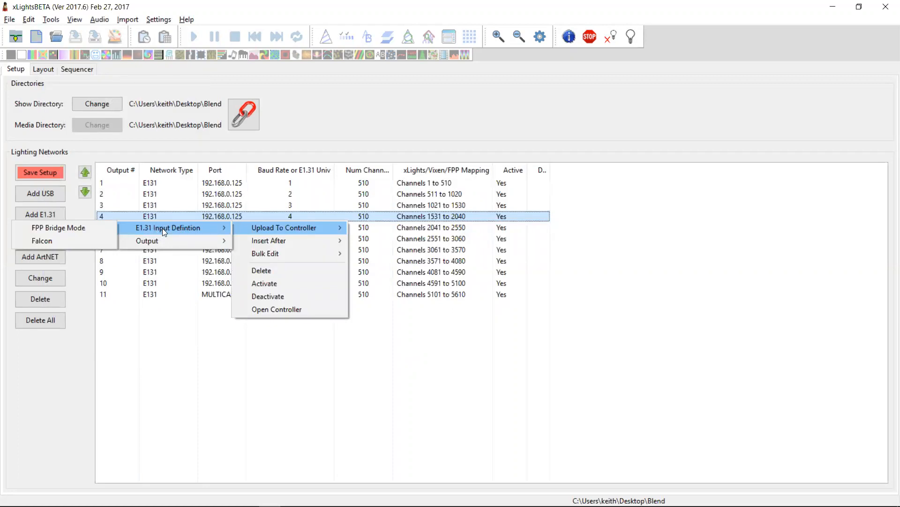
pyautogui.moveTo(59, 227)
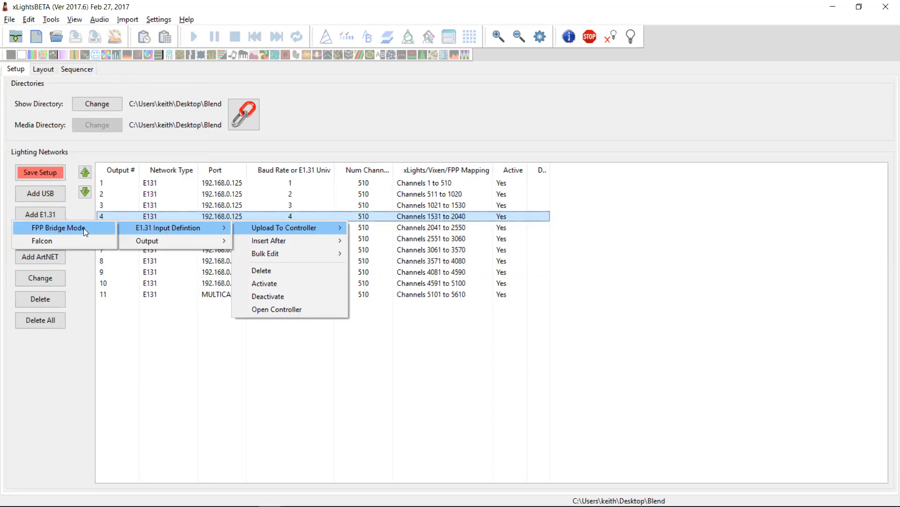
pyautogui.click(285, 227)
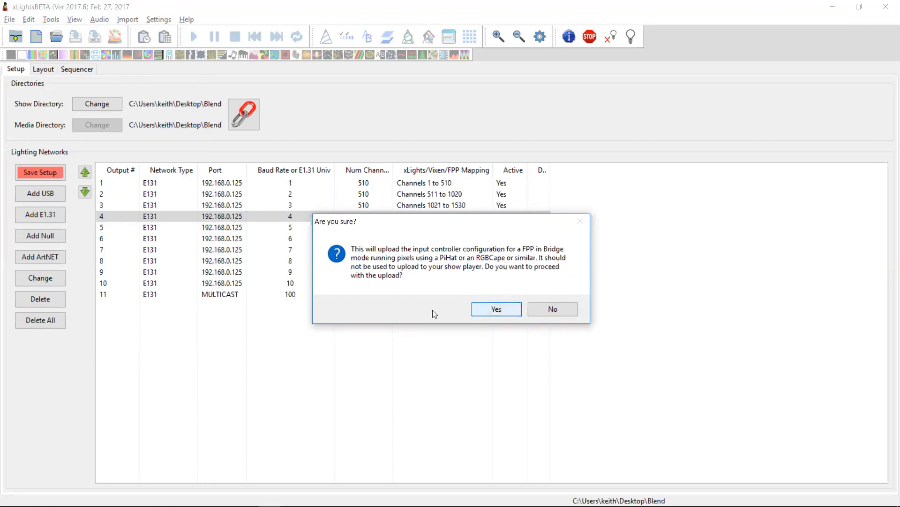
pyautogui.click(496, 308)
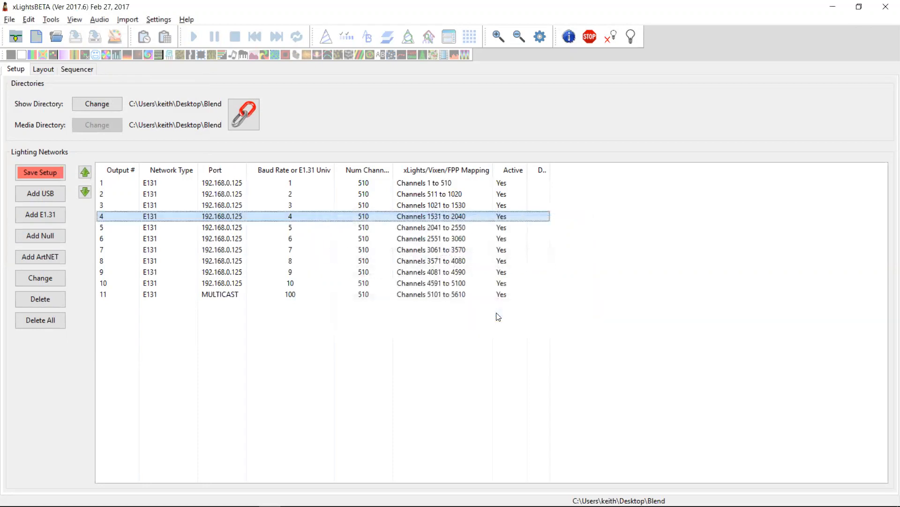
pyautogui.moveTo(498, 316)
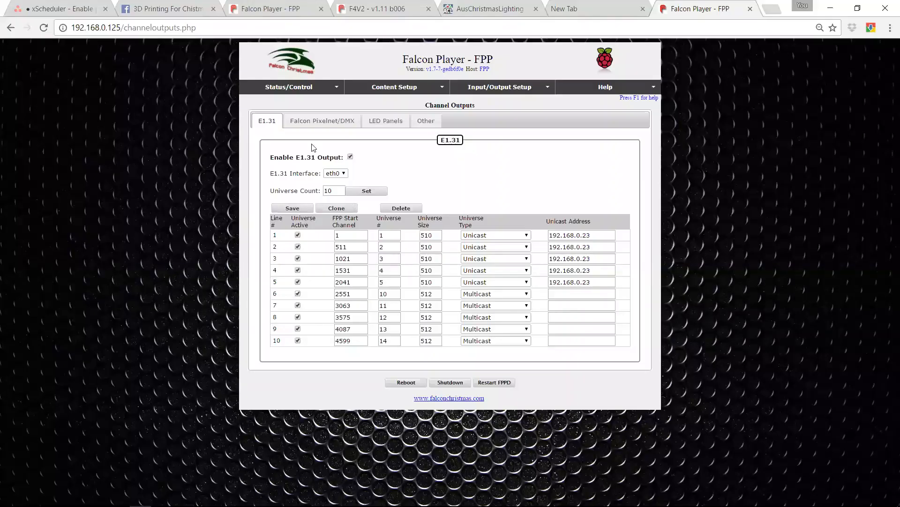
# Check FPP's E1.31 Channel Outputs page, then return to the xLights setup.
pyautogui.click(133, 27)
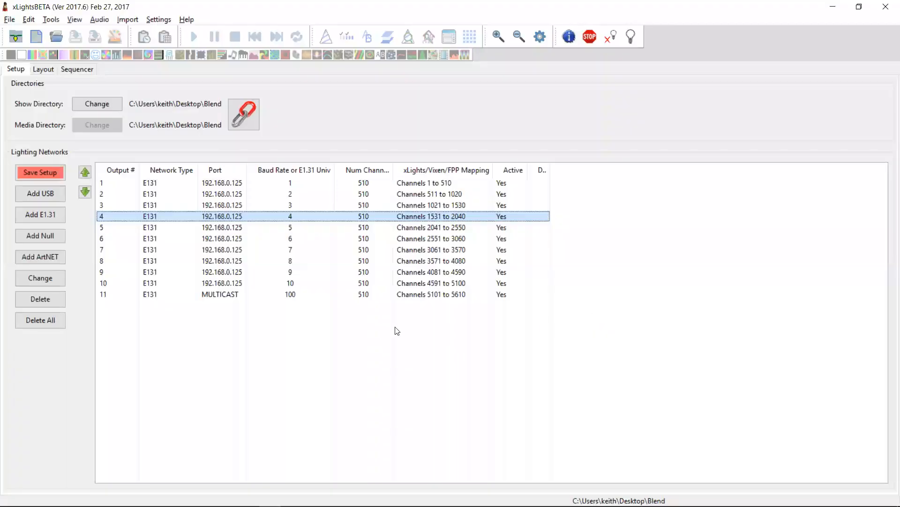
# Upload outputs for universes 10 and 100 as FPP bridge-mode inputs and confirm.
pyautogui.click(222, 294)
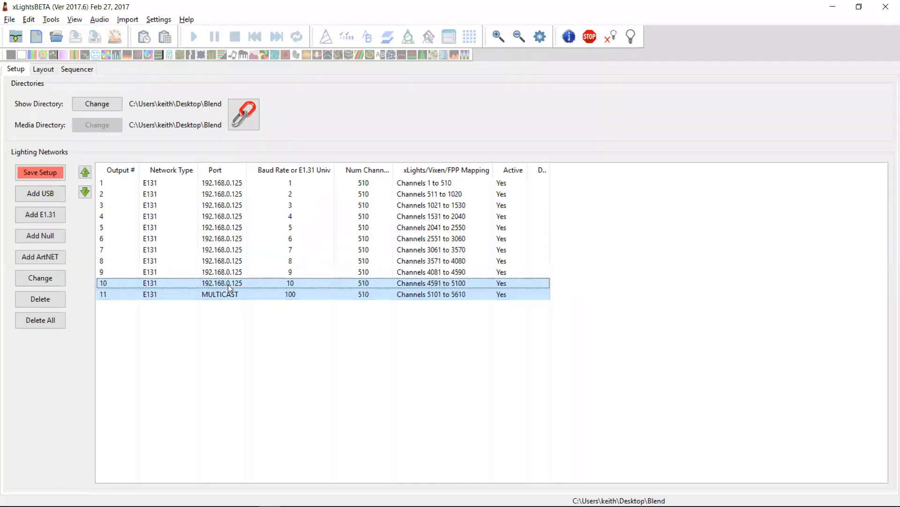
pyautogui.rightClick(229, 287)
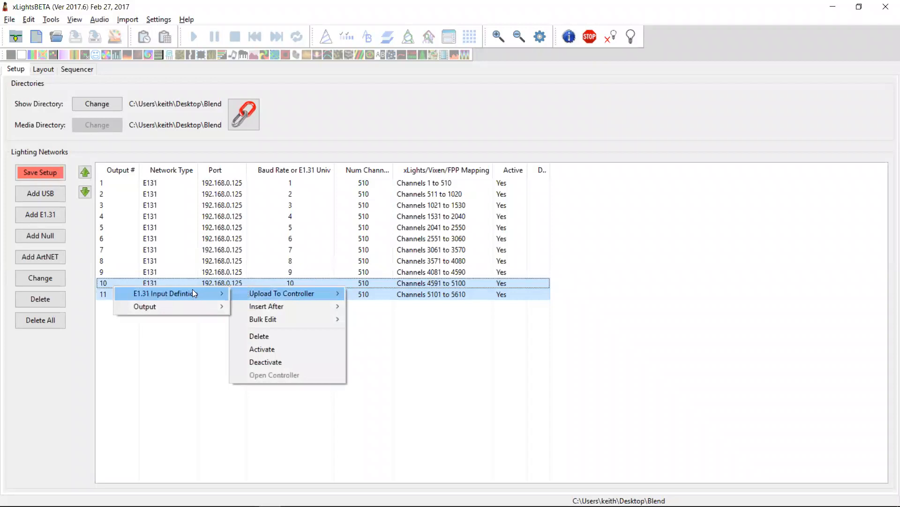
pyautogui.click(282, 293)
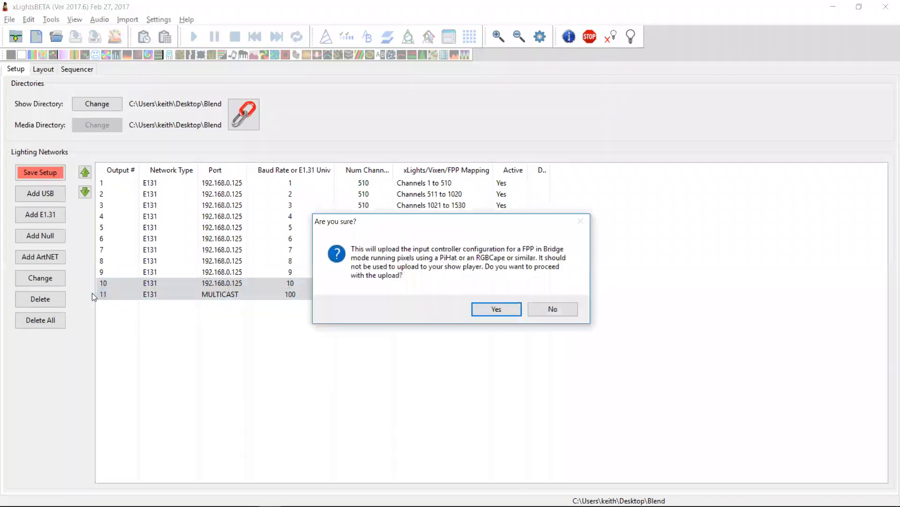
pyautogui.click(495, 309)
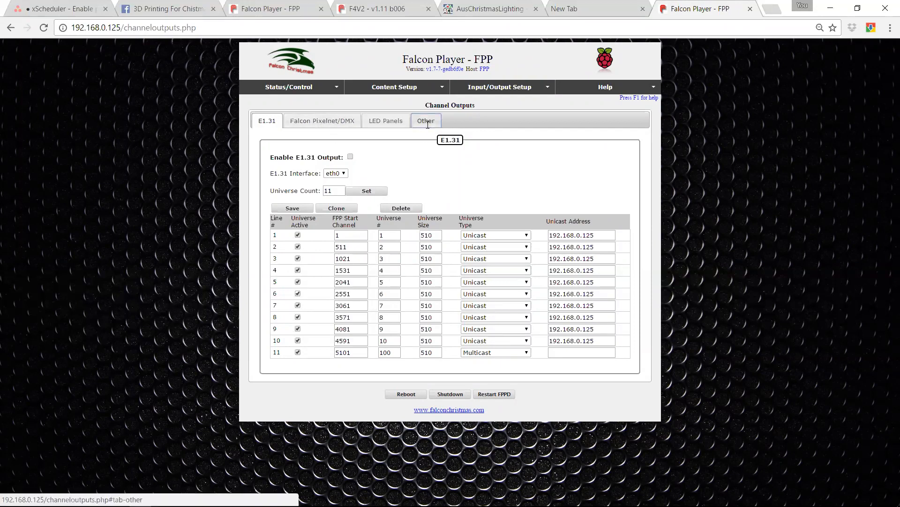
pyautogui.click(426, 121)
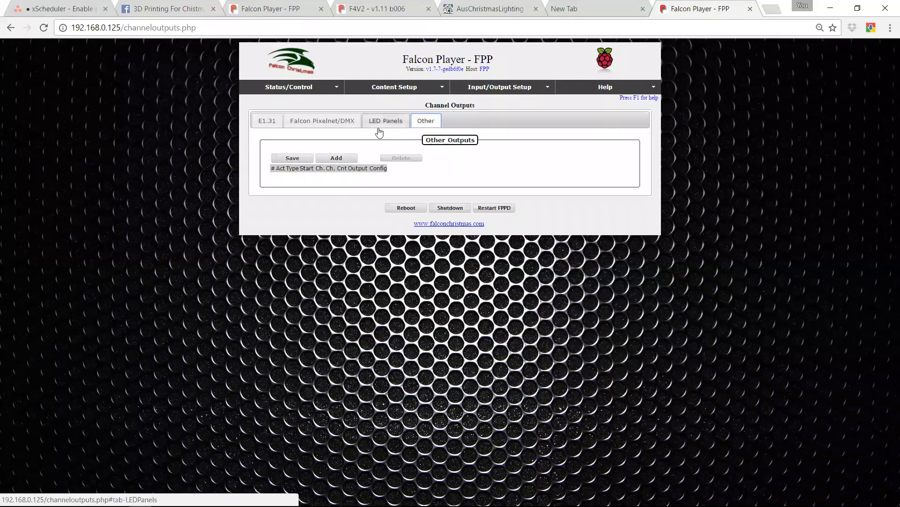
pyautogui.click(322, 121)
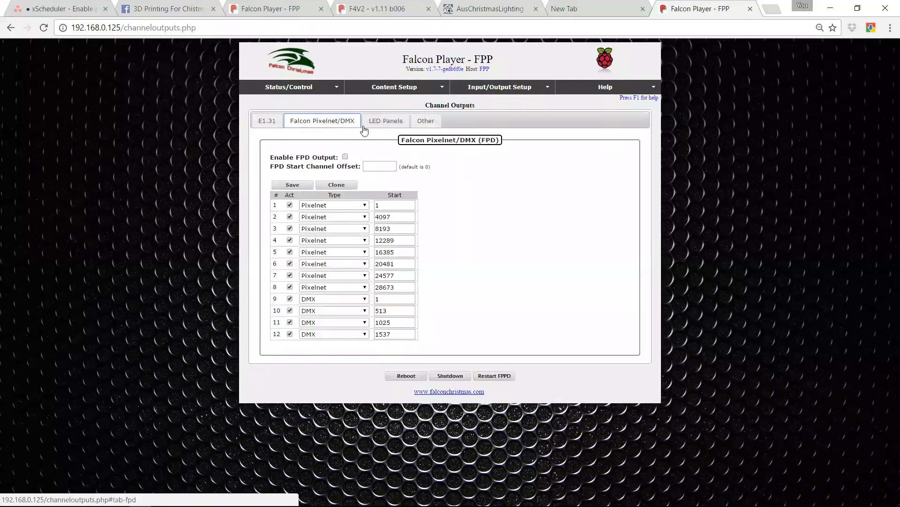
pyautogui.click(426, 121)
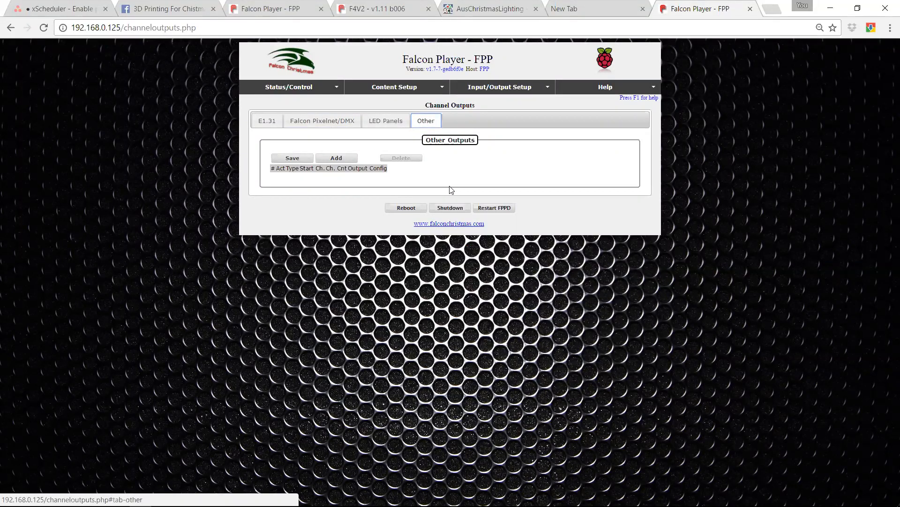
pyautogui.click(500, 87)
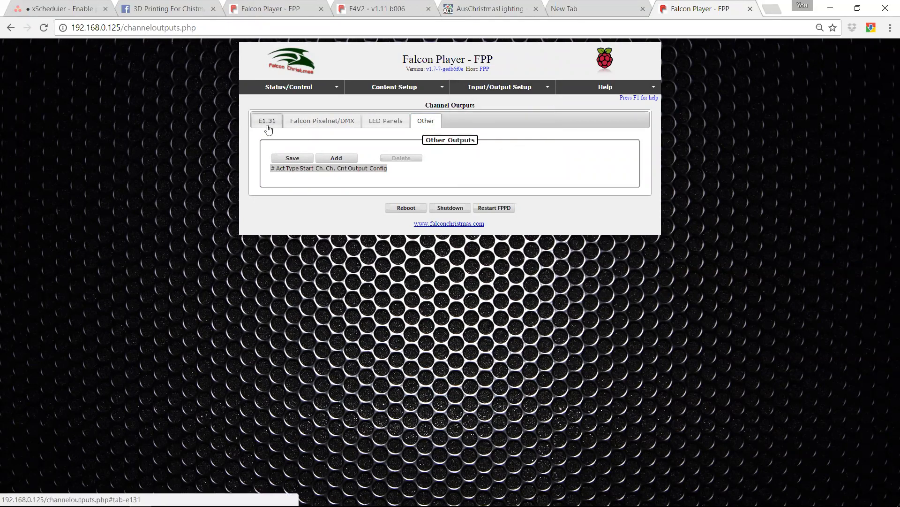
pyautogui.click(266, 121)
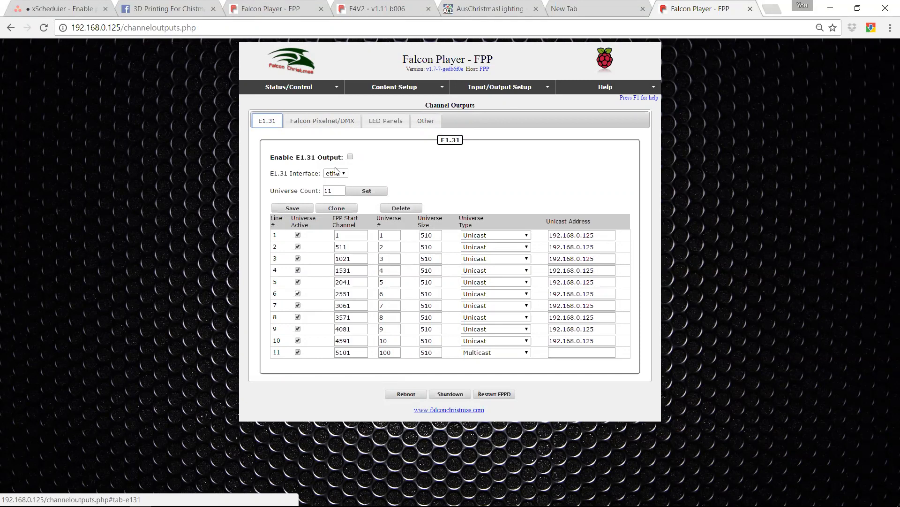
pyautogui.moveTo(338, 171)
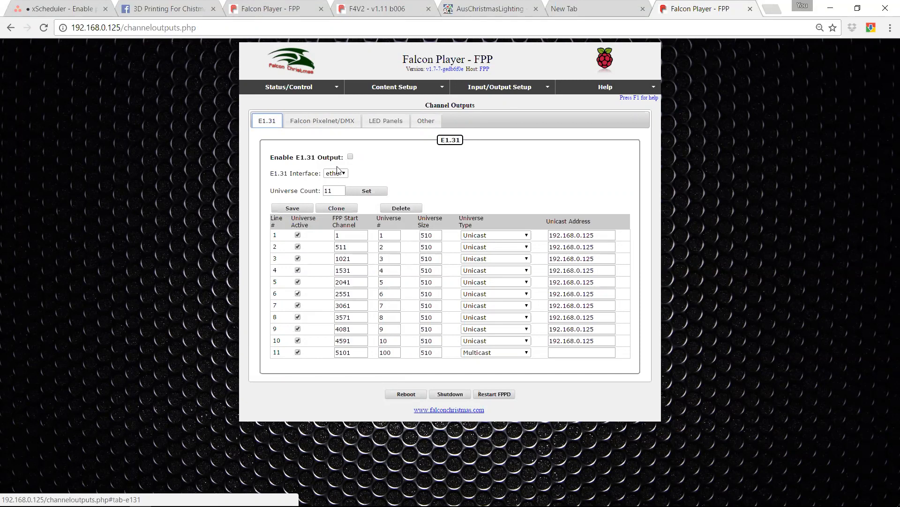
pyautogui.moveTo(385, 121)
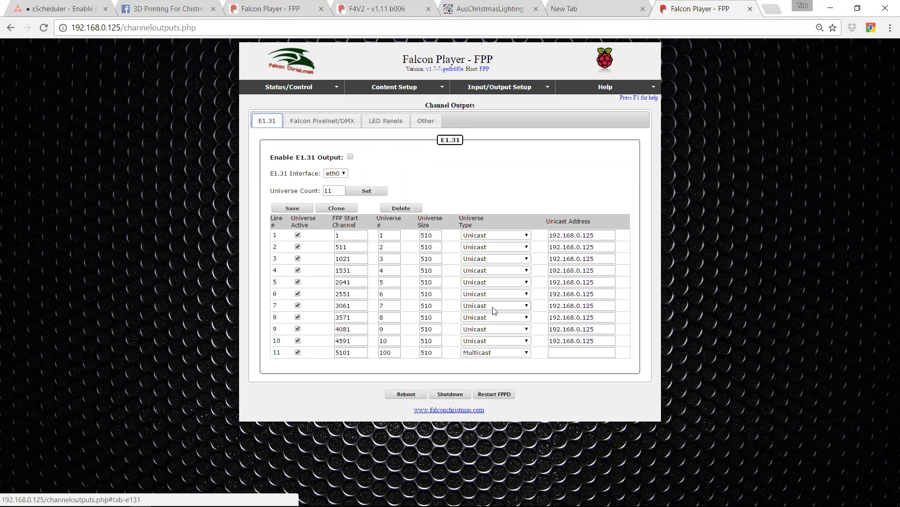
pyautogui.moveTo(217, 281)
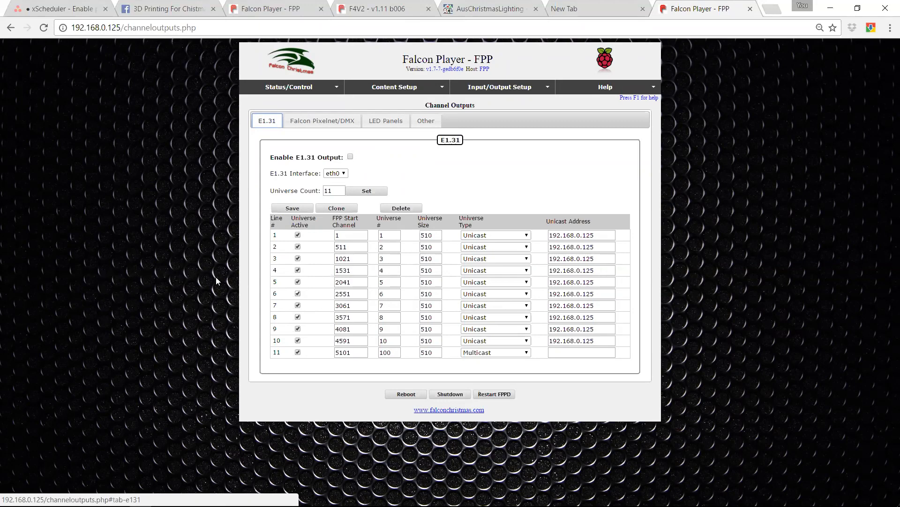
pyautogui.press('alt+tab')
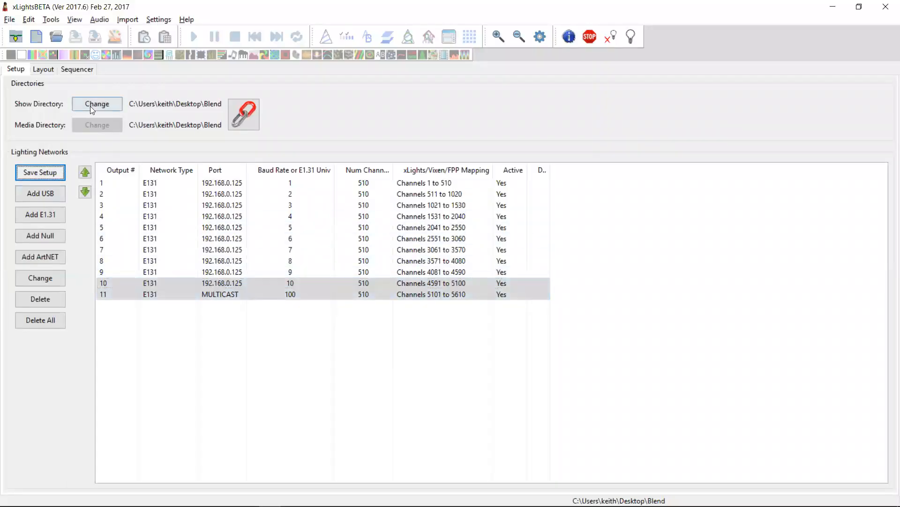
# Change the show directory to Documents\mylights\Home and review its E1.31 output list.
pyautogui.click(96, 104)
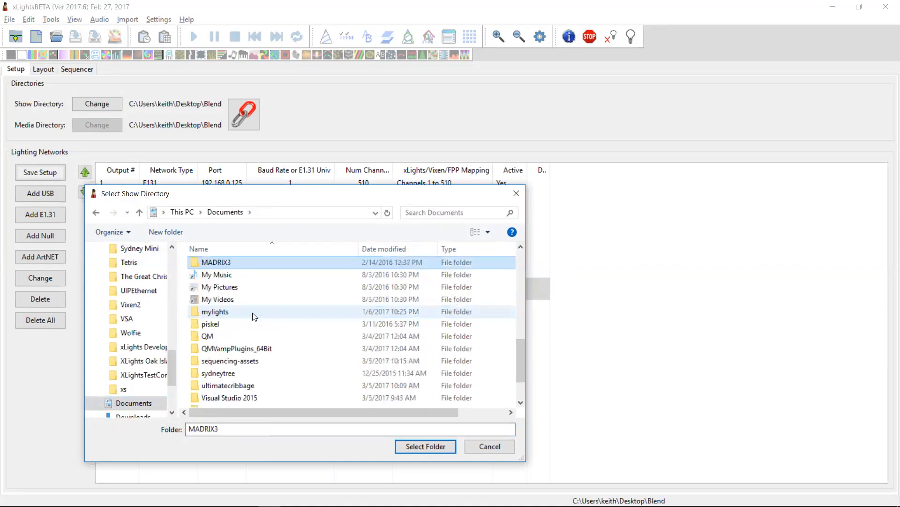
pyautogui.click(210, 324)
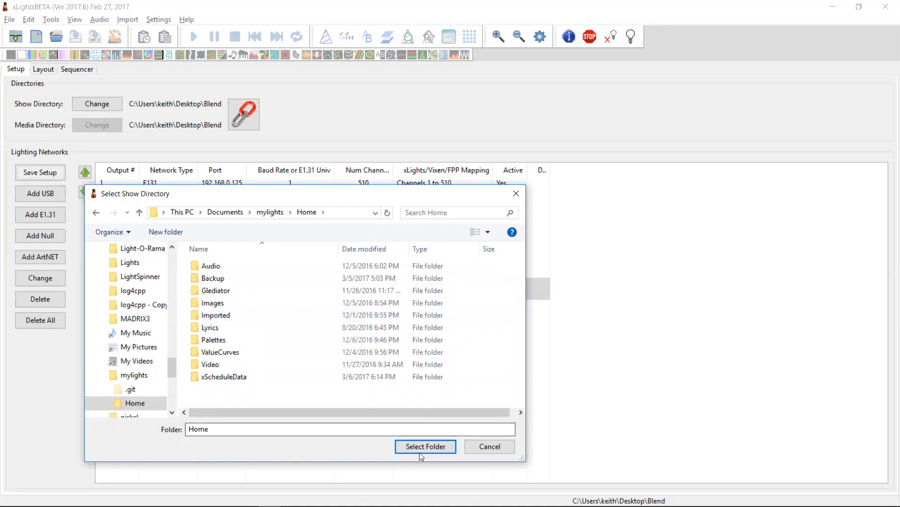
pyautogui.click(425, 446)
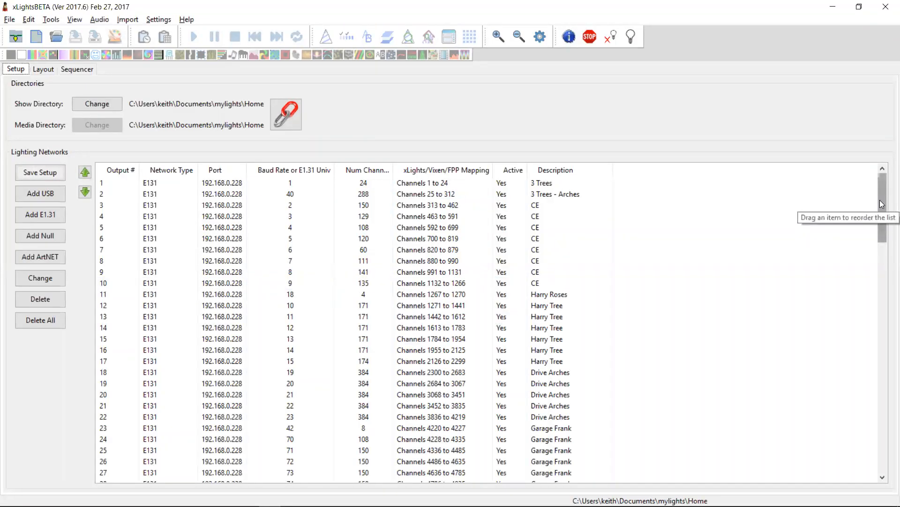
pyautogui.moveTo(884, 408)
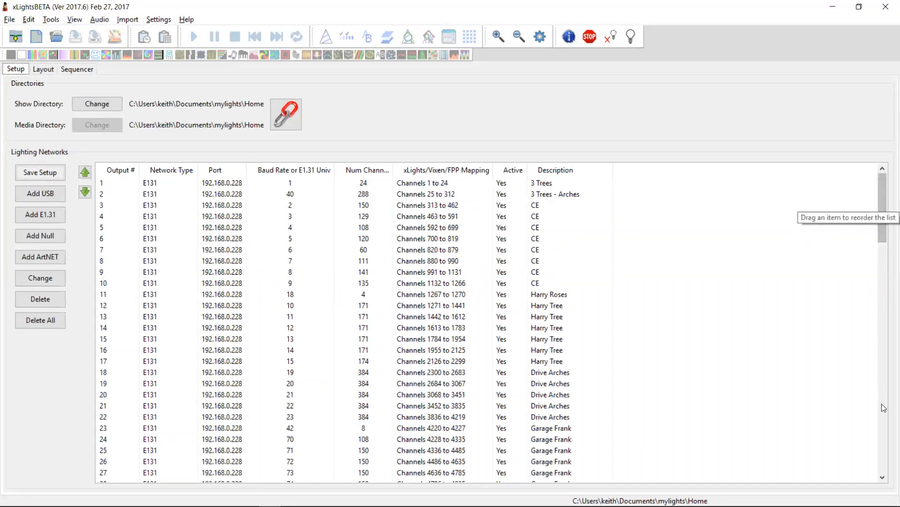
pyautogui.scroll(-3)
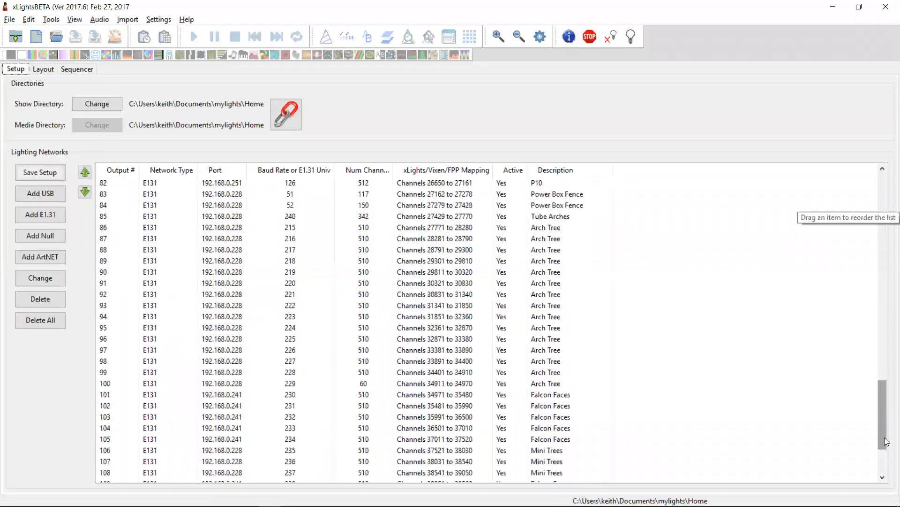
pyautogui.scroll(-3)
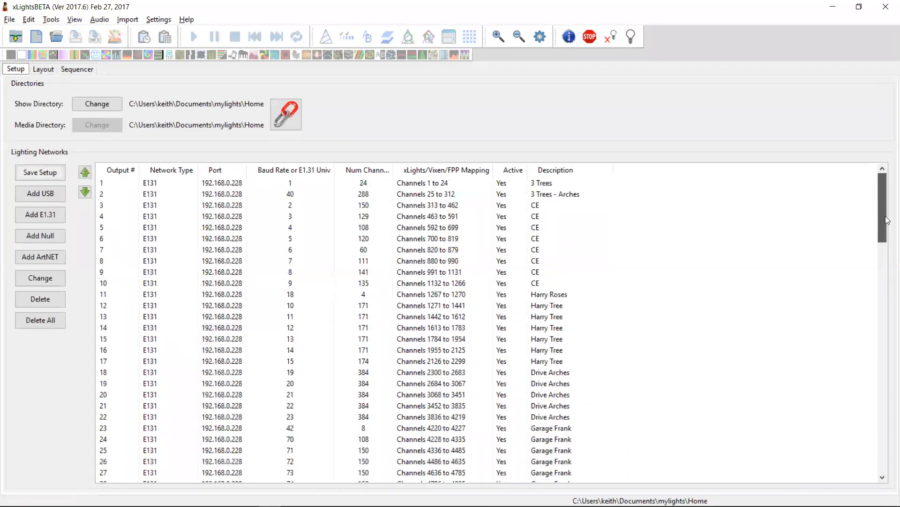
# Upload the Home show's controller configuration to the Falcon Player via FPP Upload, then switch windows.
pyautogui.click(50, 19)
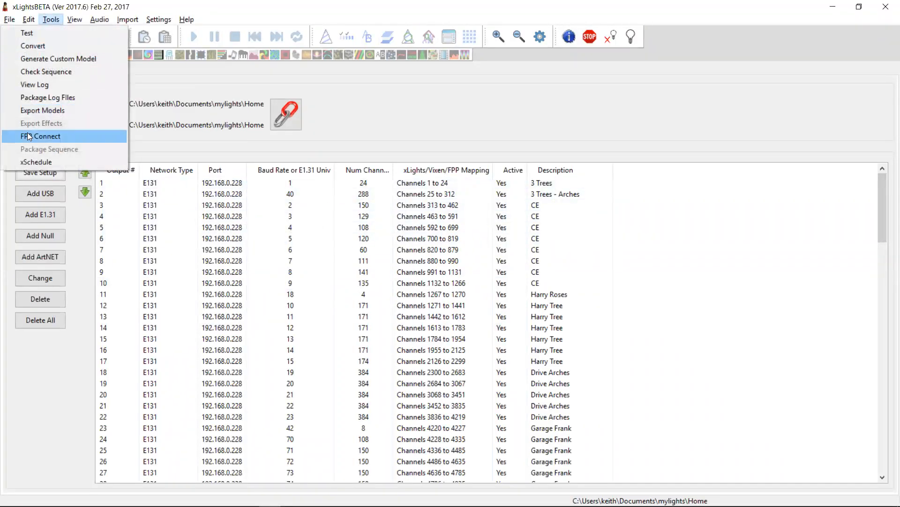
pyautogui.click(40, 136)
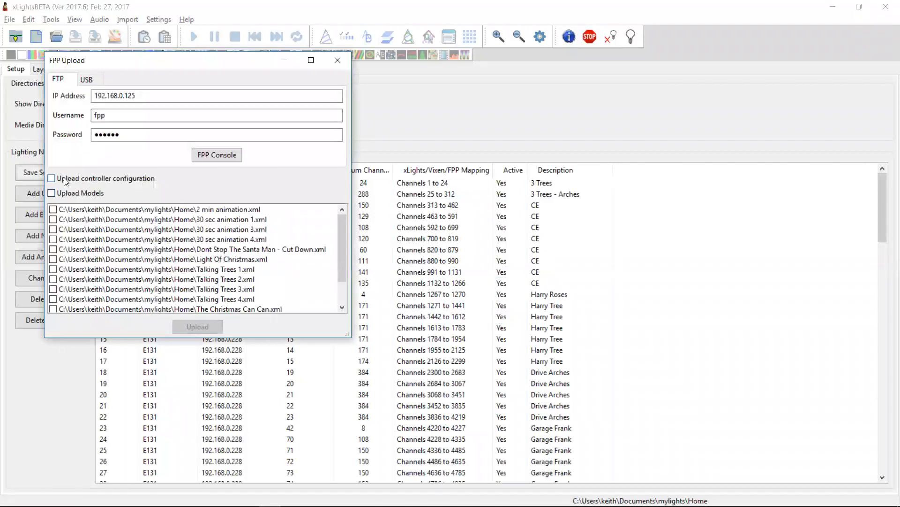
pyautogui.click(50, 178)
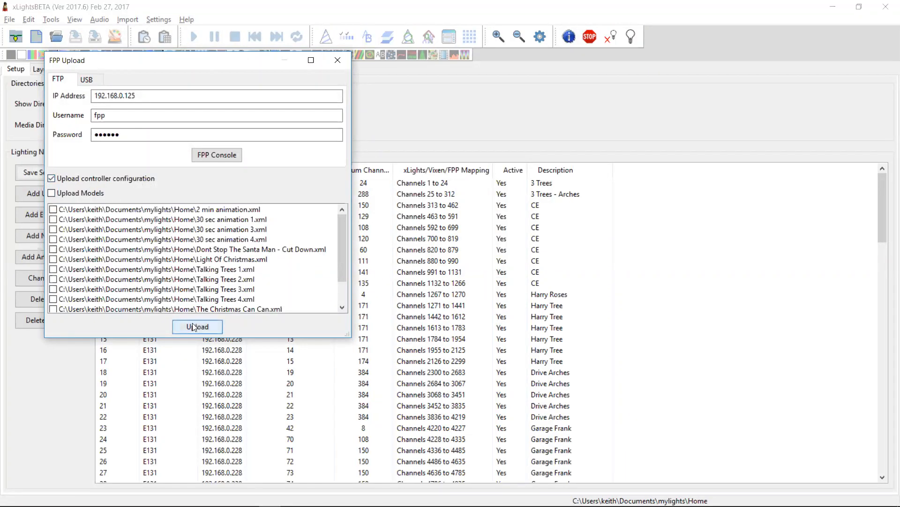
pyautogui.click(197, 326)
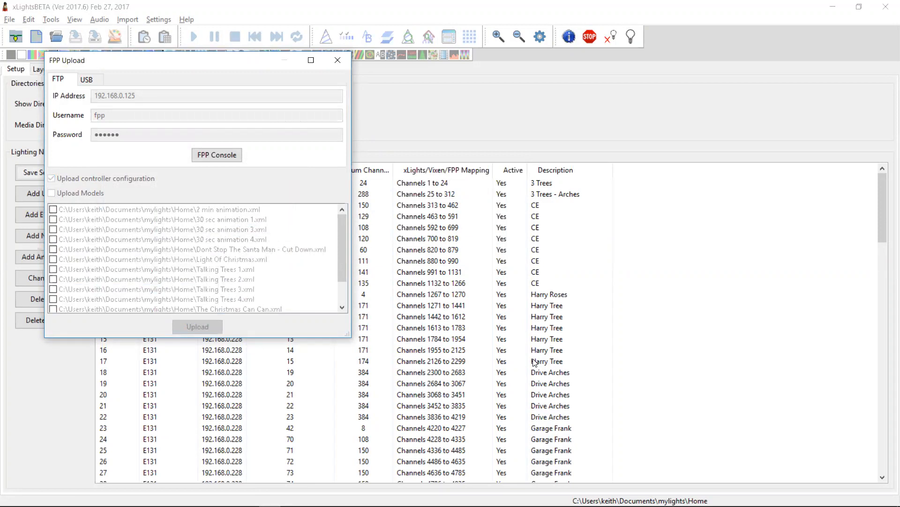
pyautogui.click(338, 60)
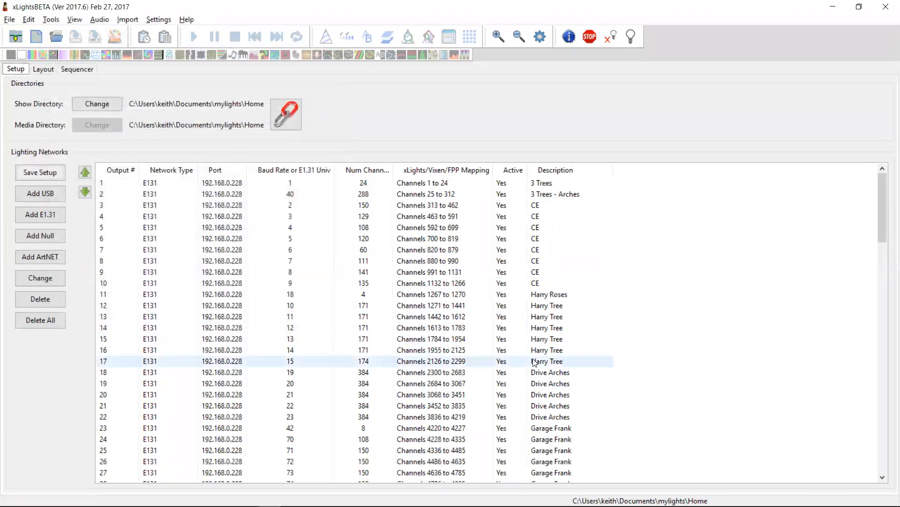
pyautogui.press('alt+tab')
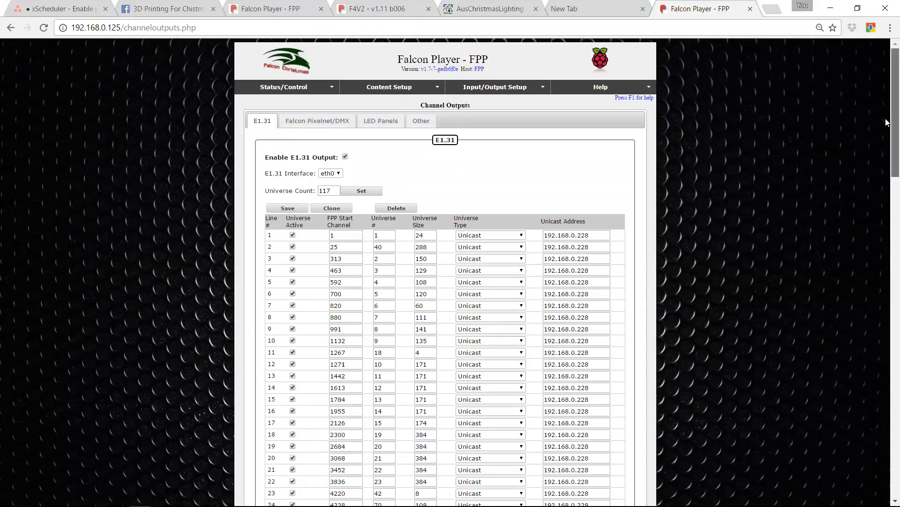
# Scroll through FPP's 117-universe E1.31 table to confirm all uploaded universes.
pyautogui.scroll(-3)
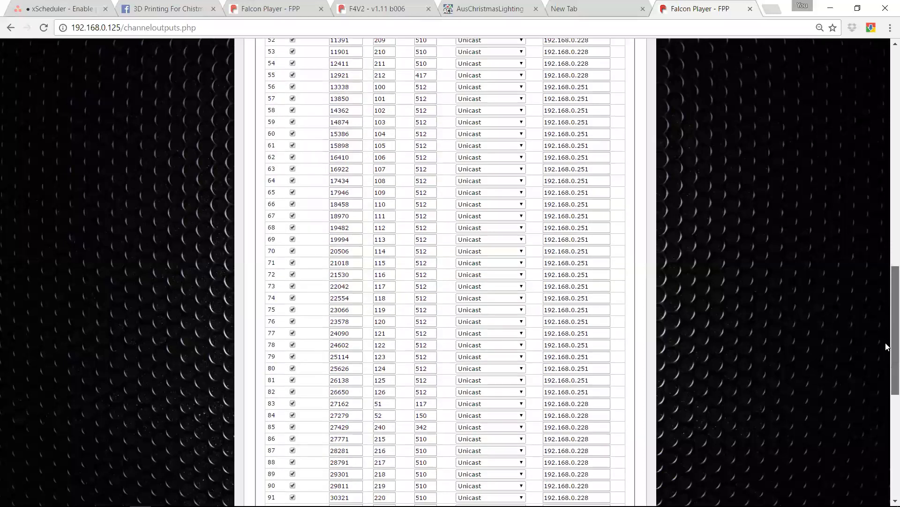
pyautogui.scroll(-3)
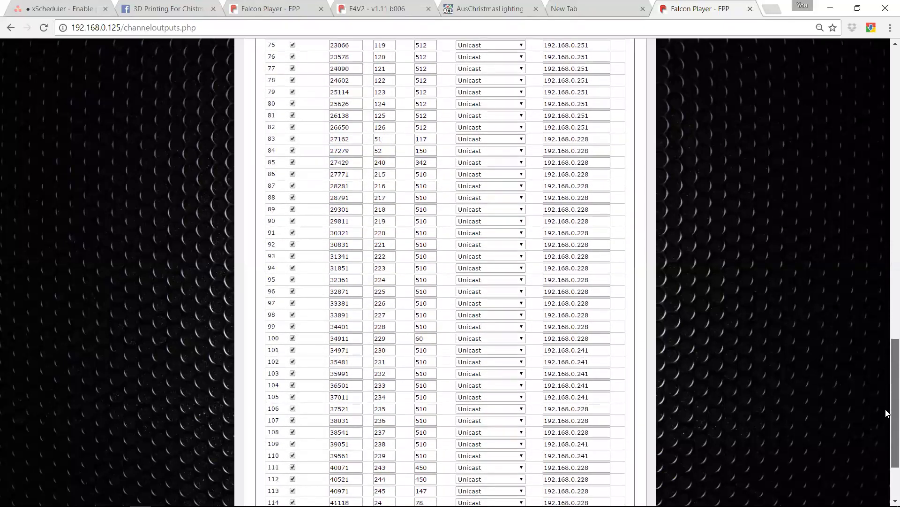
pyautogui.scroll(-3)
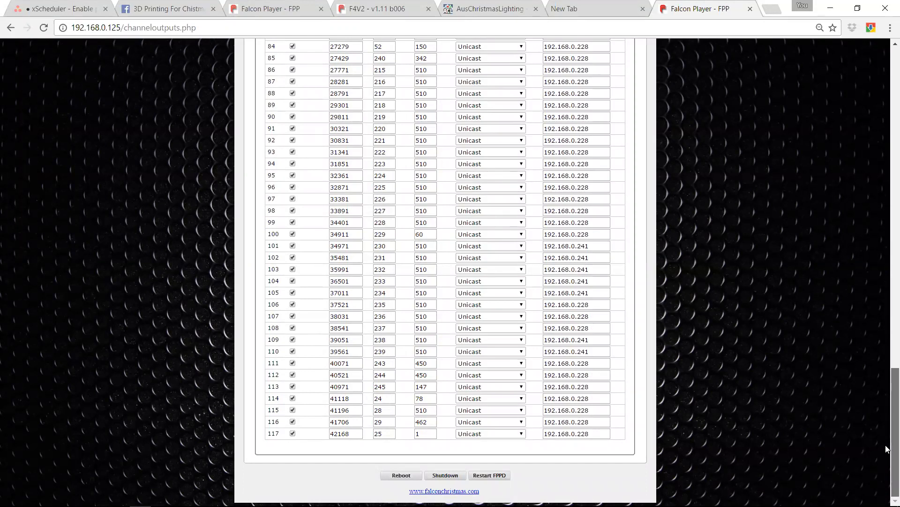
pyautogui.scroll(3)
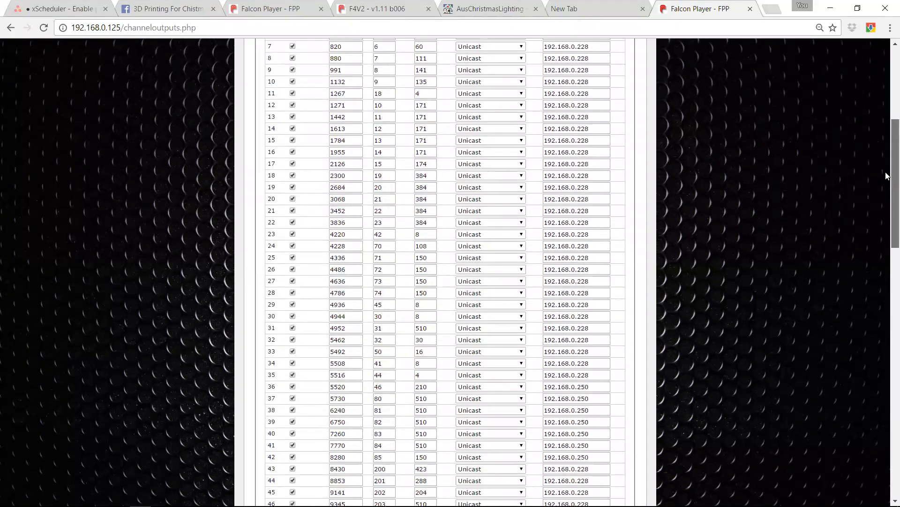
pyautogui.scroll(3)
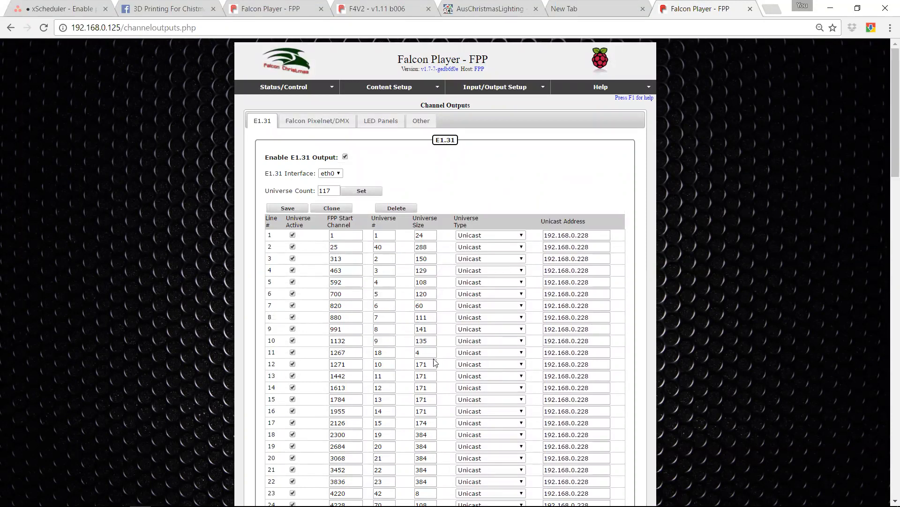
pyautogui.moveTo(411, 366)
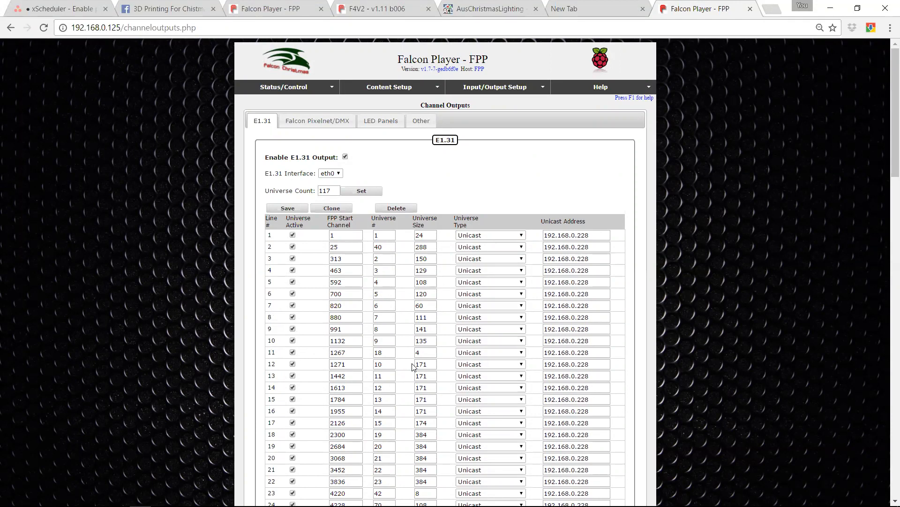
pyautogui.moveTo(333, 304)
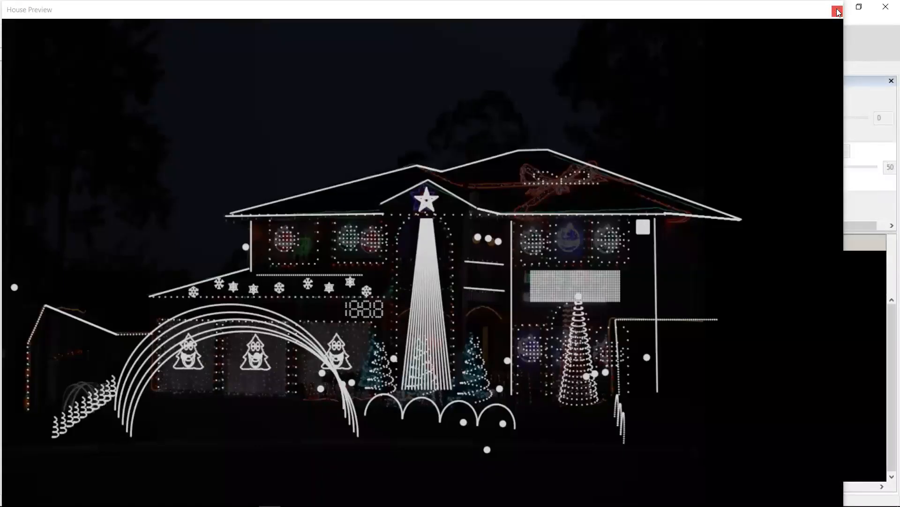
# Select the P10 universe rows and bulk-edit their IP address to 192.168.0.125.
pyautogui.click(837, 10)
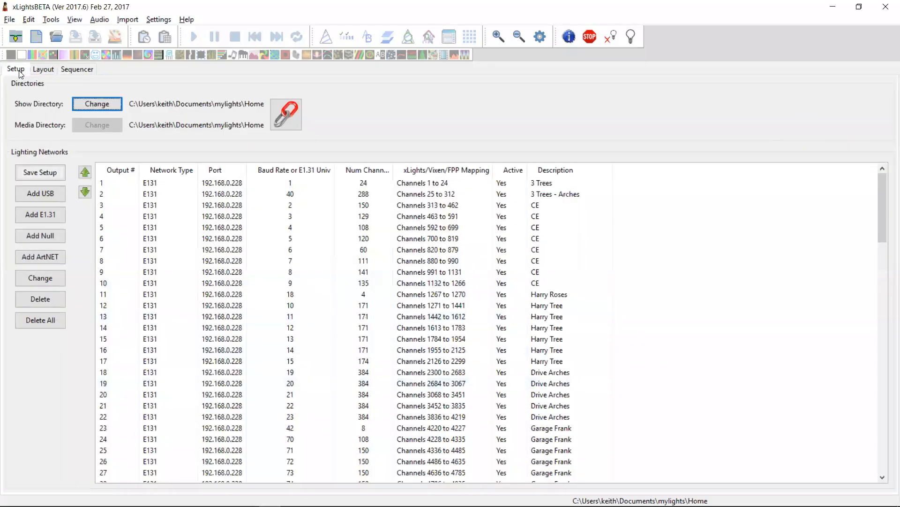
pyautogui.moveTo(881, 230)
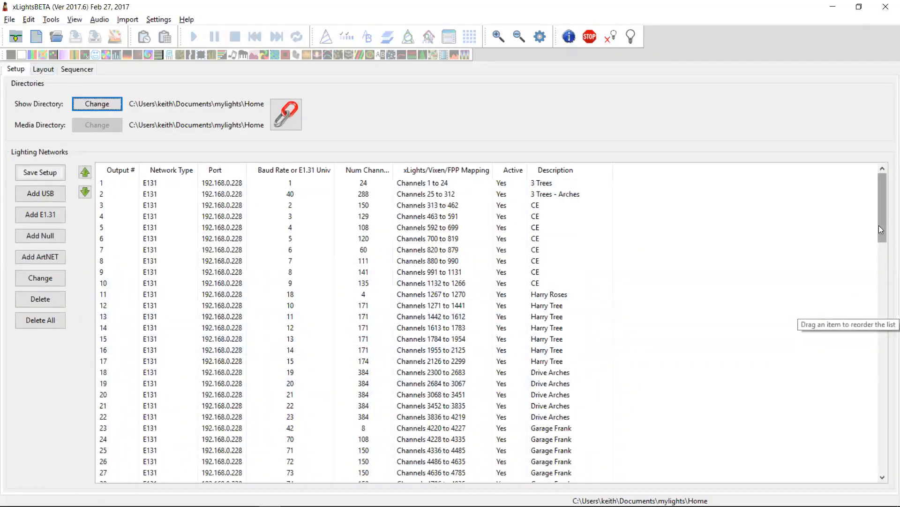
pyautogui.scroll(-3)
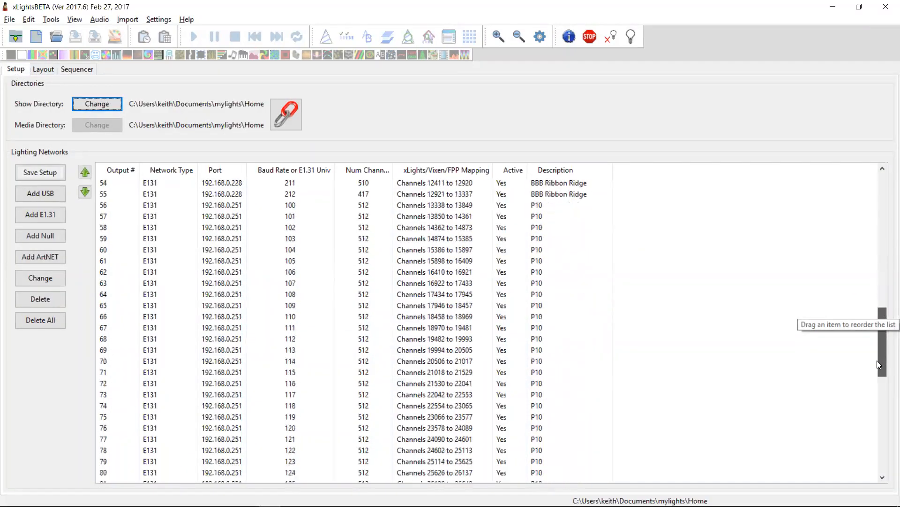
pyautogui.click(230, 206)
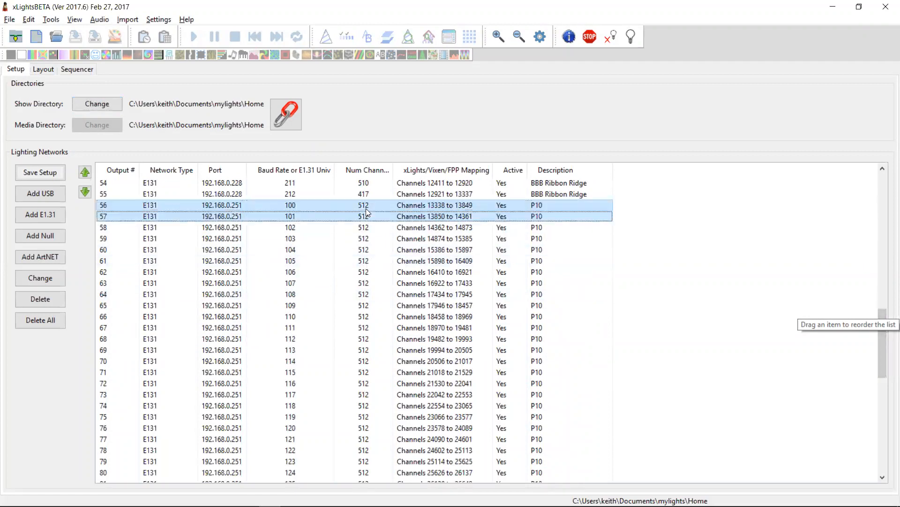
pyautogui.scroll(-3)
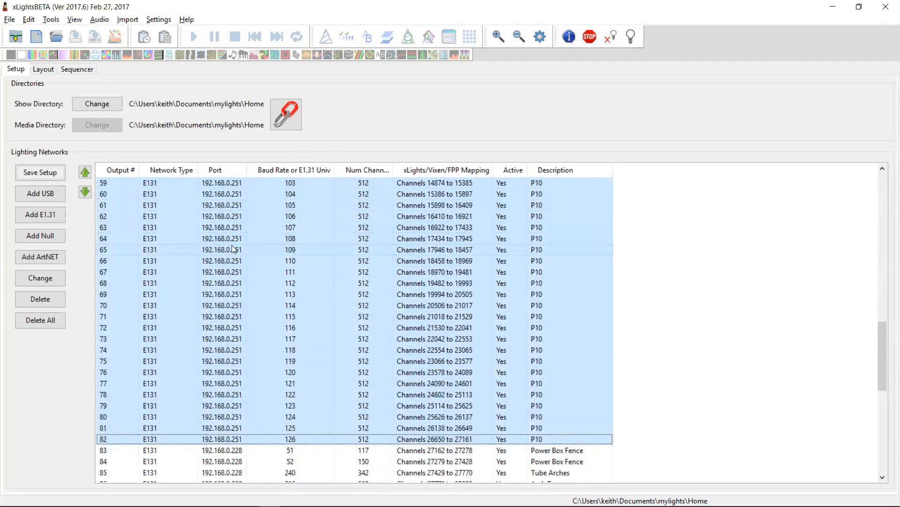
pyautogui.rightClick(221, 250)
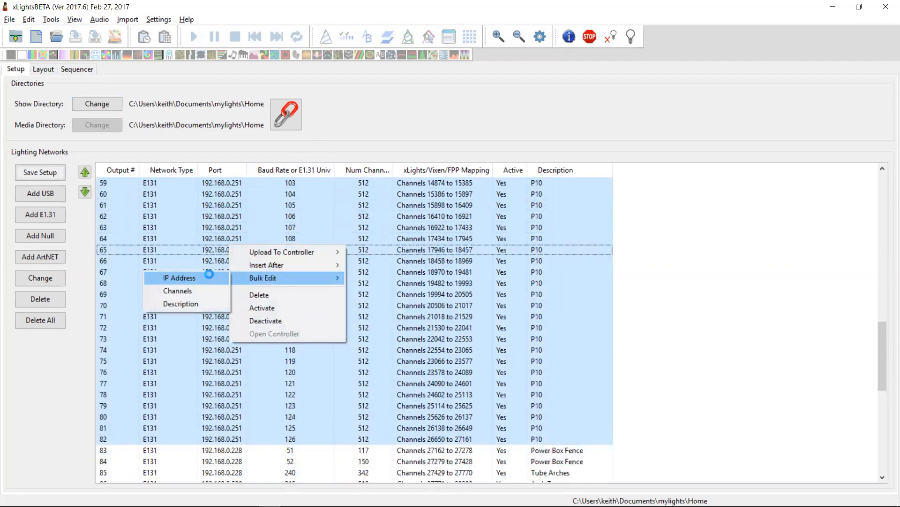
pyautogui.click(179, 278)
pyautogui.write('192.168.0.125')
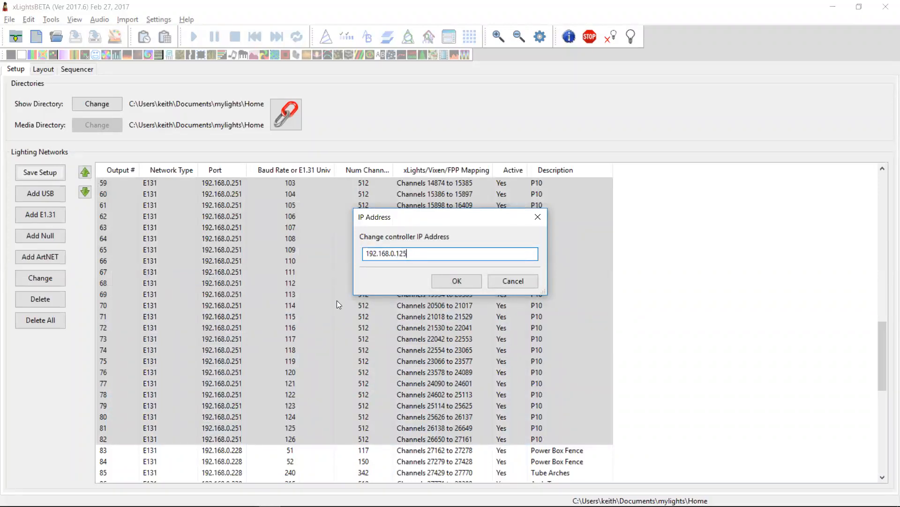
pyautogui.click(457, 280)
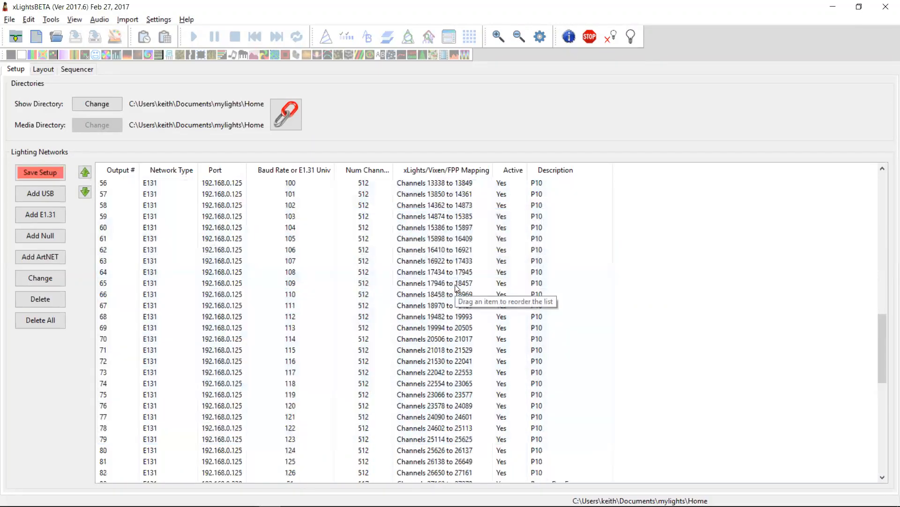
# Upload the P10 universes 100–126 to the player as bridge-mode inputs.
pyautogui.rightClick(230, 282)
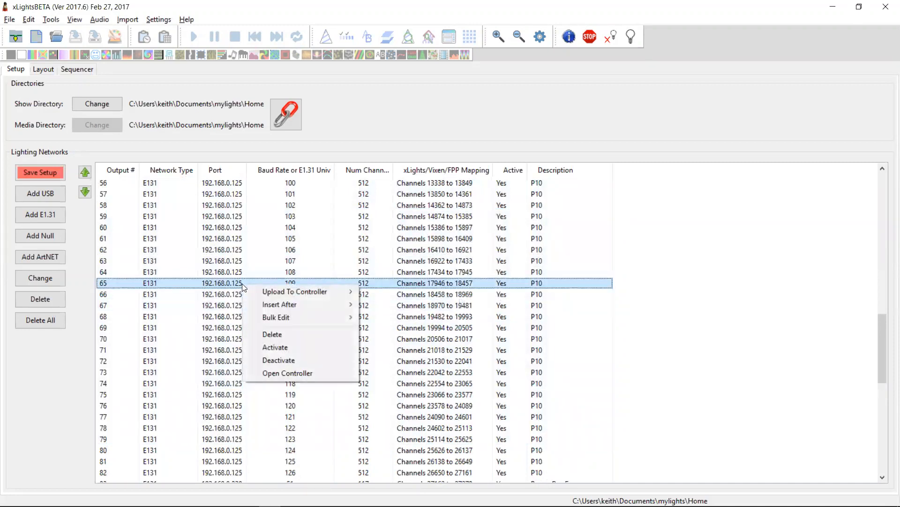
pyautogui.moveTo(295, 291)
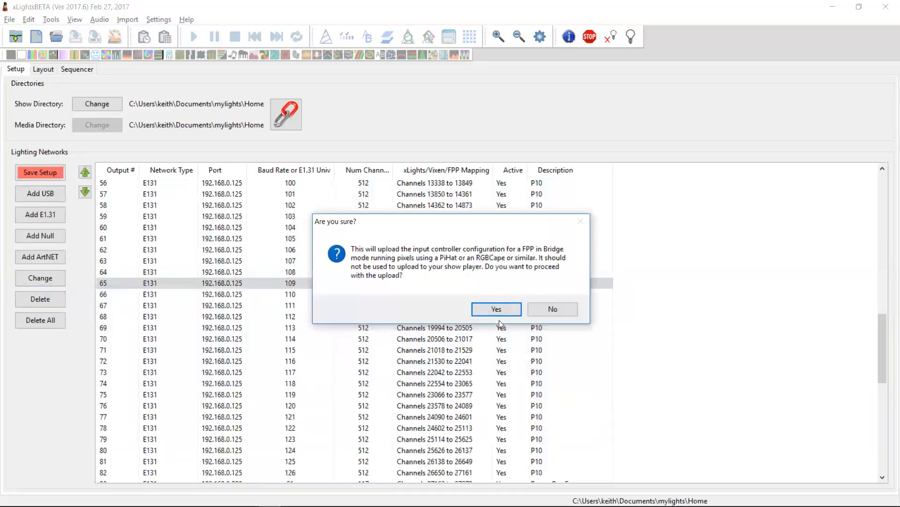
pyautogui.click(495, 309)
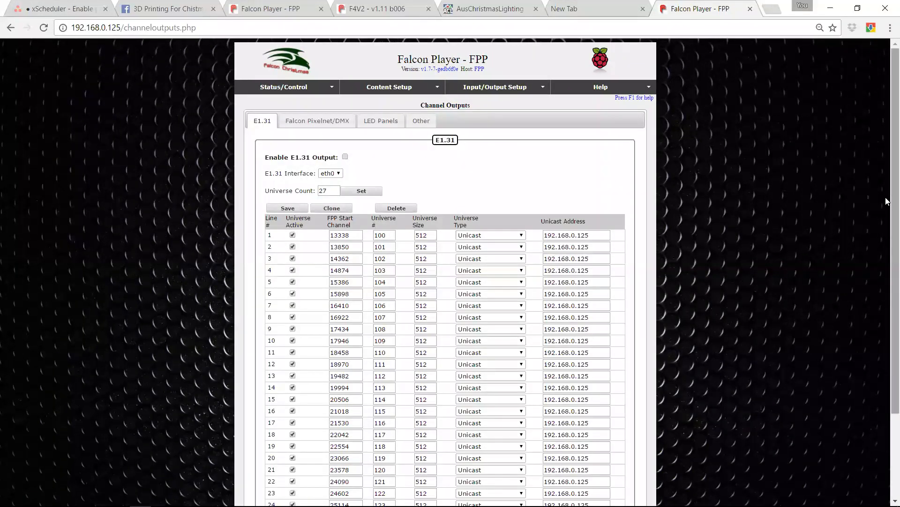
# Verify FPP lists the 27 P10 universes, 100–126, at 192.168.0.125 against xLights.
pyautogui.scroll(-3)
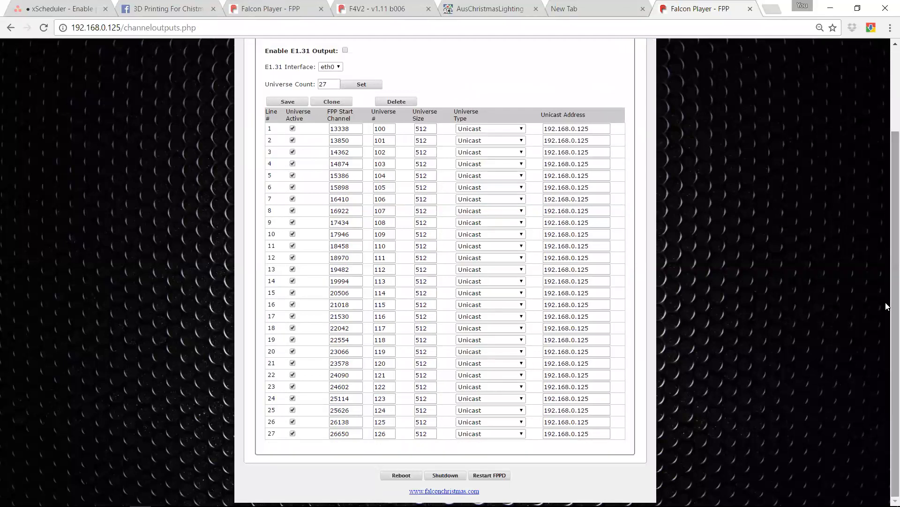
pyautogui.moveTo(794, 299)
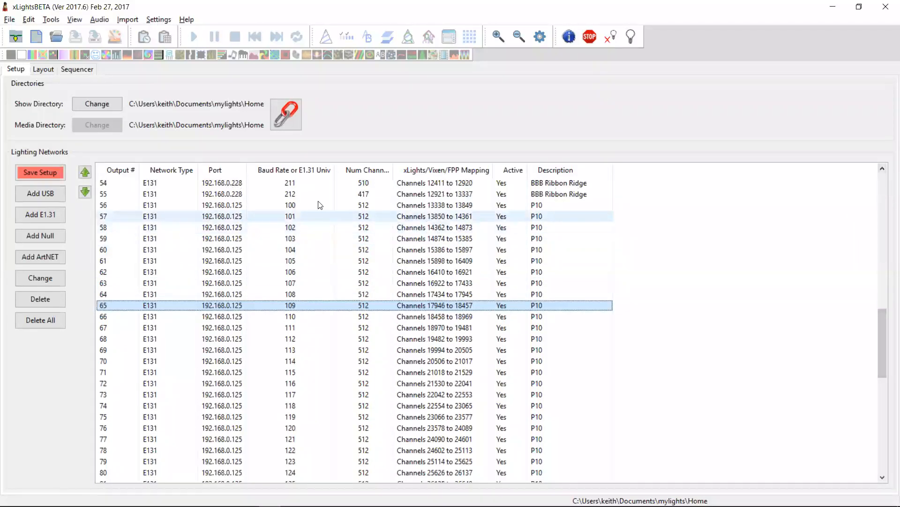
pyautogui.click(287, 205)
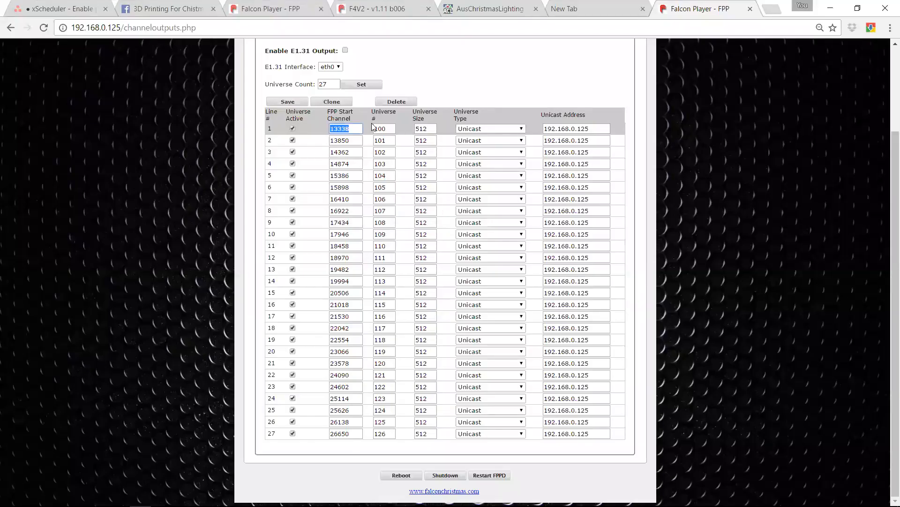
pyautogui.moveTo(367, 414)
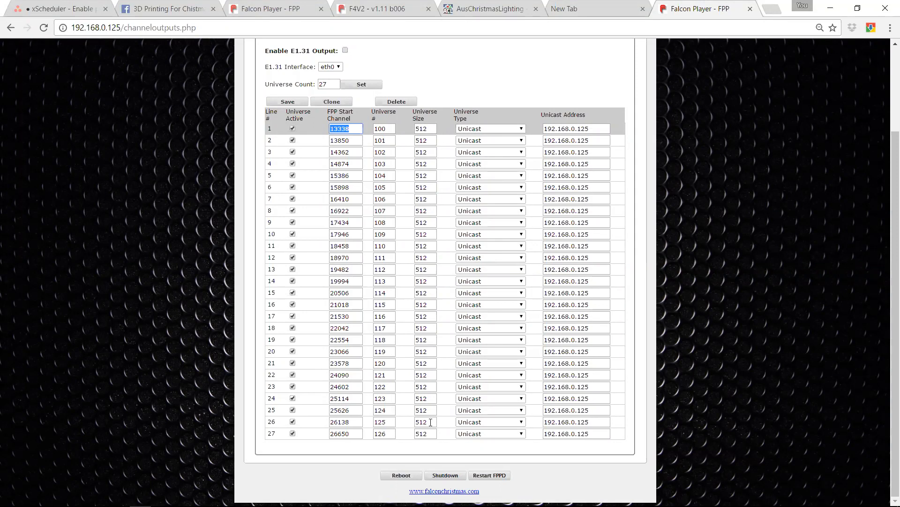
pyautogui.moveTo(229, 86)
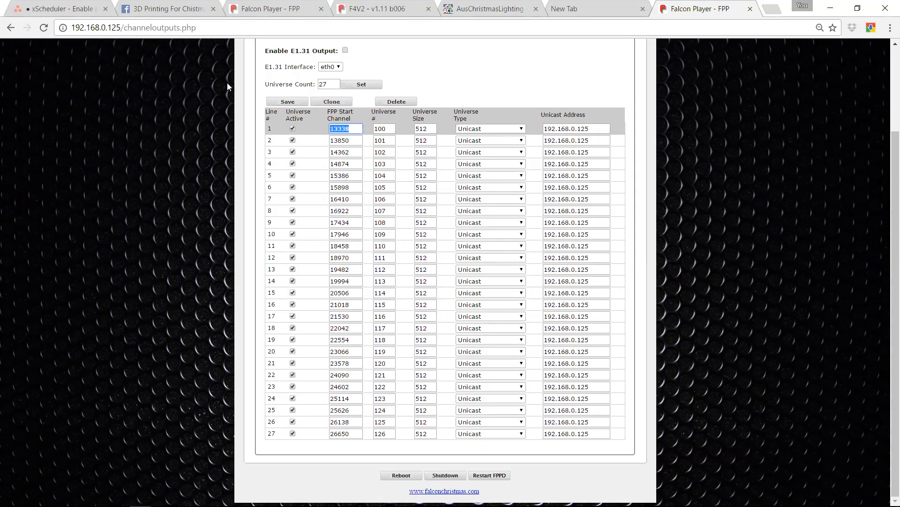
pyautogui.moveTo(189, 4)
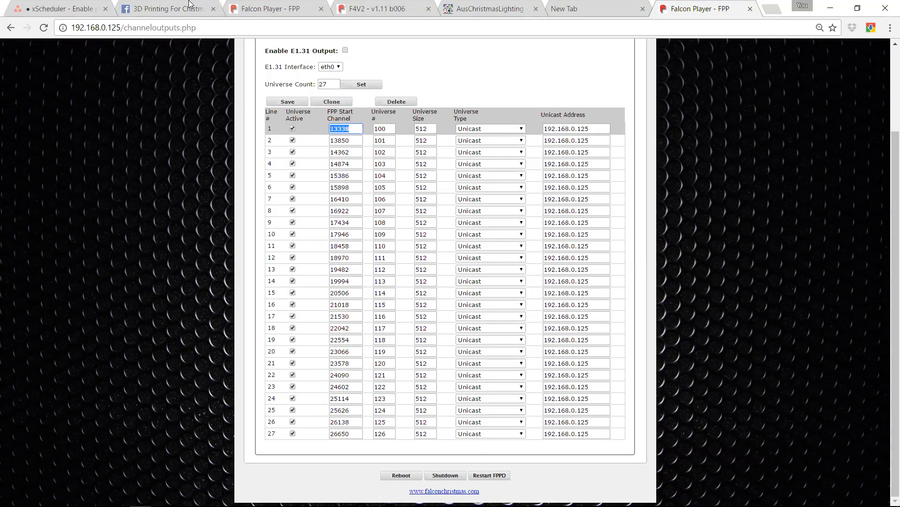